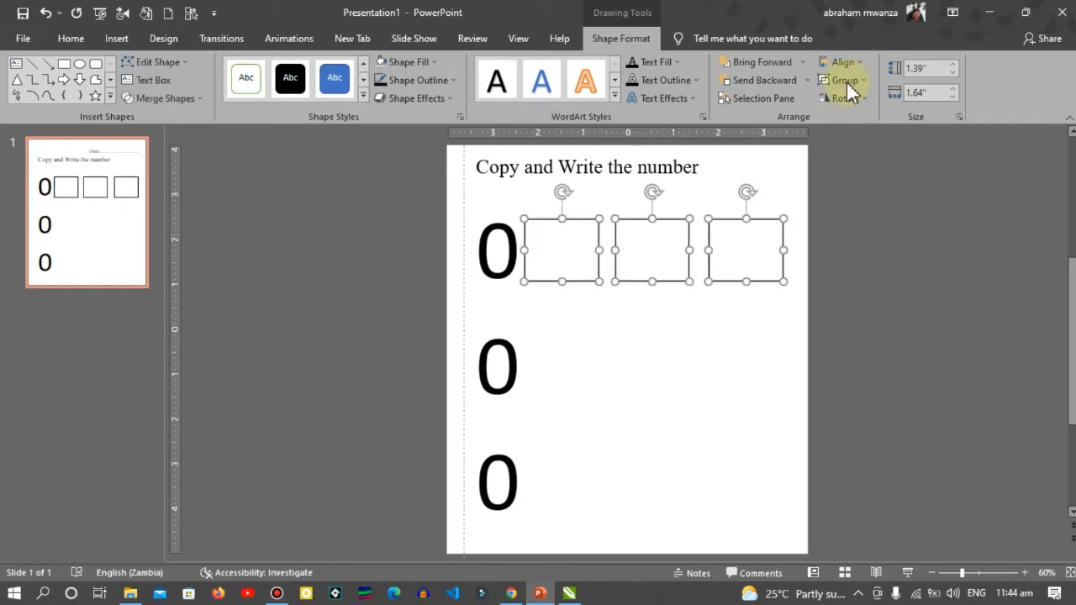
# Set the blank slide to a custom 8 × 10 inch portrait size.
pyautogui.click(842, 80)
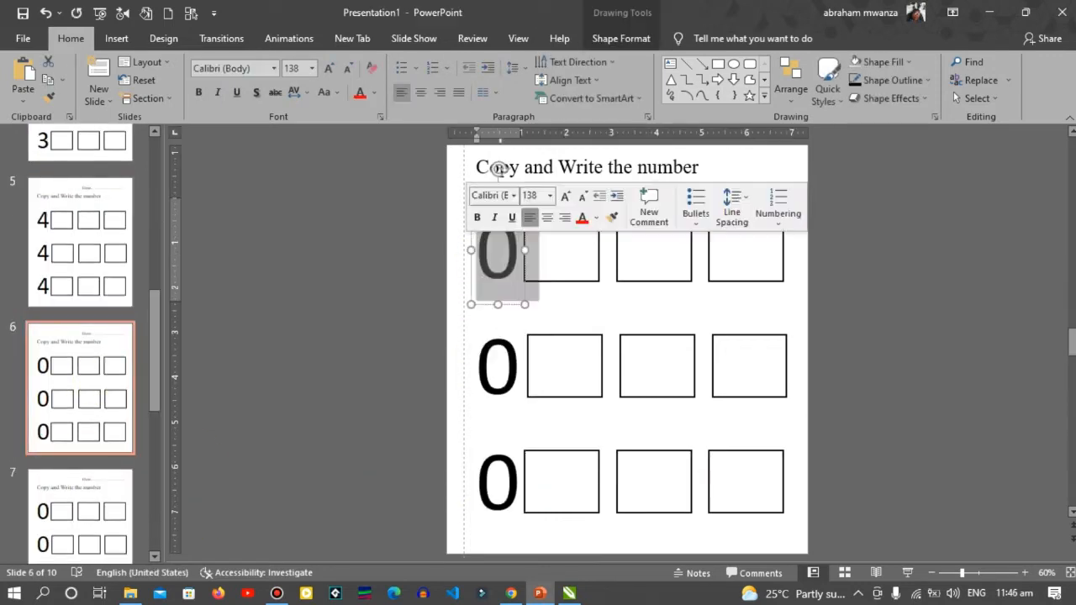
pyautogui.click(80, 342)
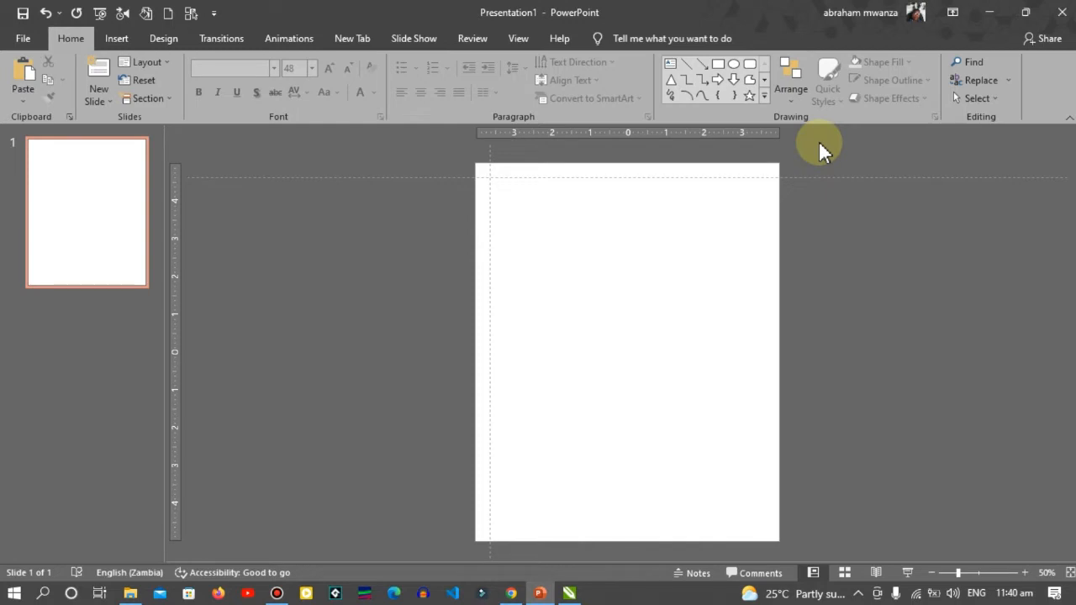
pyautogui.moveTo(423, 177)
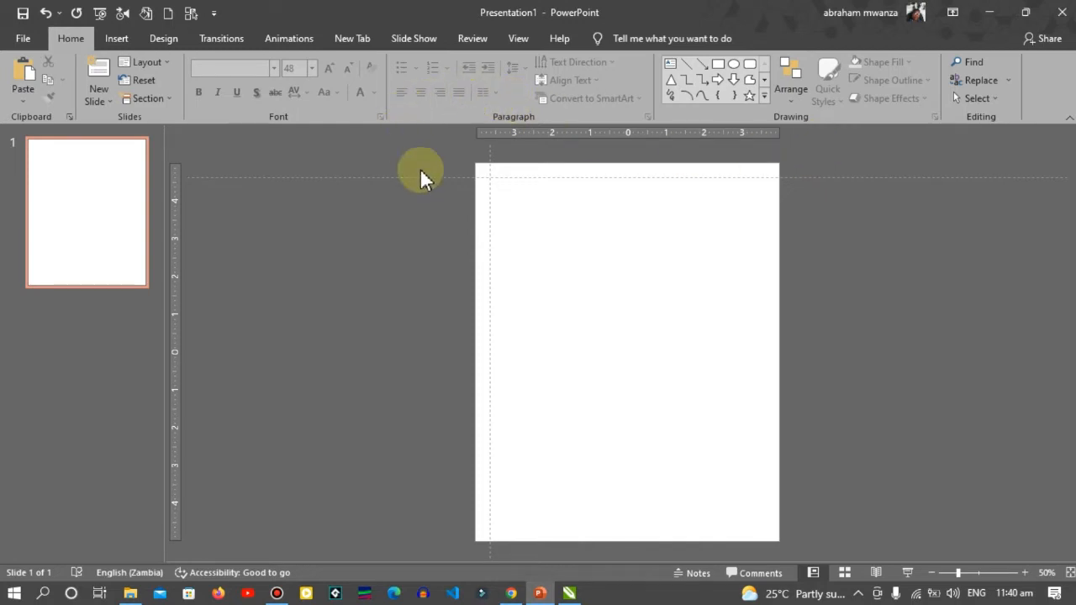
pyautogui.moveTo(454, 212)
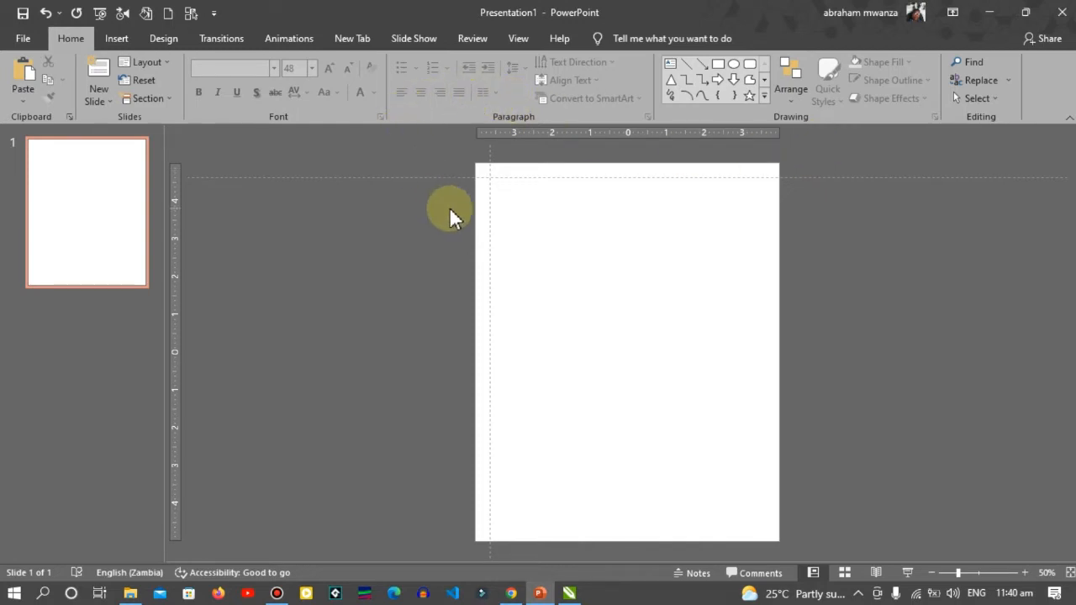
pyautogui.moveTo(315, 152)
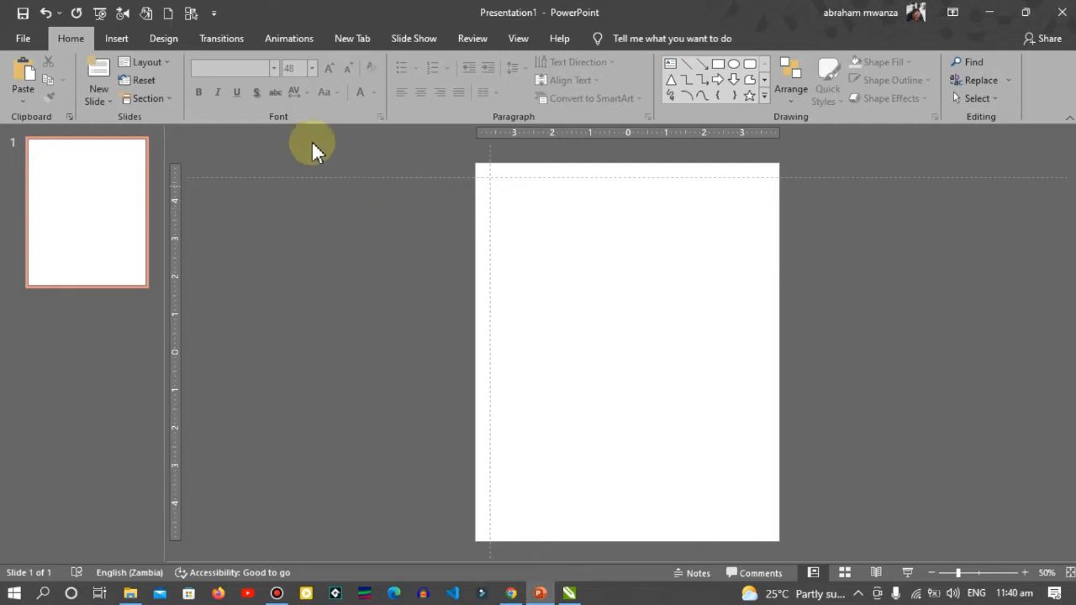
pyautogui.moveTo(163, 39)
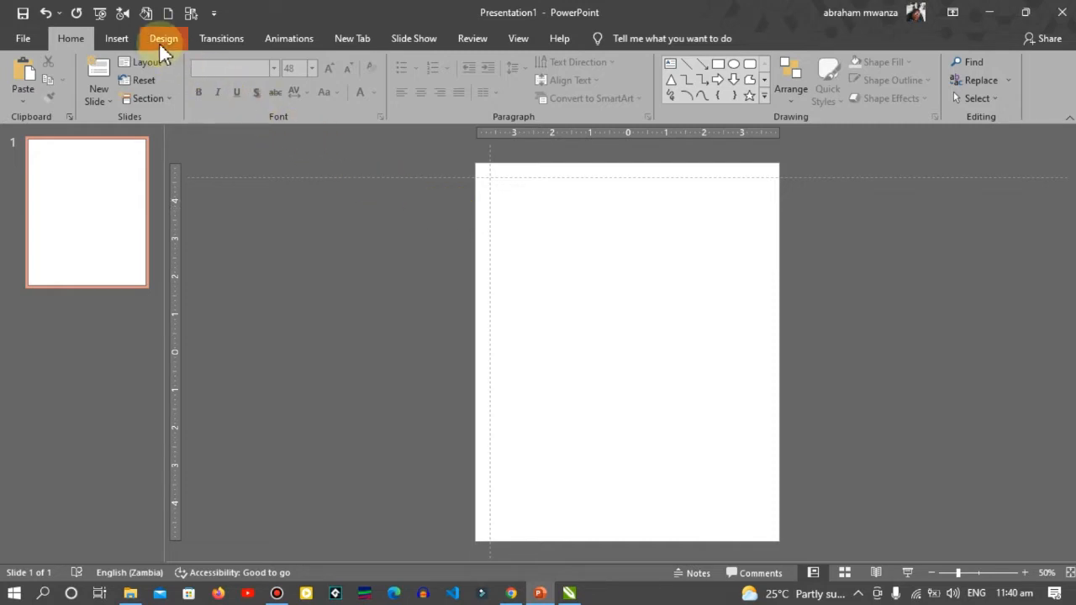
pyautogui.click(163, 38)
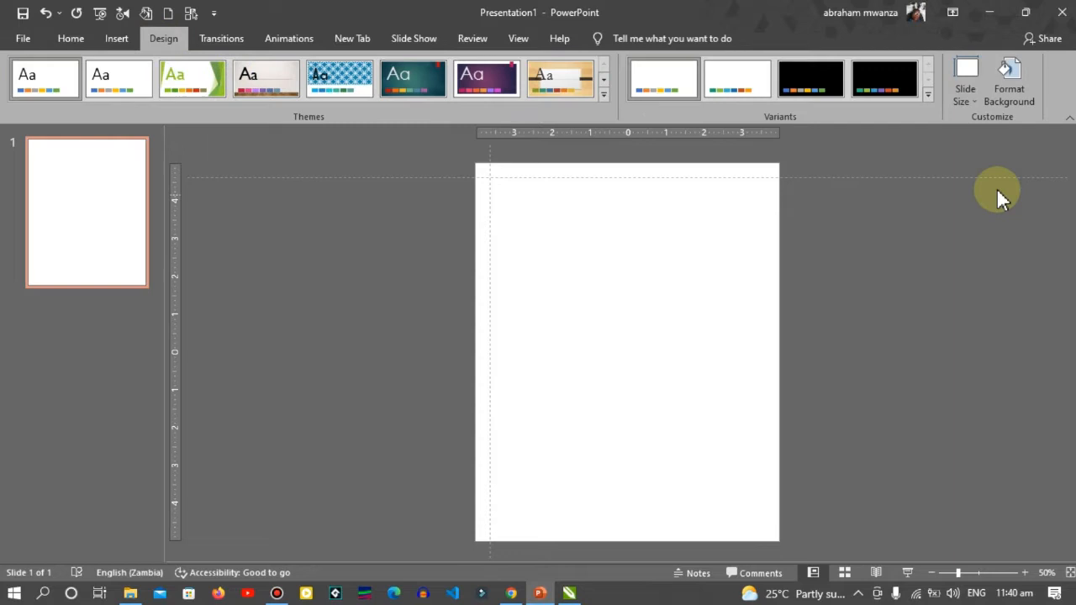
pyautogui.click(965, 84)
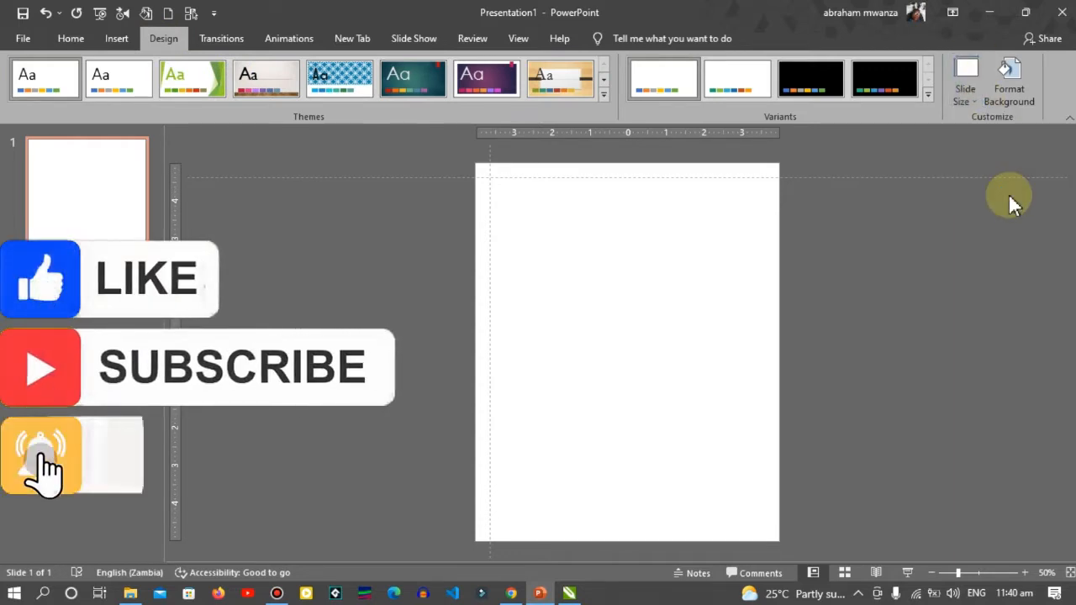
pyautogui.click(965, 80)
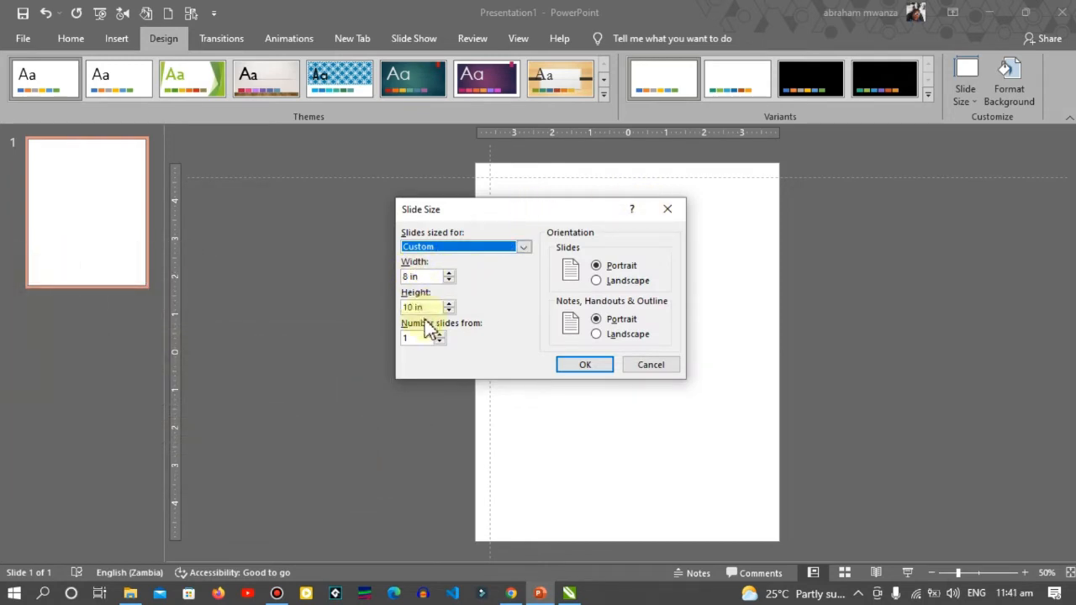
pyautogui.moveTo(422, 329)
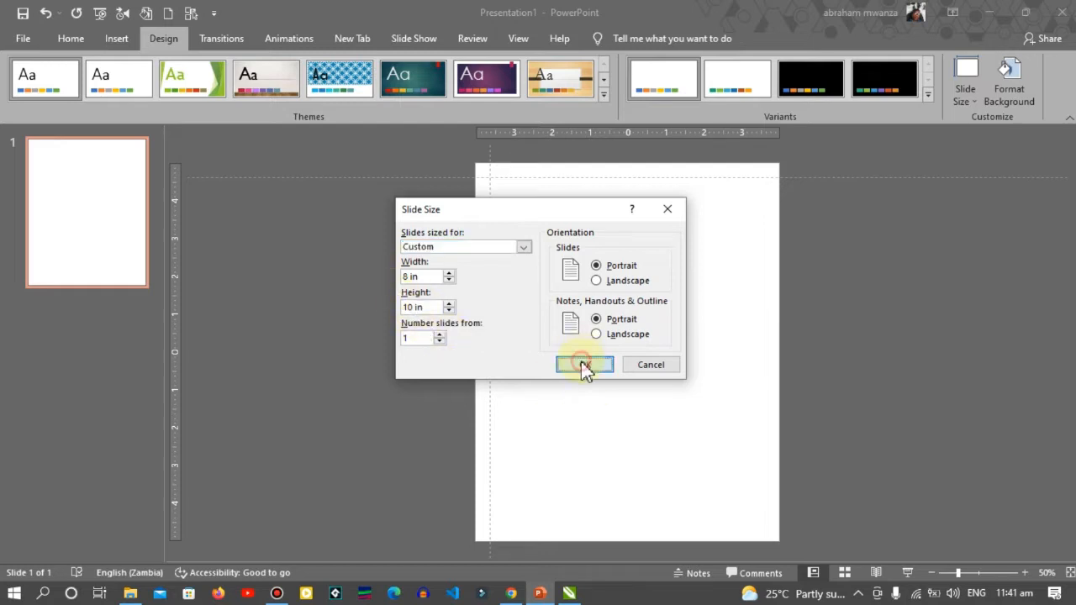
pyautogui.click(584, 364)
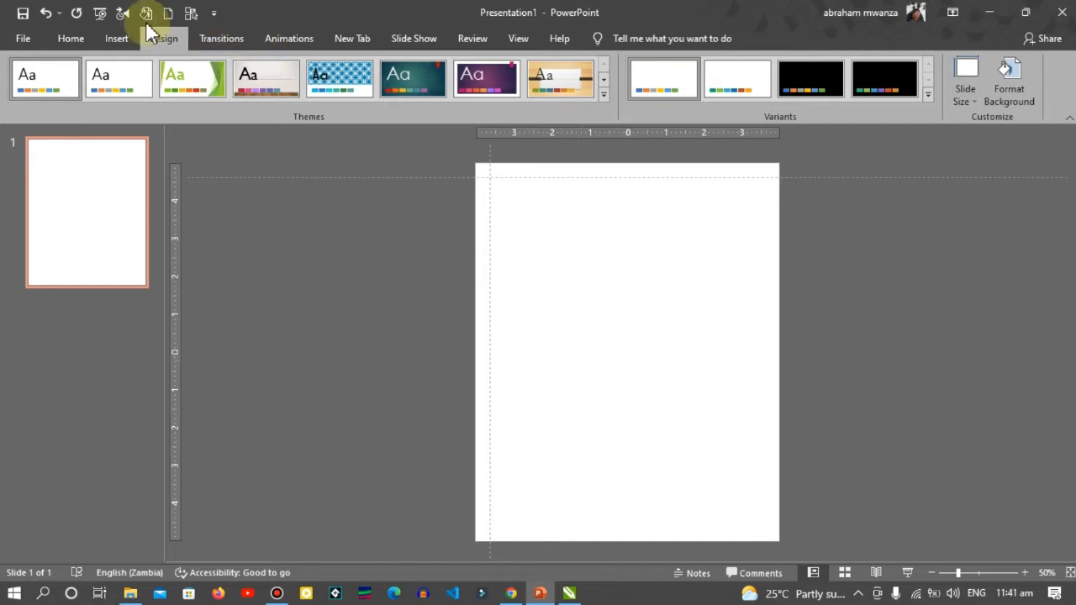
# Add a 32-point Times New Roman text box reading 'Copy and Write the number' near the top.
pyautogui.click(116, 37)
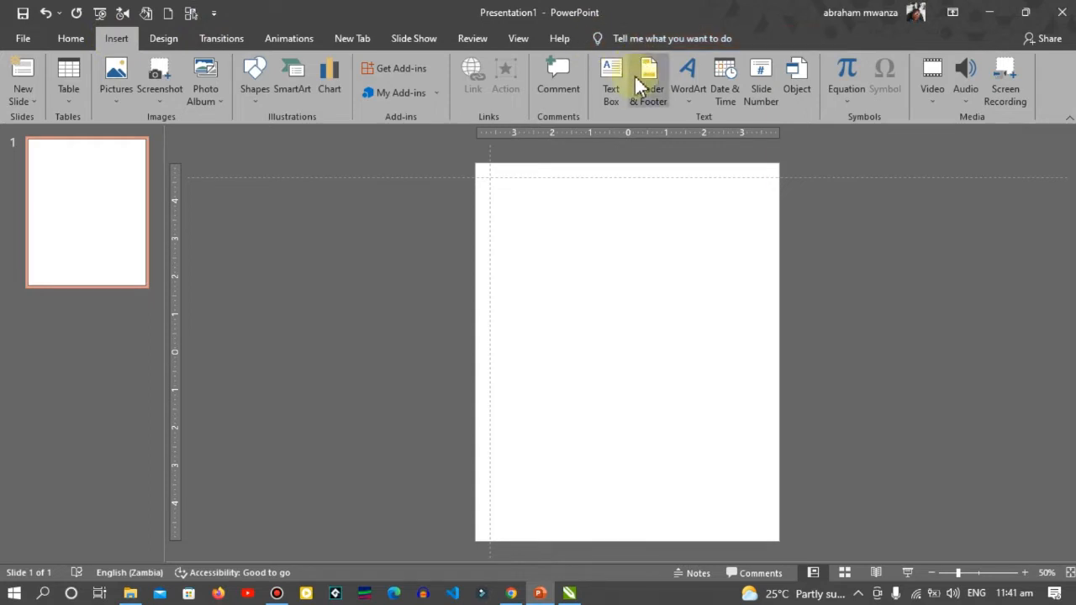
pyautogui.click(610, 80)
pyautogui.write('Copy and Write the number')
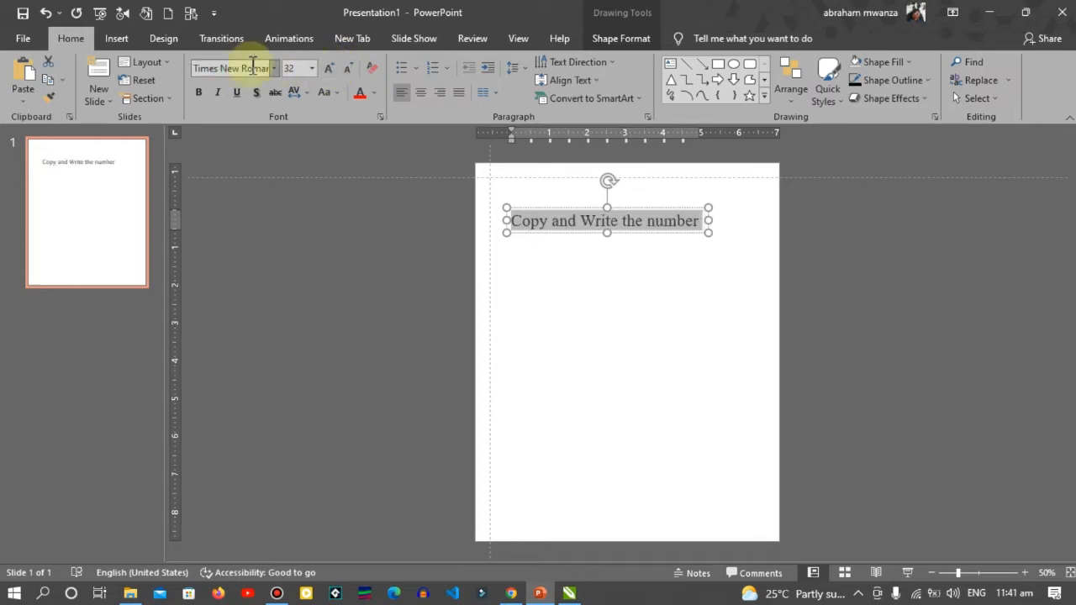
pyautogui.moveTo(654, 208)
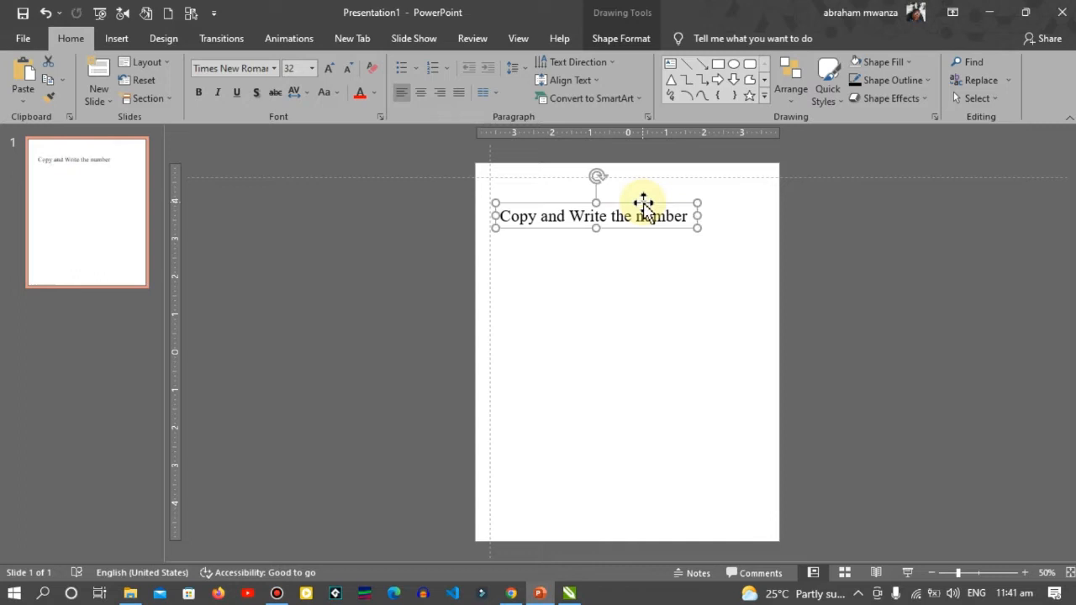
pyautogui.click(648, 345)
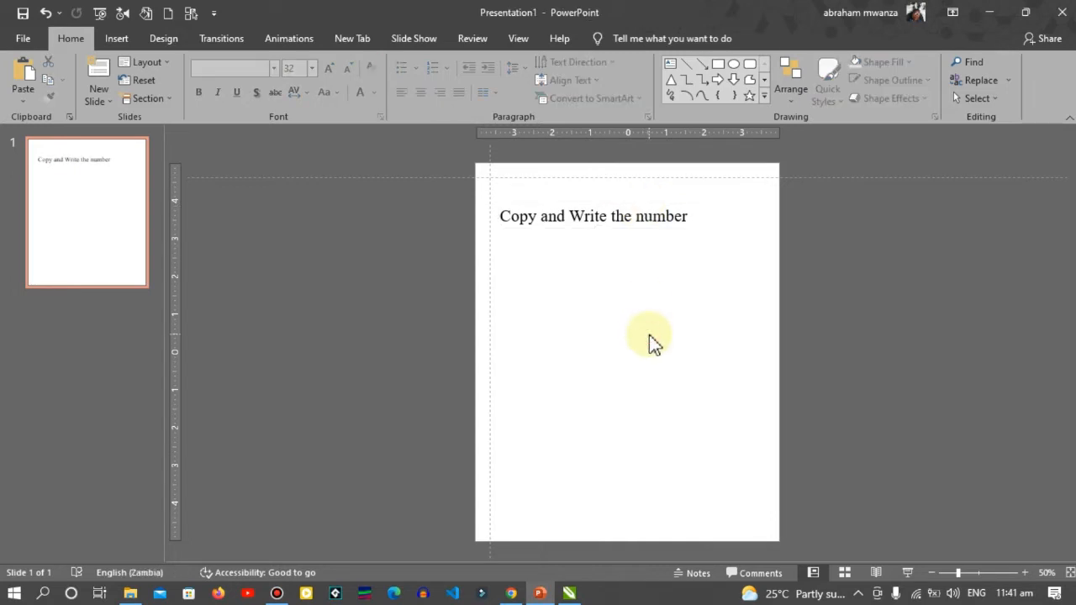
pyautogui.click(622, 216)
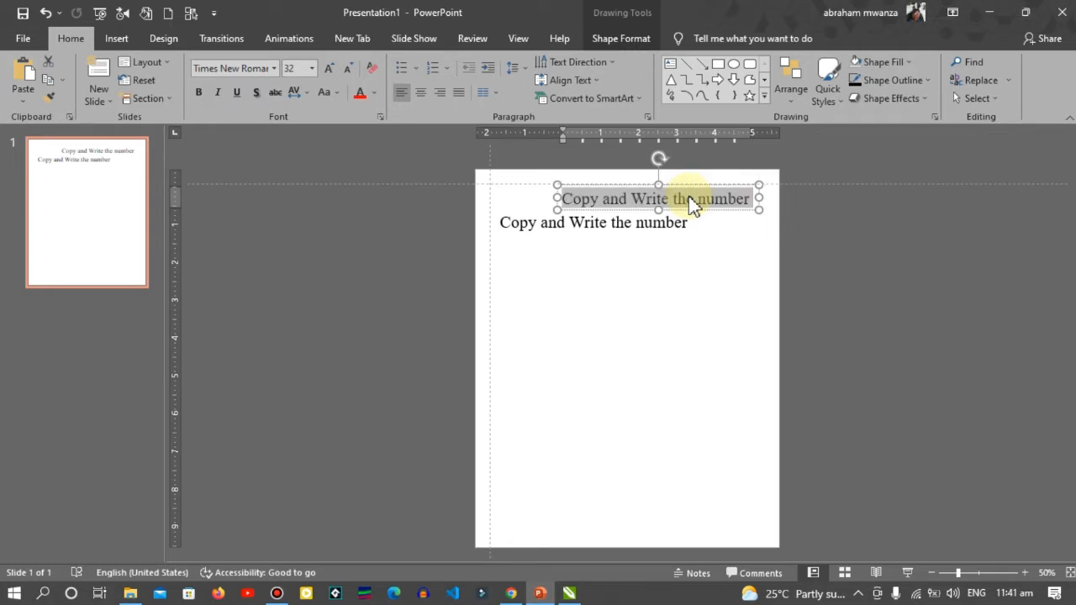
# Turn the copied heading into a 24-point 'Date:' line with dots at the top right.
pyautogui.write('Da')
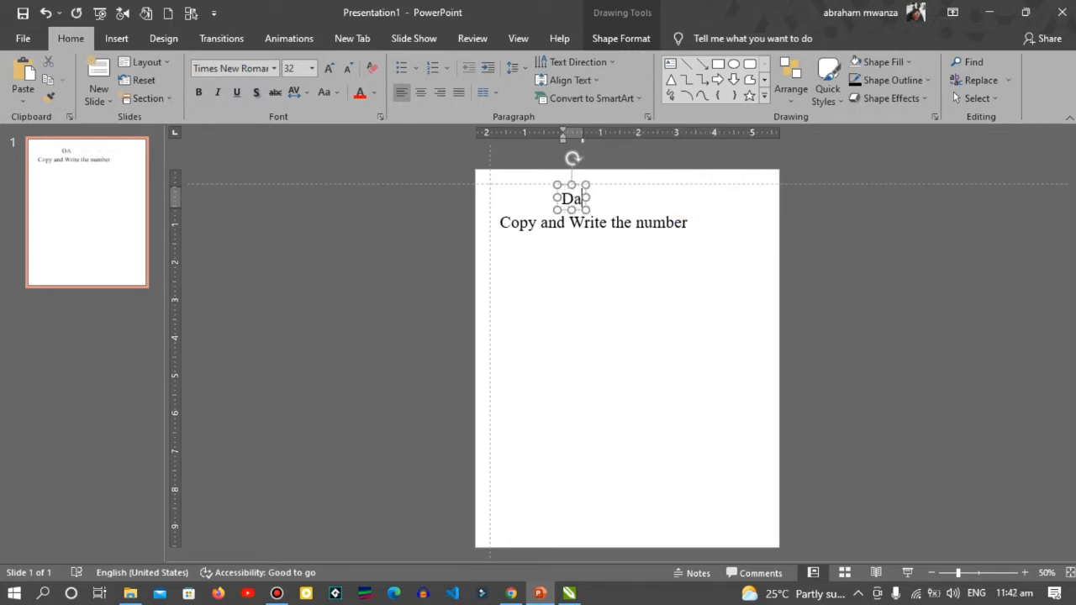
pyautogui.write('te:.')
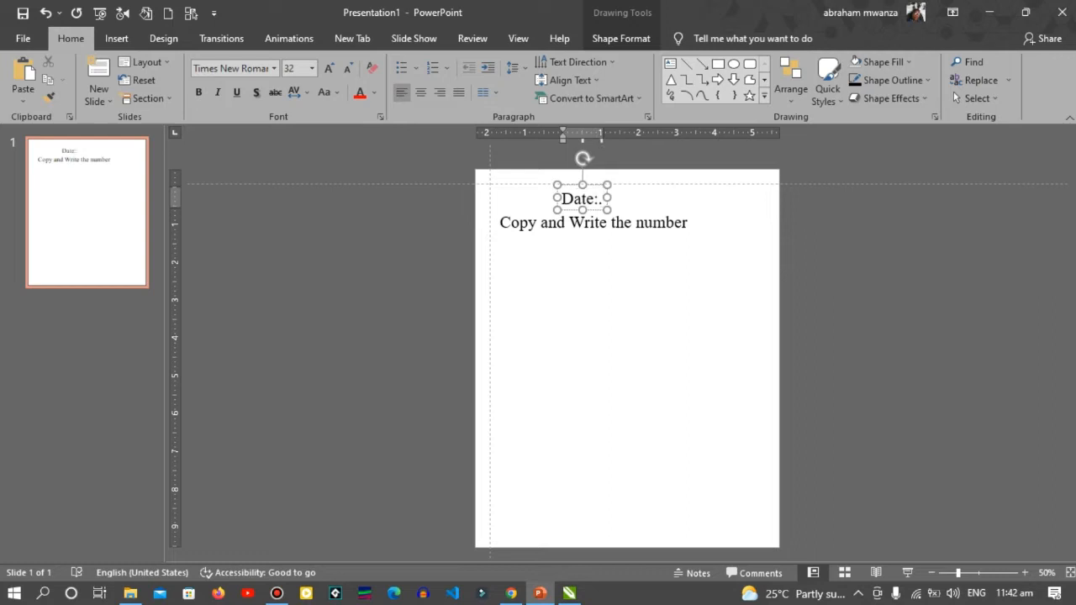
pyautogui.moveTo(608, 199); pyautogui.dragTo(740, 199)
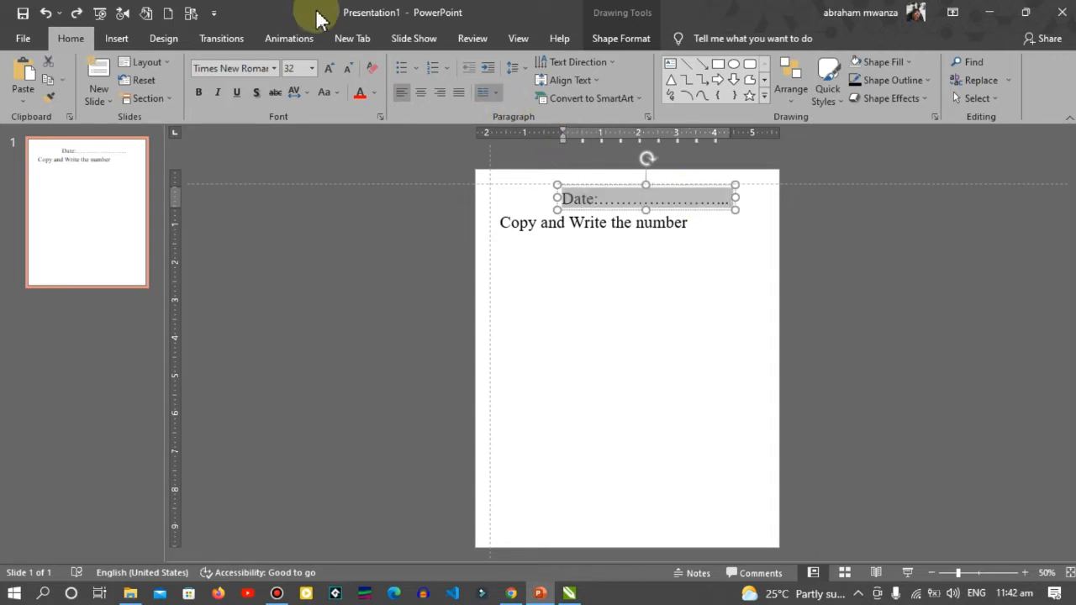
pyautogui.click(347, 68)
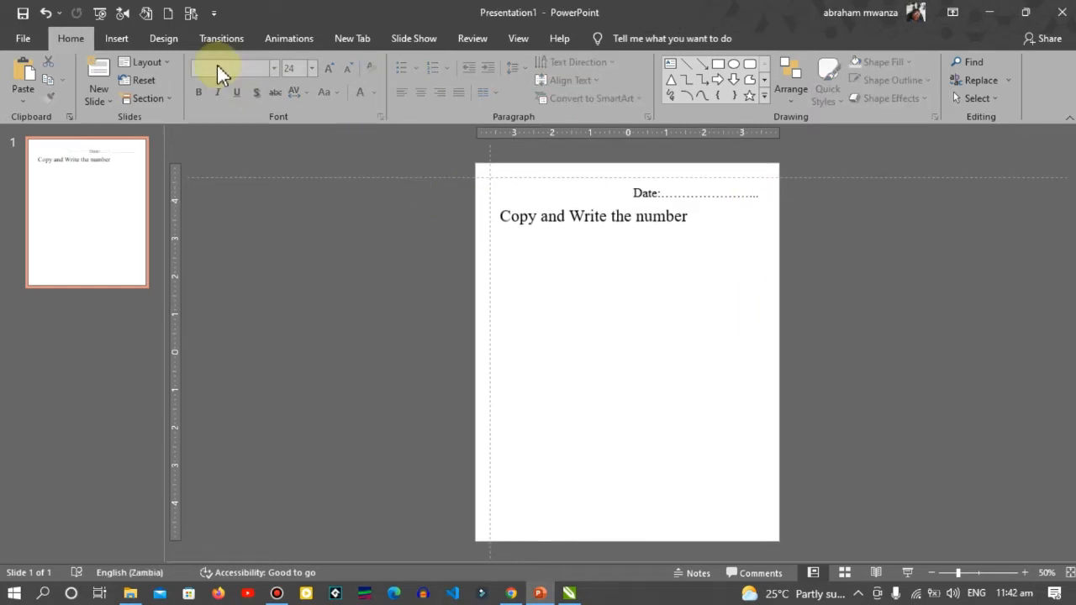
# Add a 138-point digit '0' text box at the left, just under the heading.
pyautogui.click(116, 38)
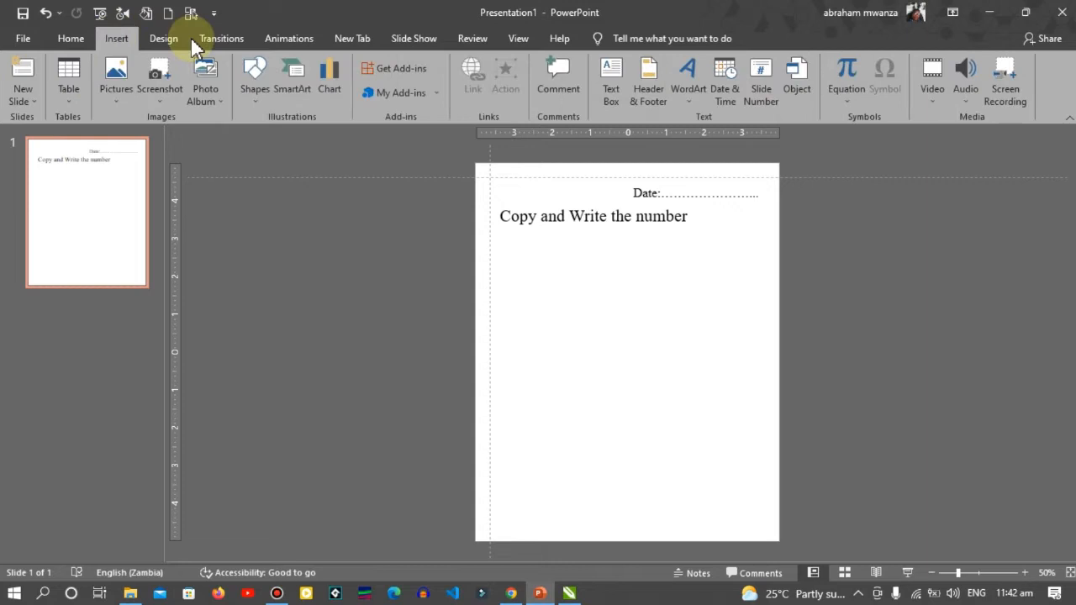
pyautogui.click(610, 79)
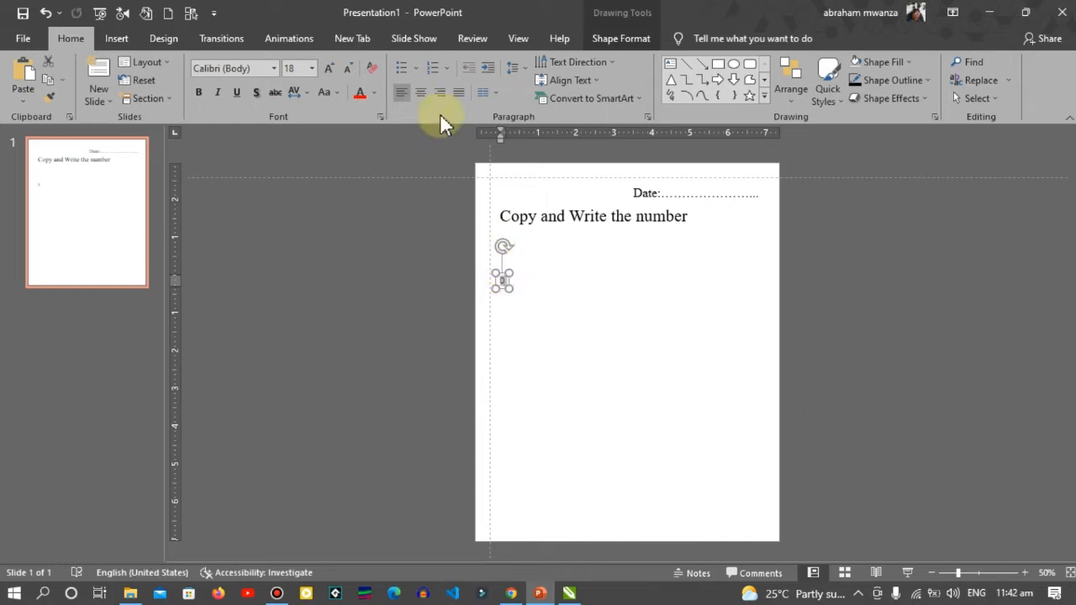
pyautogui.click(328, 69)
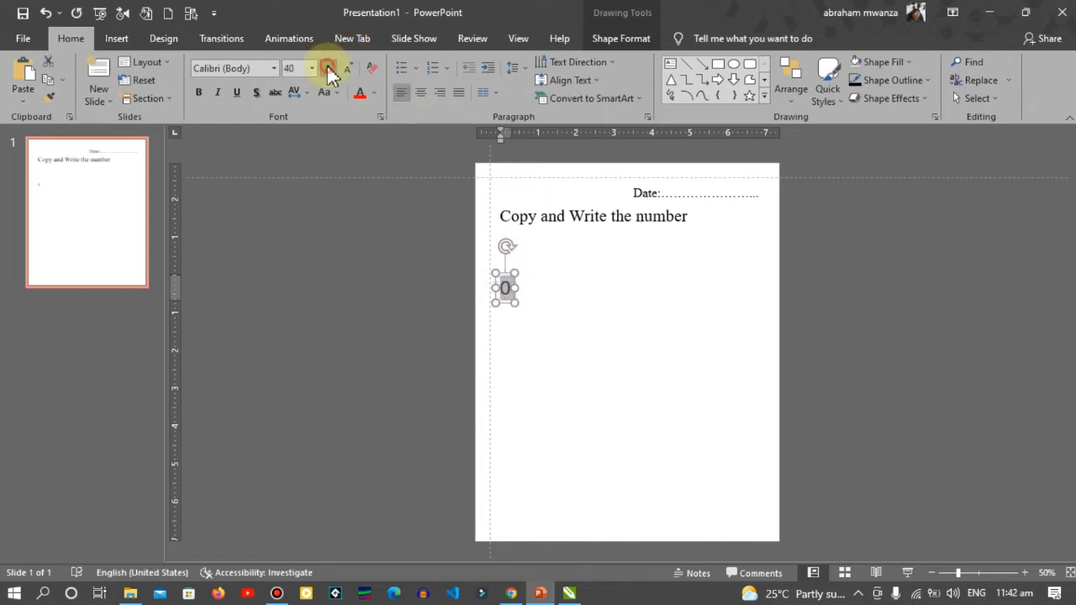
pyautogui.click(328, 68)
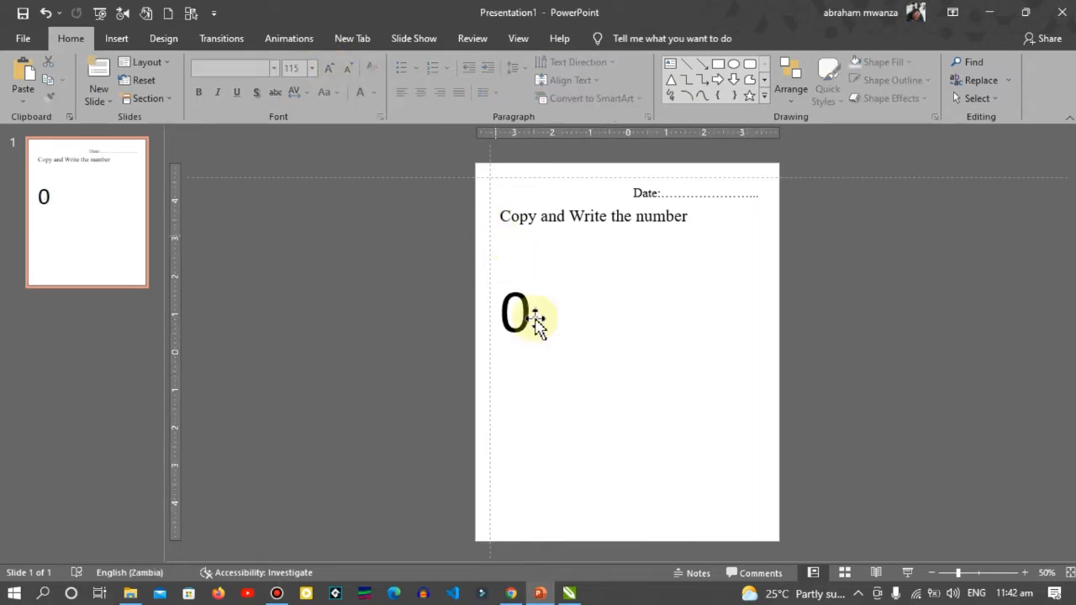
pyautogui.click(516, 313)
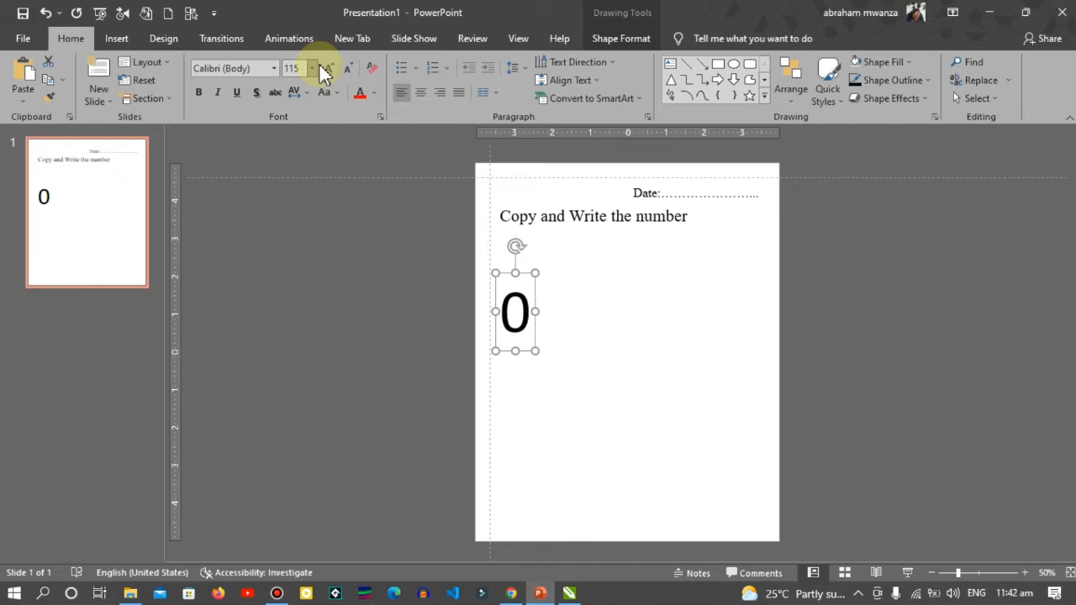
pyautogui.click(329, 67)
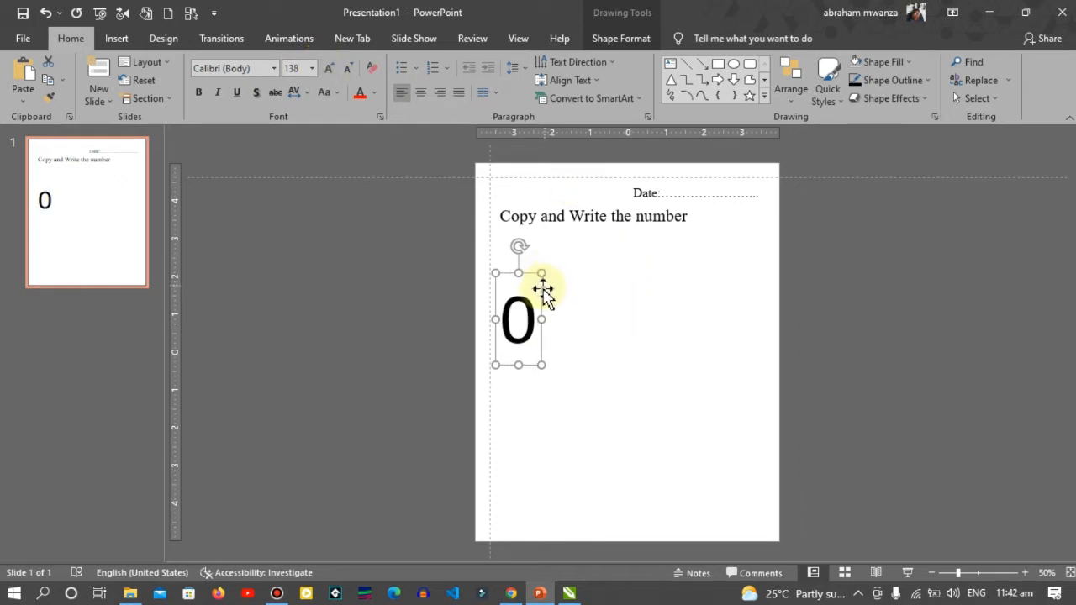
pyautogui.moveTo(542, 288); pyautogui.dragTo(543, 257)
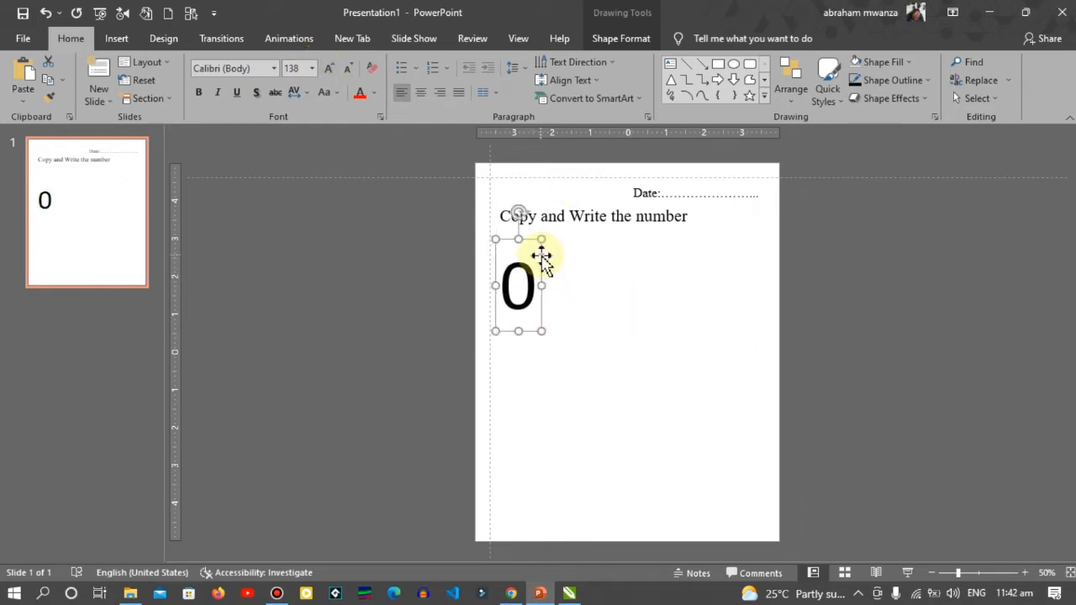
pyautogui.click(1033, 573)
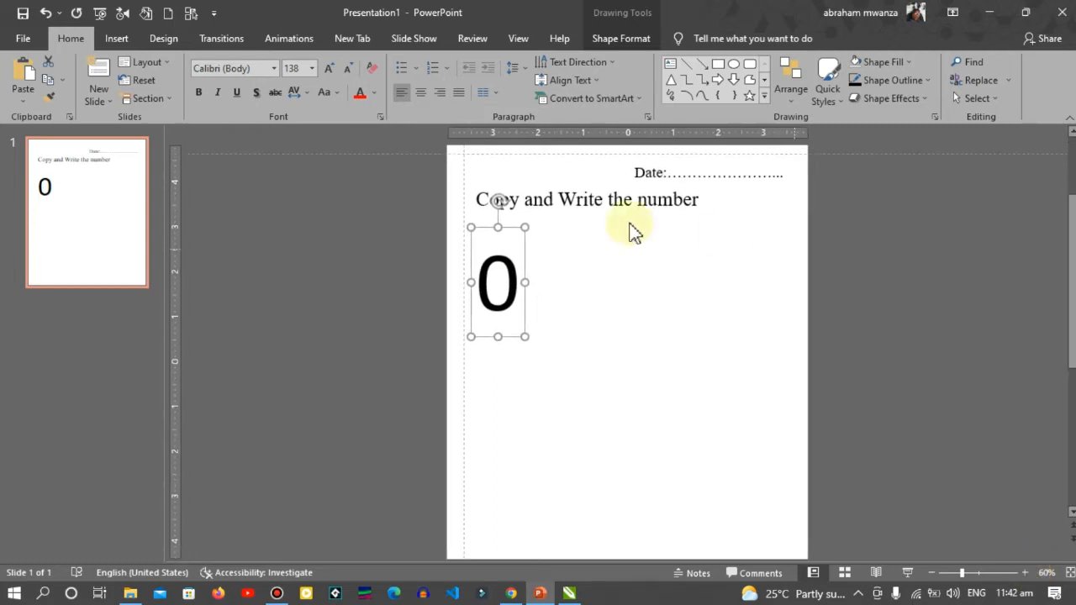
pyautogui.moveTo(529, 252)
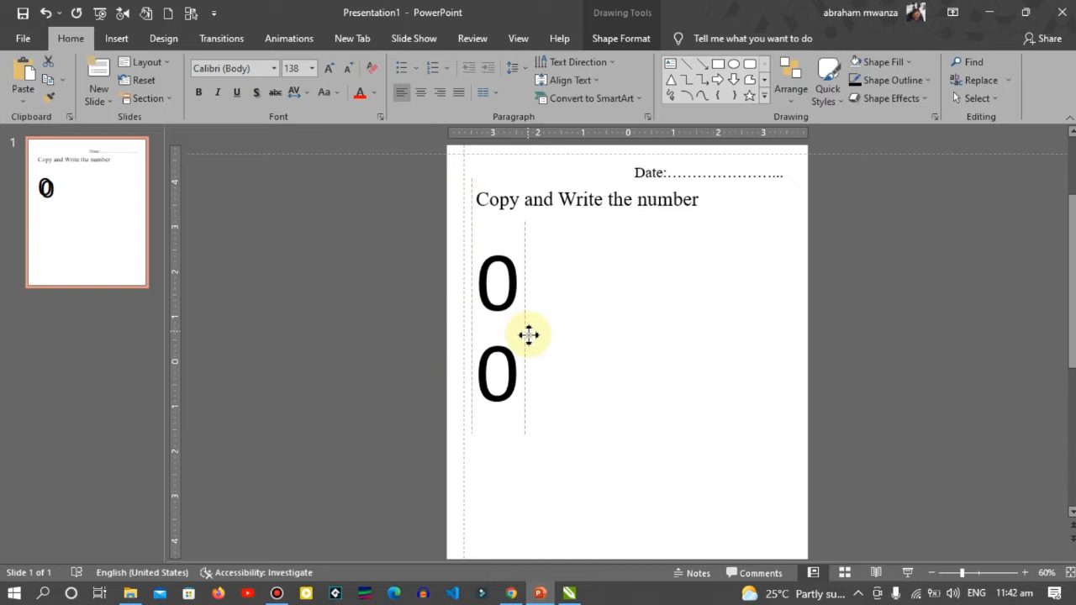
# Drag the three large zeros into one tighter column beneath the heading.
pyautogui.click(497, 374)
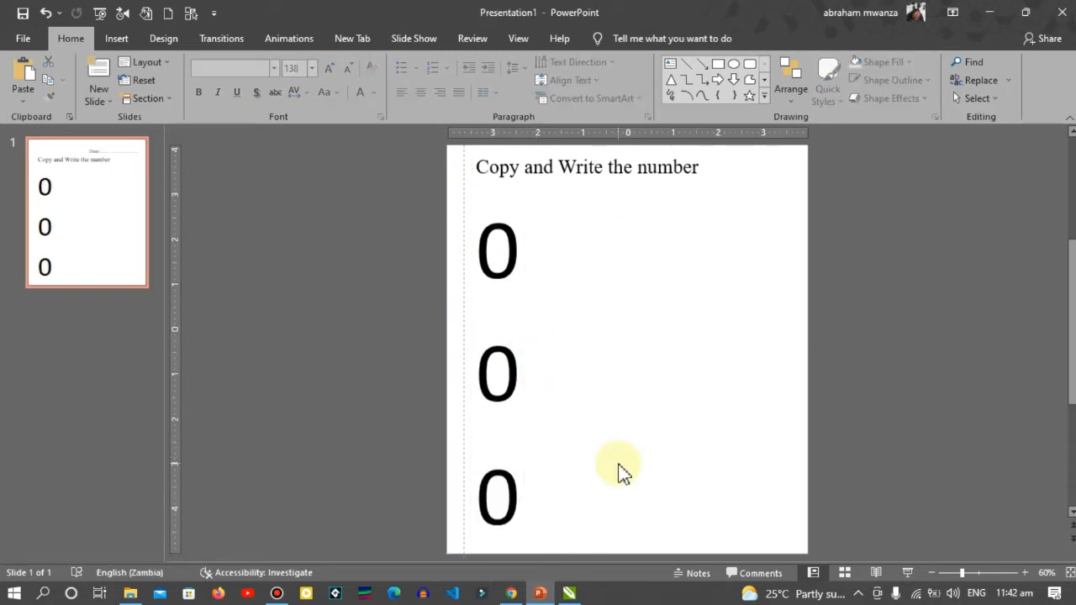
pyautogui.moveTo(507, 318)
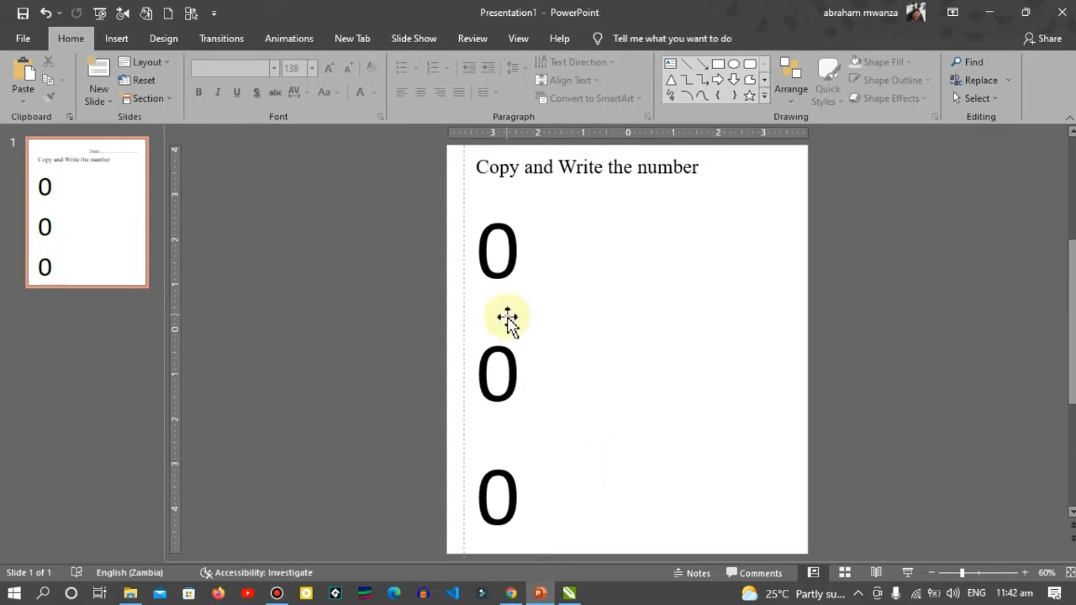
pyautogui.moveTo(538, 488)
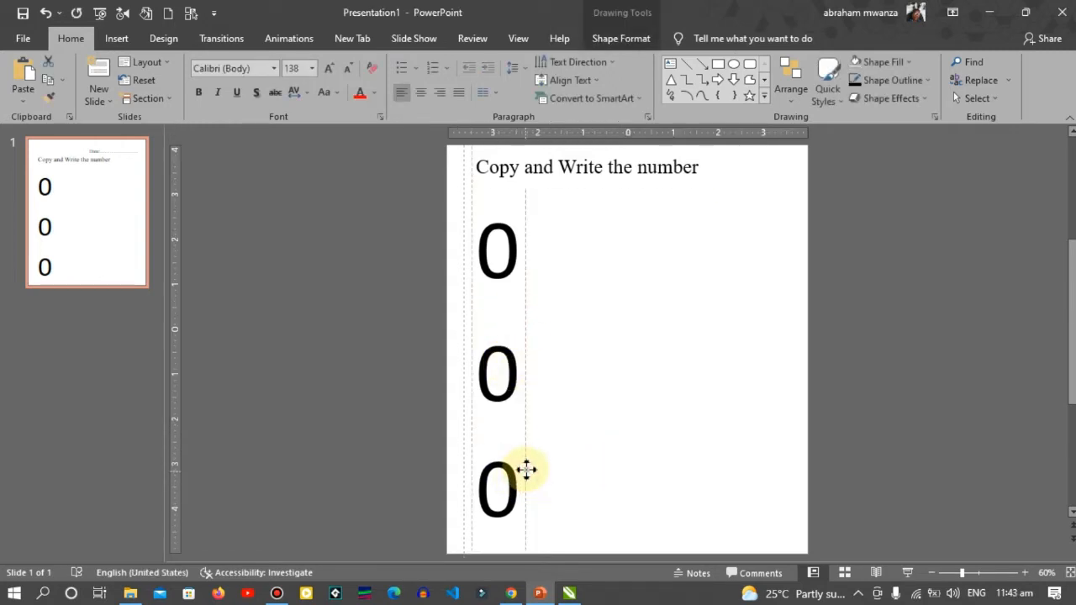
pyautogui.click(497, 376)
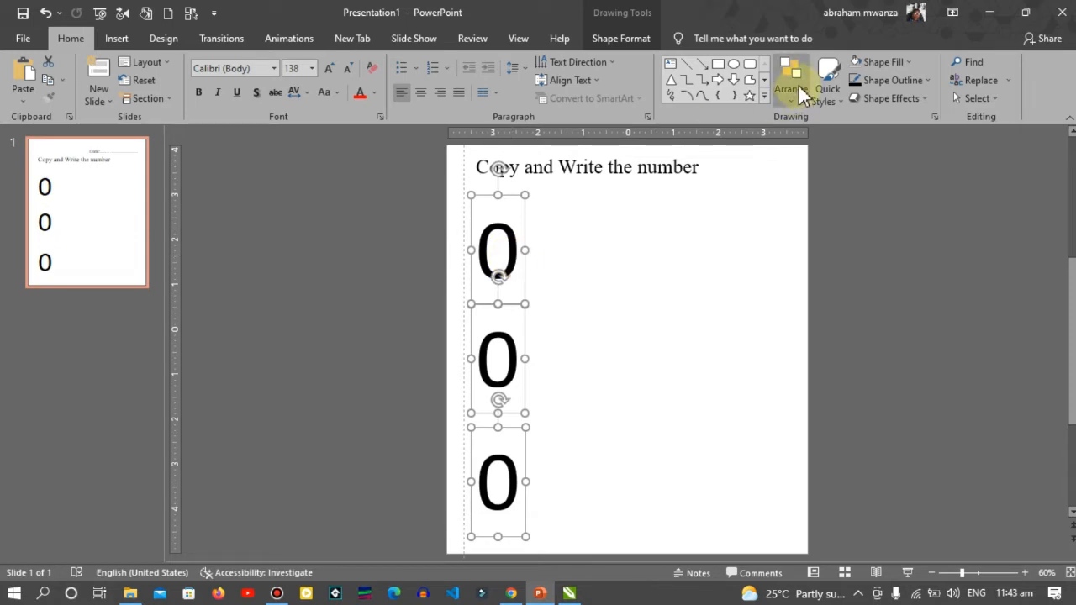
# Distribute the three zeros vertically so they are evenly spaced, then deselect them.
pyautogui.click(791, 80)
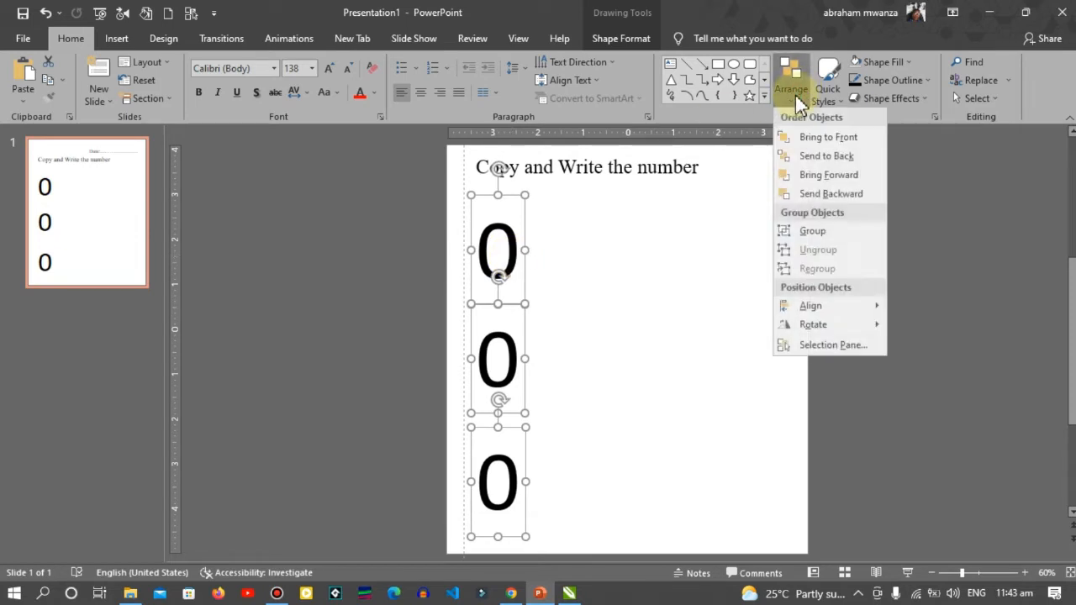
pyautogui.click(810, 306)
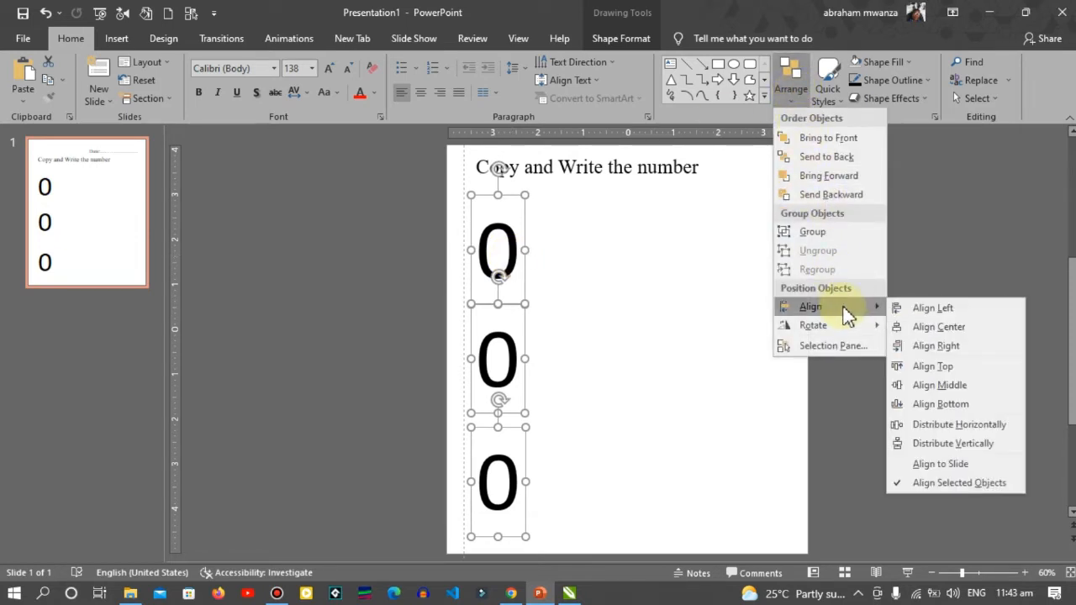
pyautogui.click(952, 443)
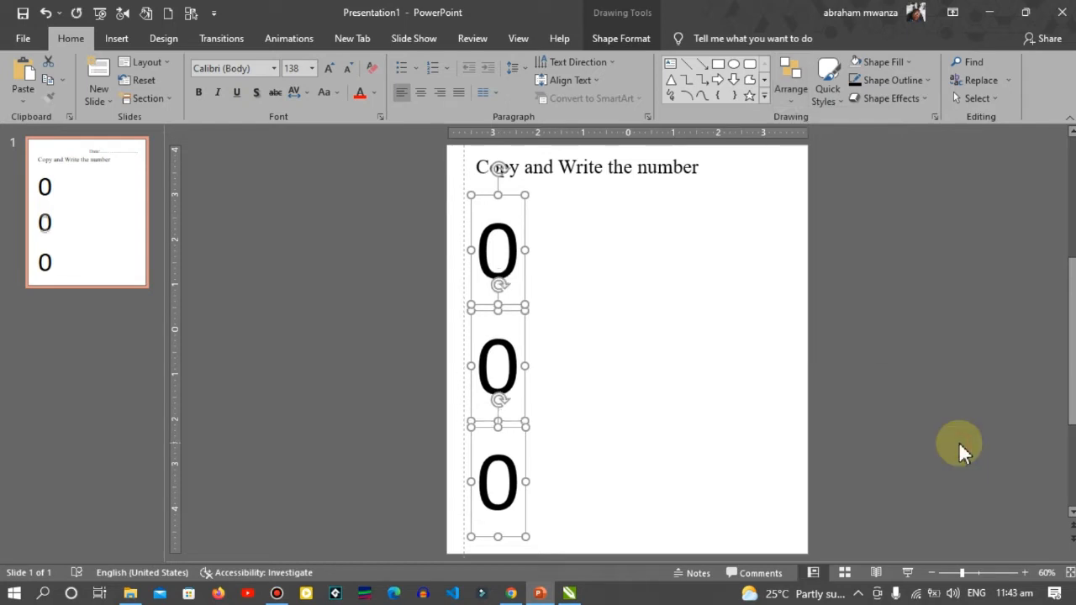
pyautogui.click(631, 393)
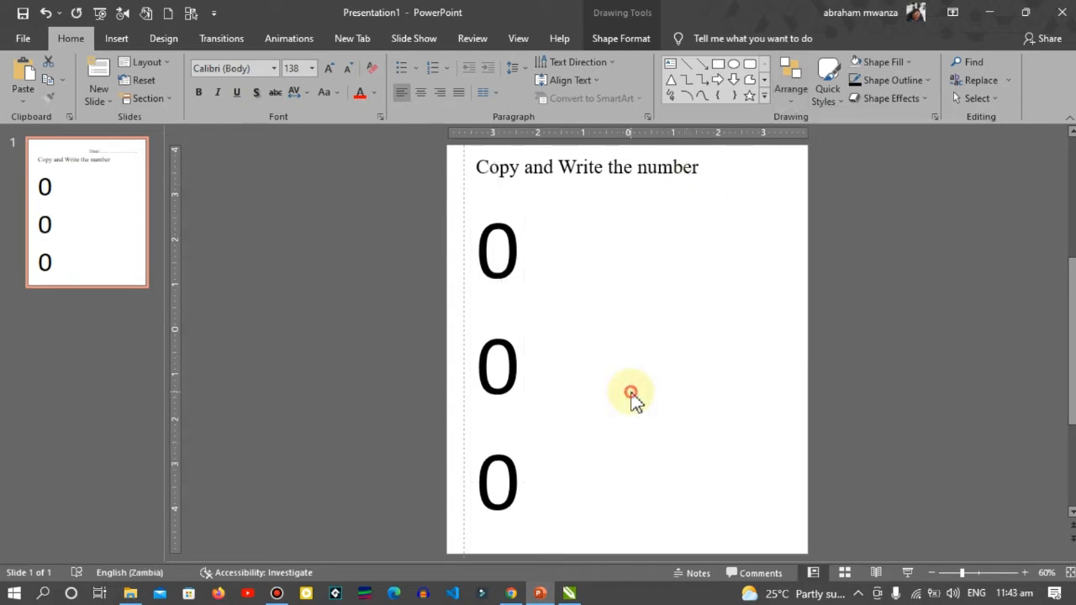
pyautogui.click(630, 394)
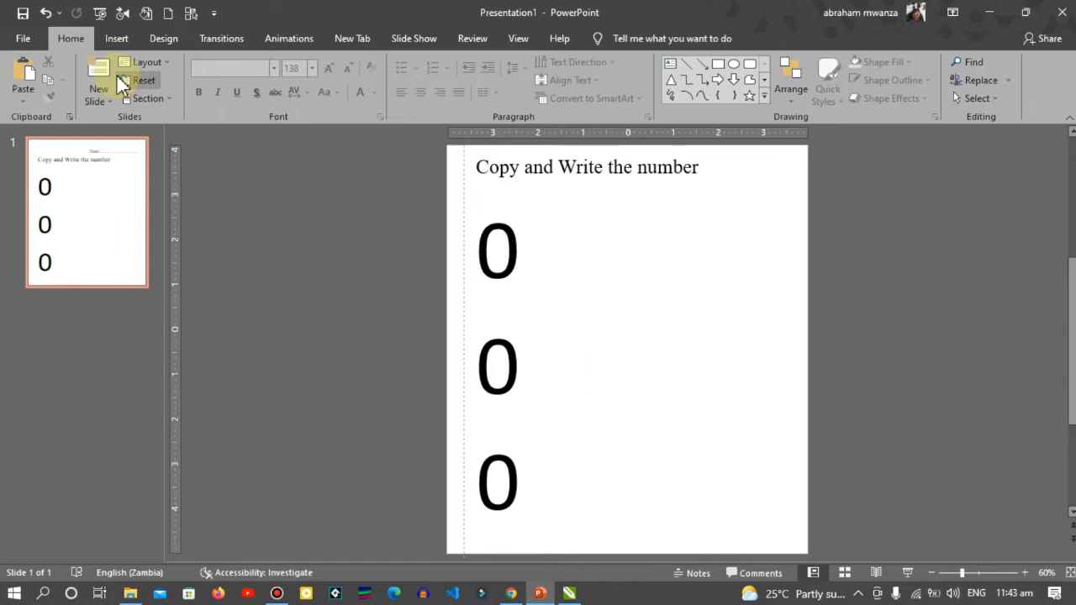
pyautogui.click(116, 38)
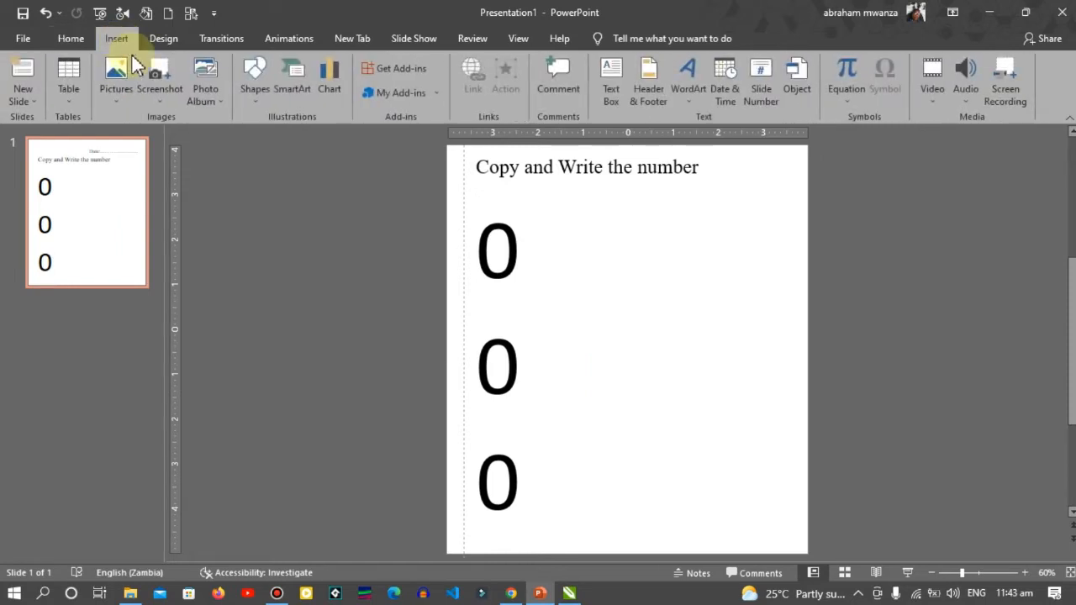
pyautogui.moveTo(256, 130)
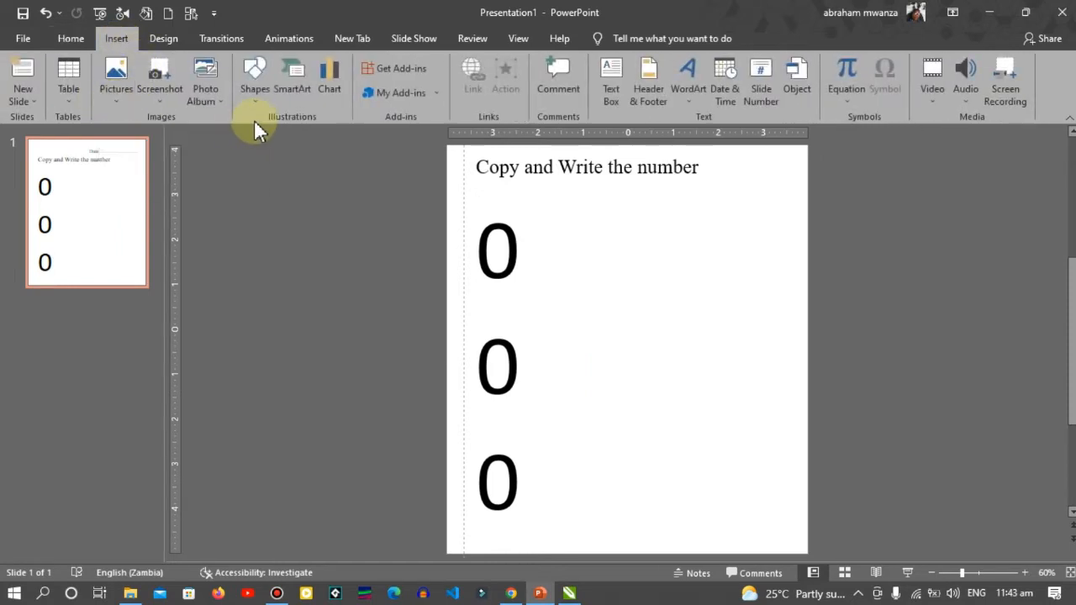
# Draw a rectangle shape just right of the top zero.
pyautogui.click(254, 79)
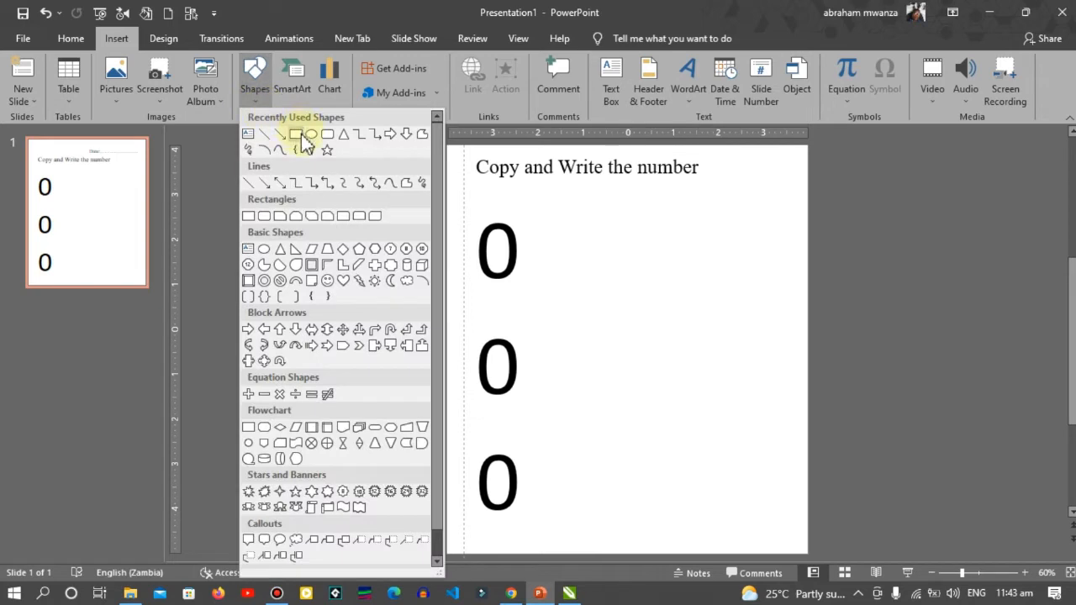
pyautogui.click(295, 133)
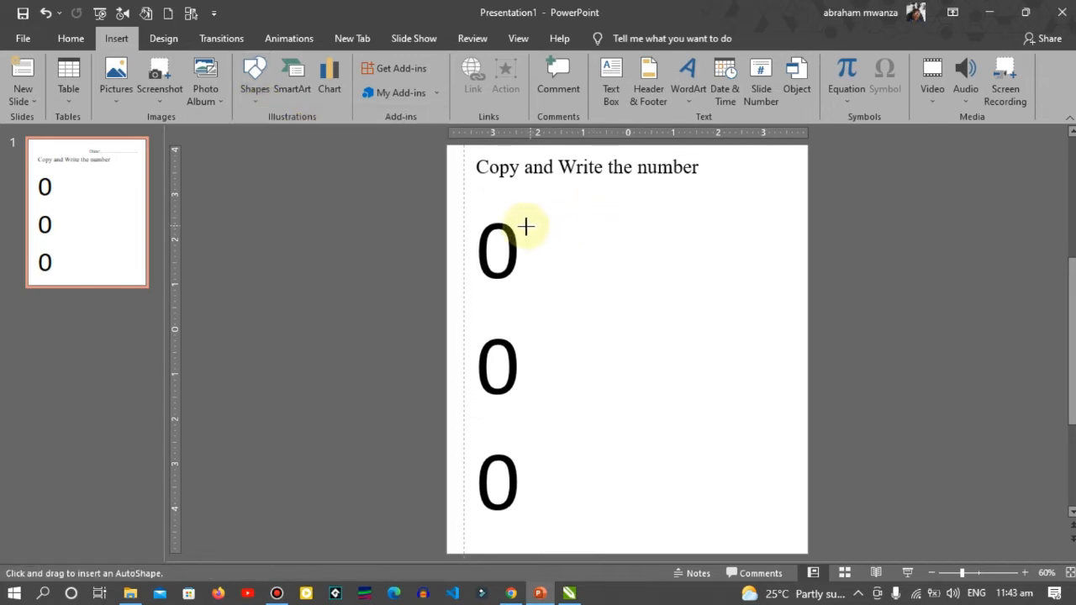
pyautogui.moveTo(525, 227); pyautogui.dragTo(600, 283)
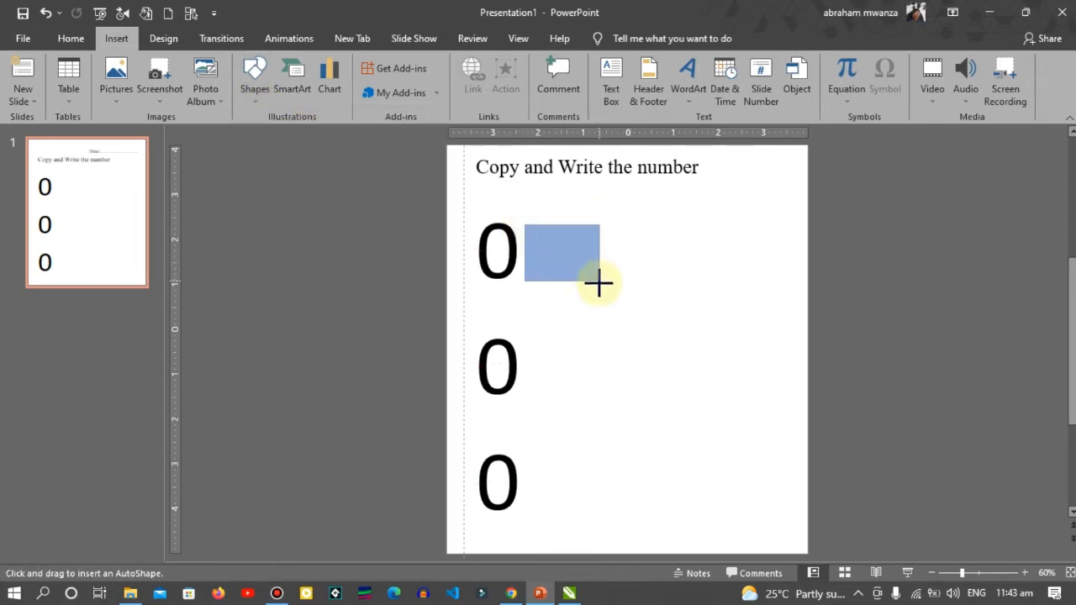
pyautogui.moveTo(526, 225); pyautogui.dragTo(599, 284)
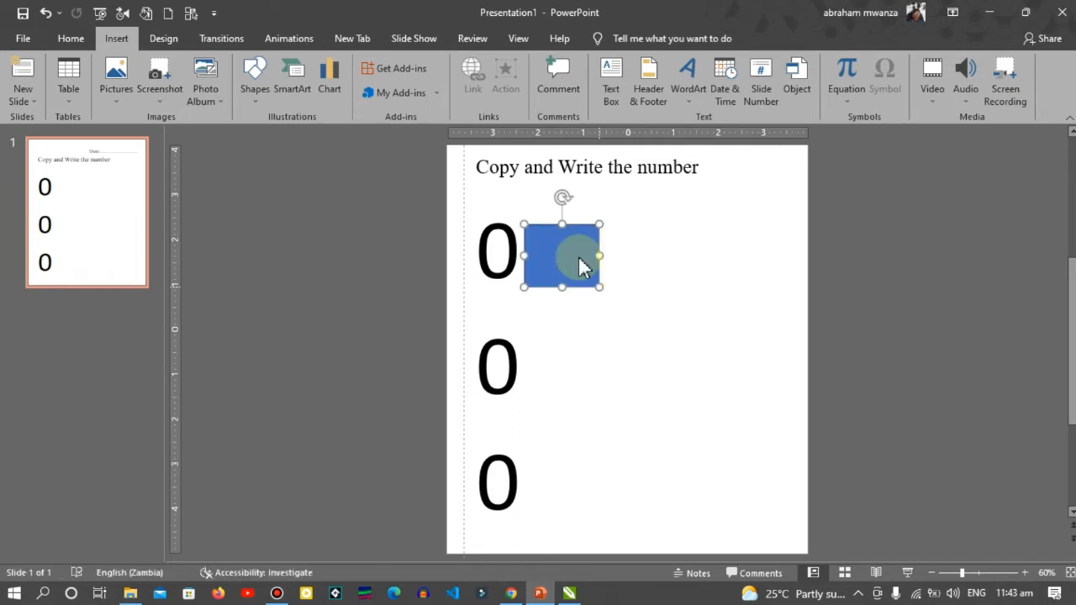
pyautogui.click(562, 255)
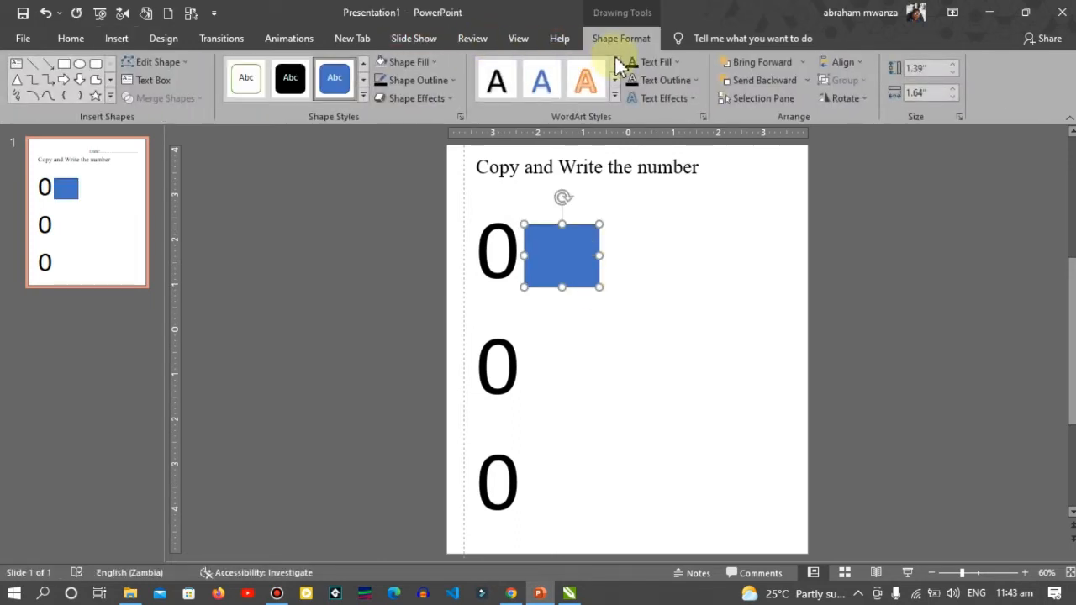
# Give the rectangle no fill and a black outline, and open the outline weight choices.
pyautogui.click(410, 61)
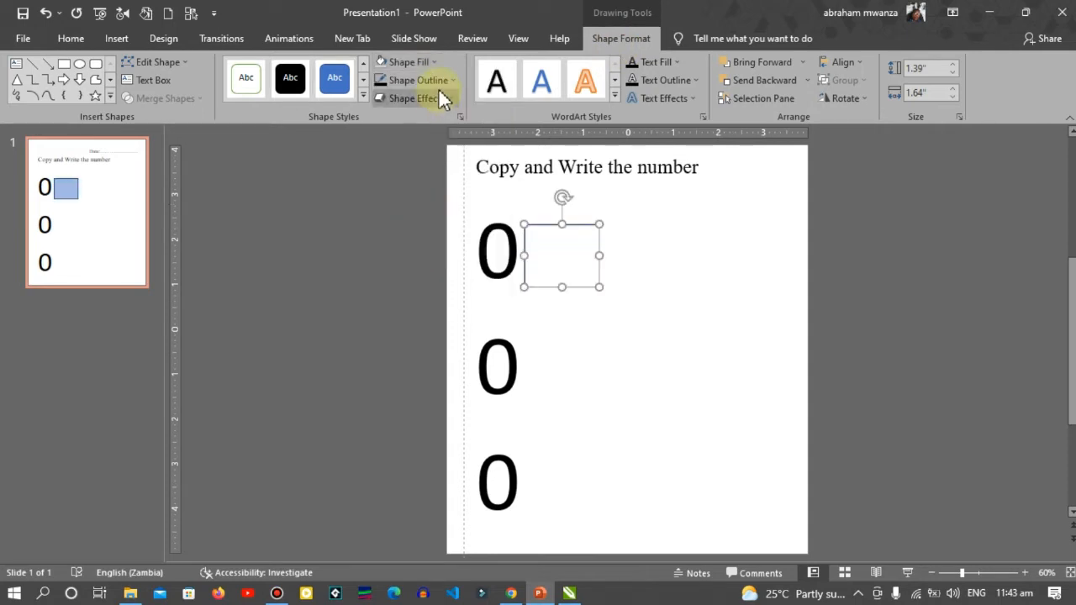
pyautogui.click(411, 80)
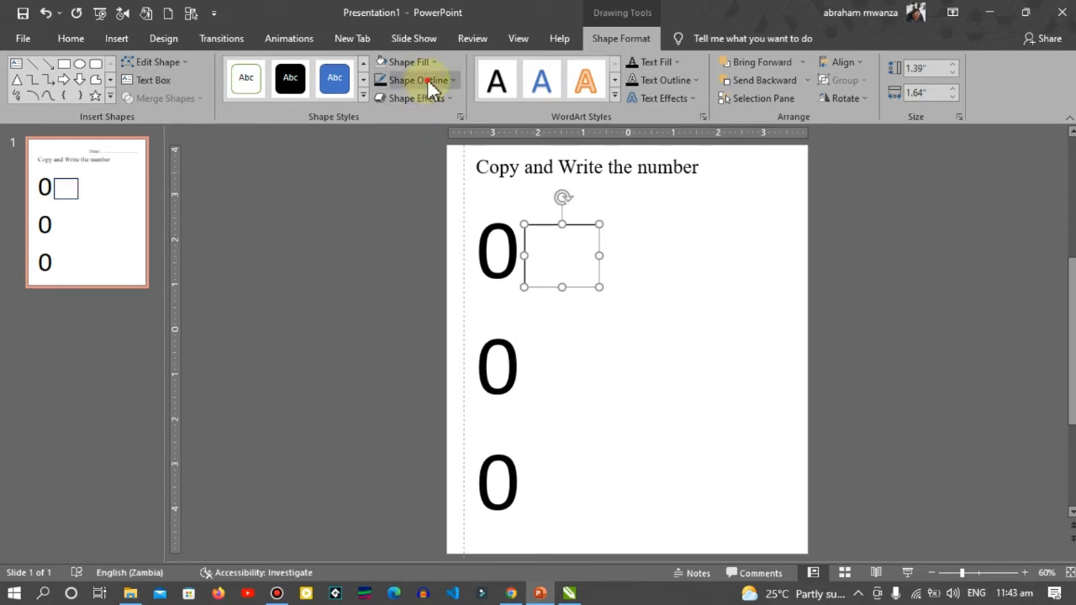
pyautogui.click(412, 80)
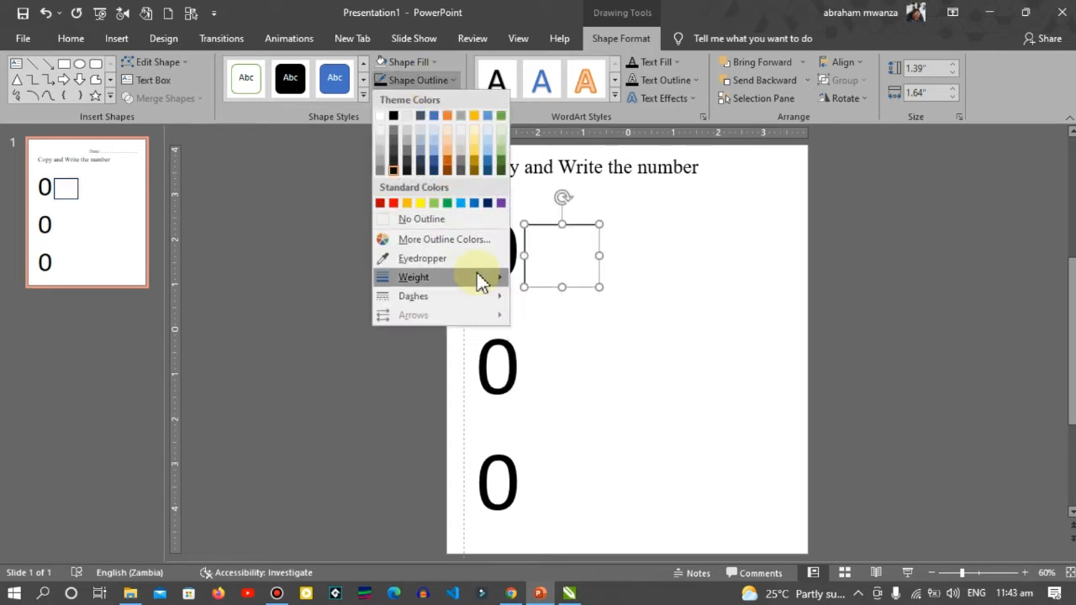
pyautogui.click(412, 277)
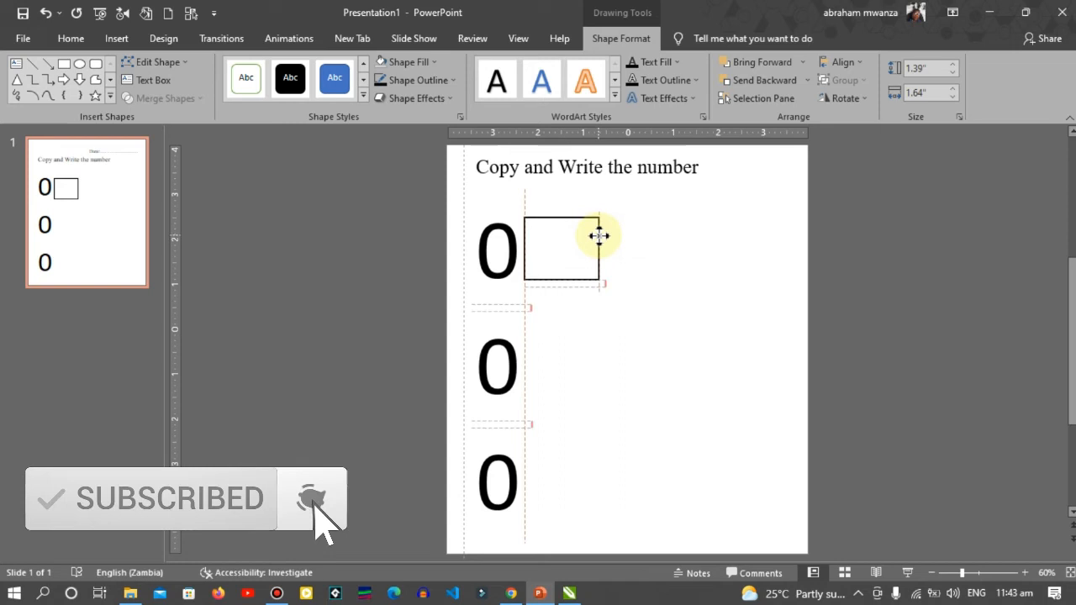
# Copy the outlined box twice into a row of three and select all three.
pyautogui.click(562, 250)
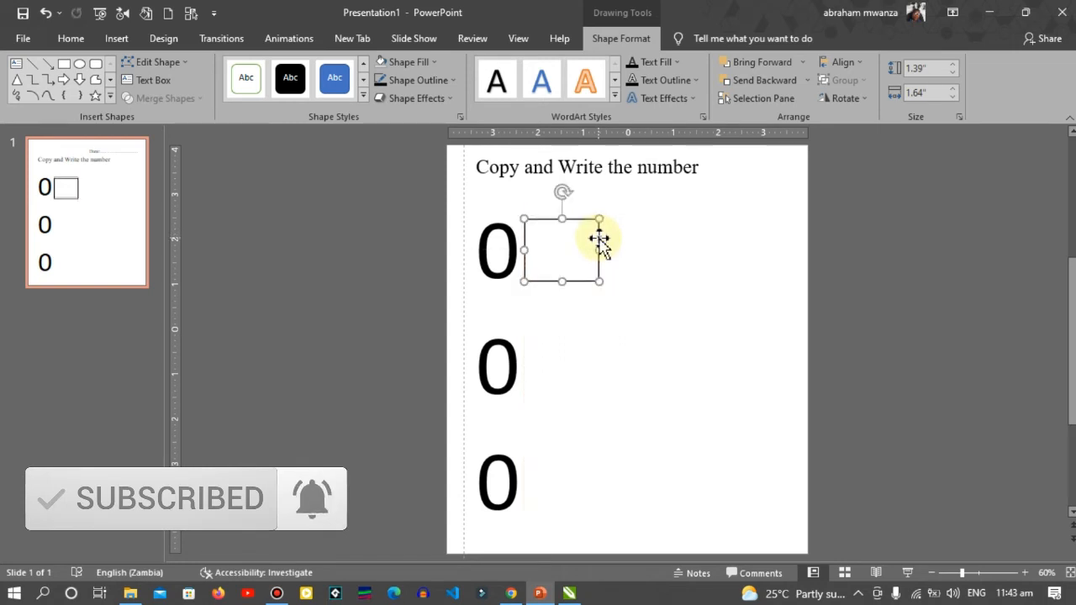
pyautogui.moveTo(601, 248)
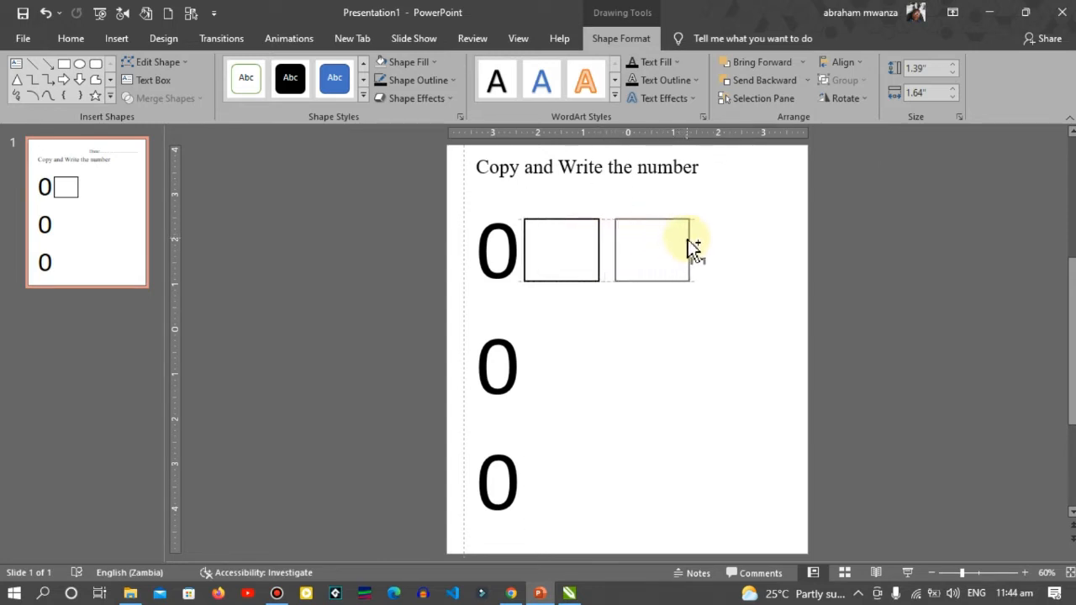
pyautogui.click(652, 249)
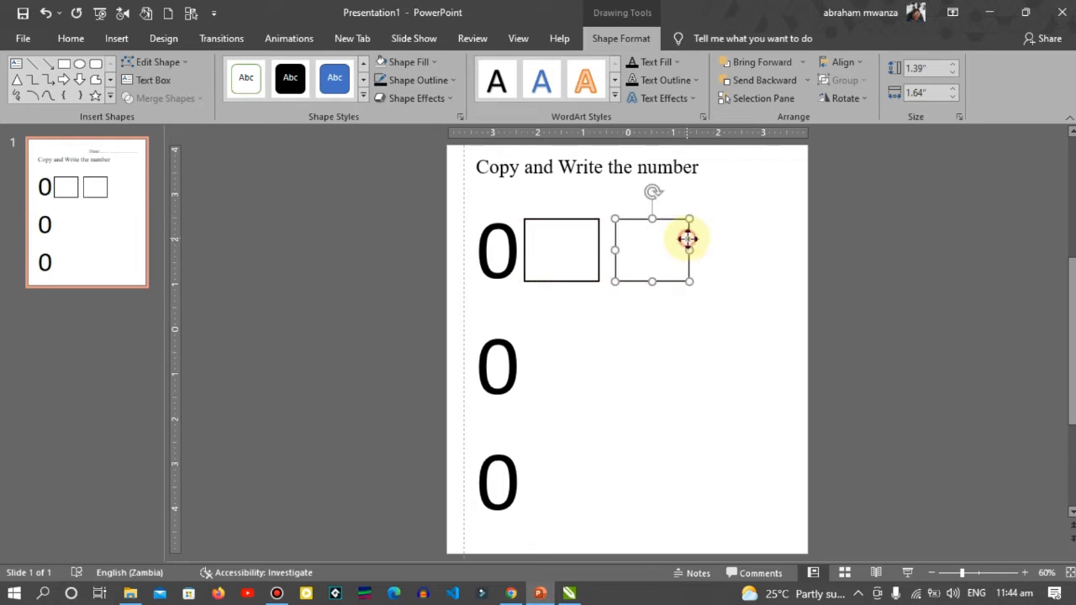
pyautogui.moveTo(688, 240); pyautogui.dragTo(772, 248)
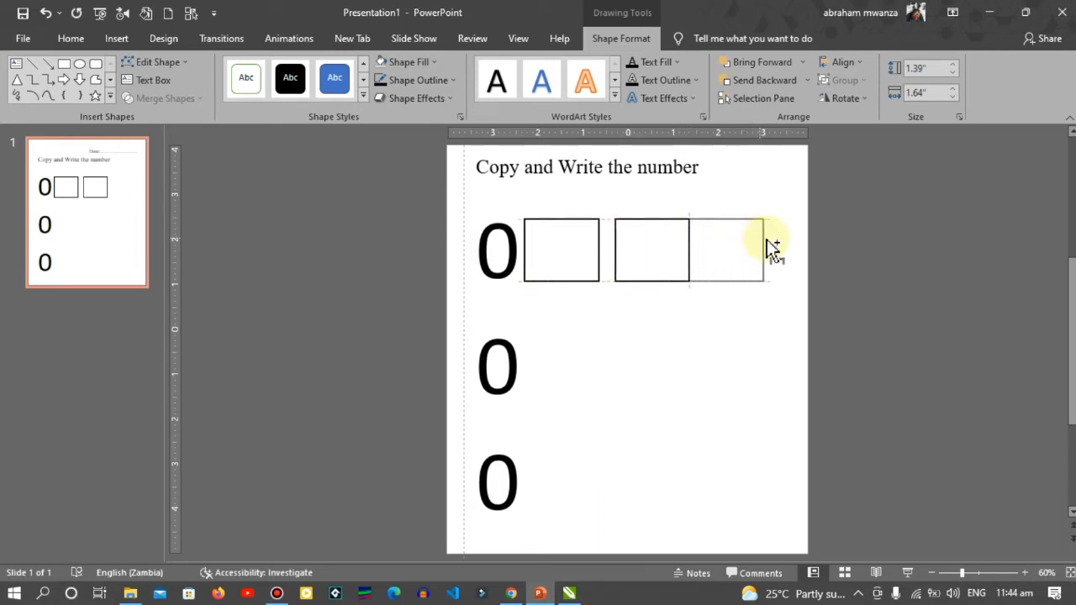
pyautogui.click(747, 250)
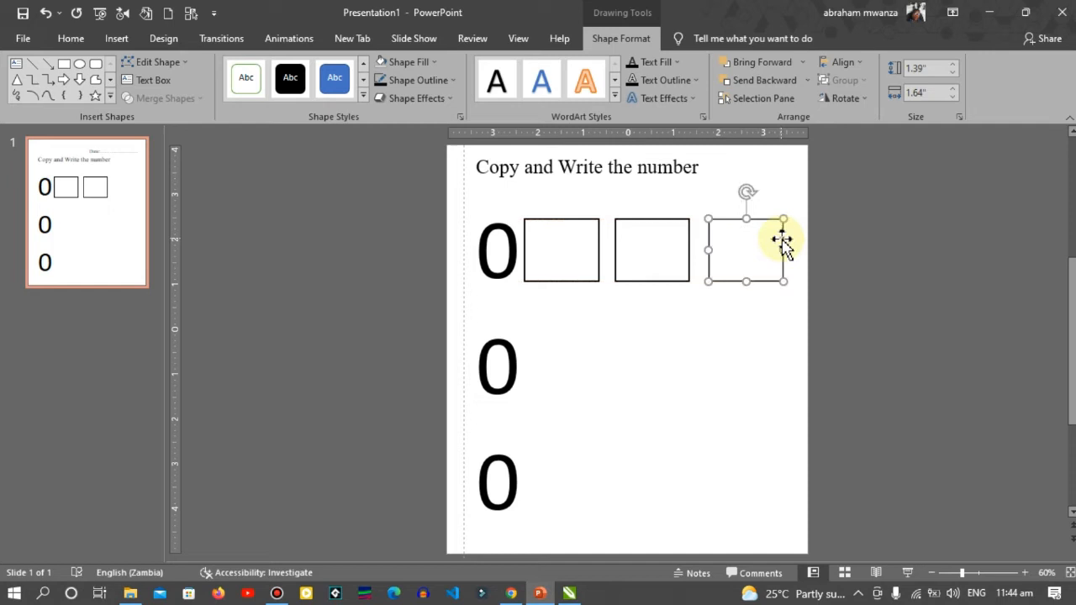
pyautogui.moveTo(782, 250); pyautogui.dragTo(691, 251)
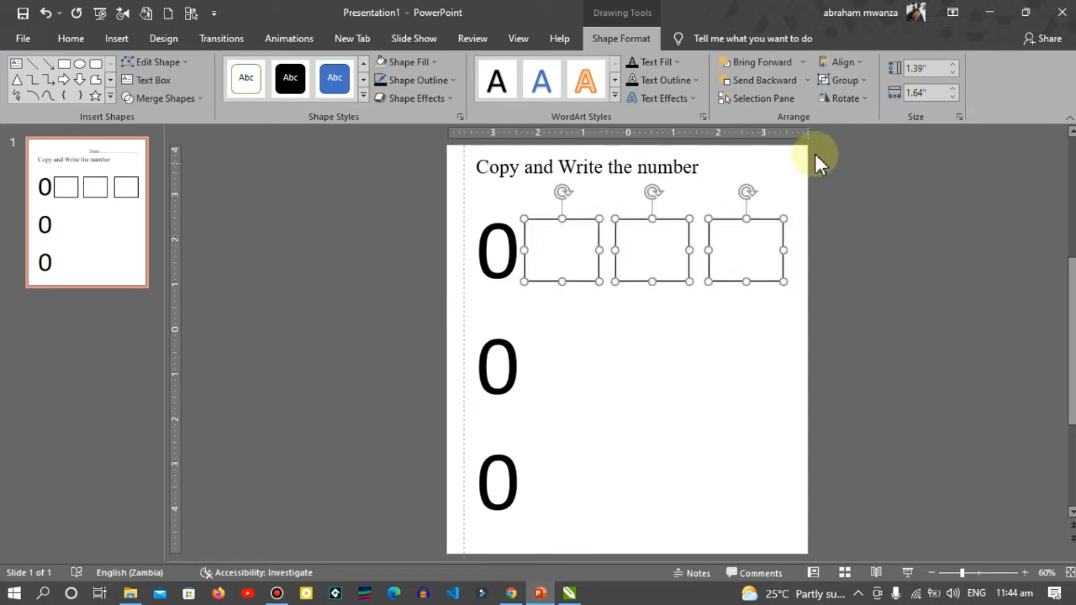
# Distribute the three boxes horizontally, nudge the row, and group them.
pyautogui.click(841, 62)
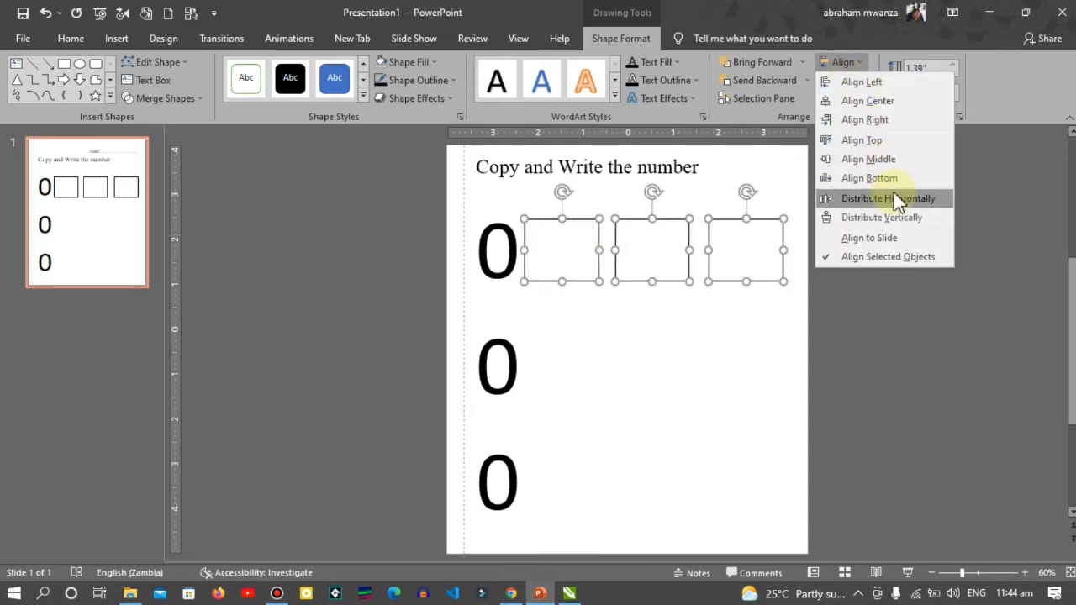
pyautogui.click(885, 198)
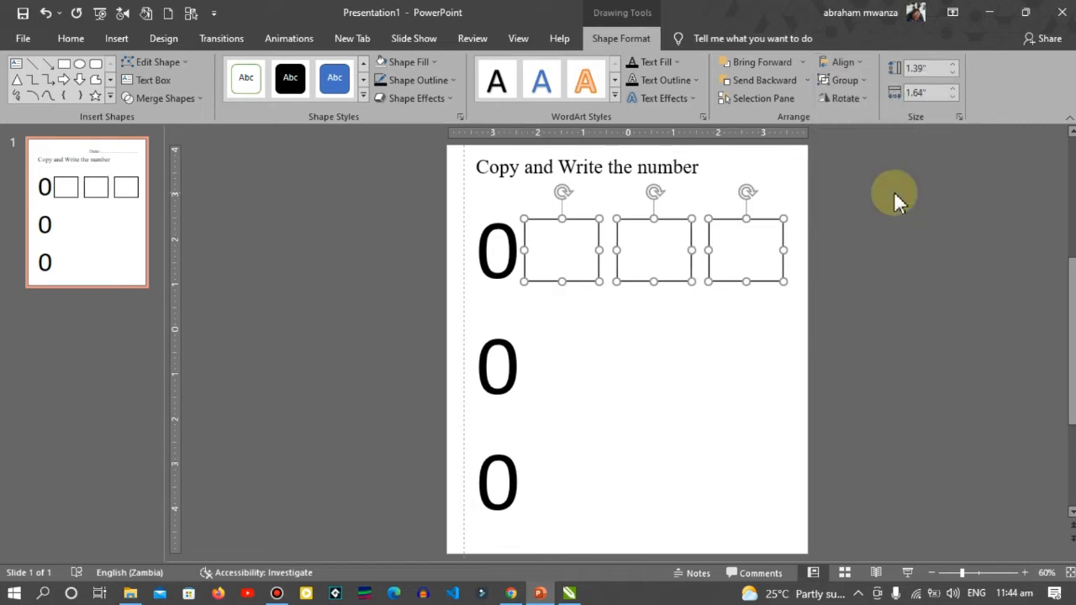
pyautogui.moveTo(782, 213)
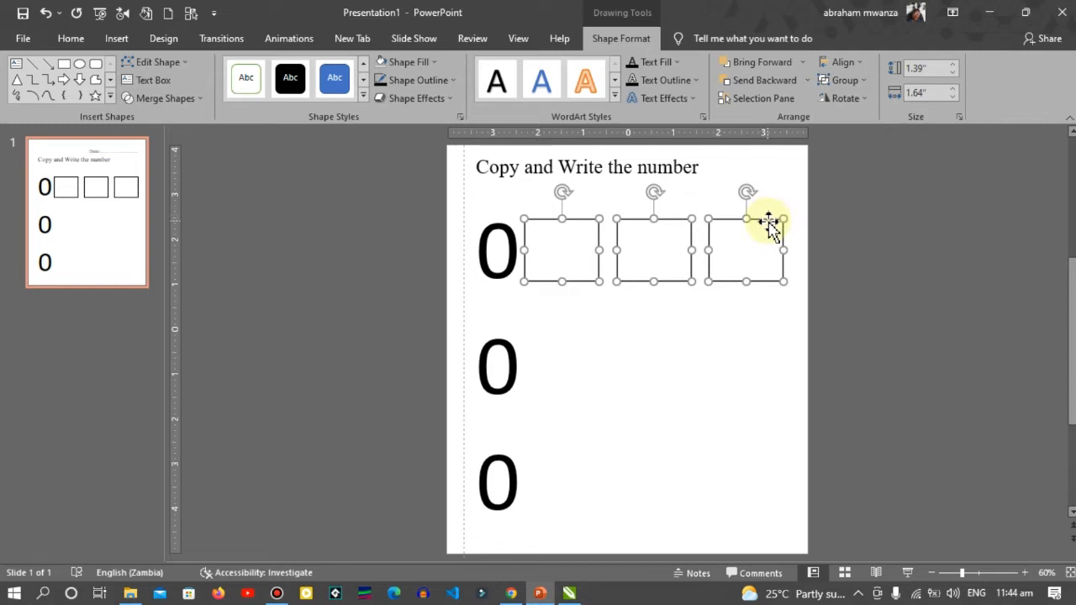
pyautogui.moveTo(769, 223); pyautogui.dragTo(757, 221)
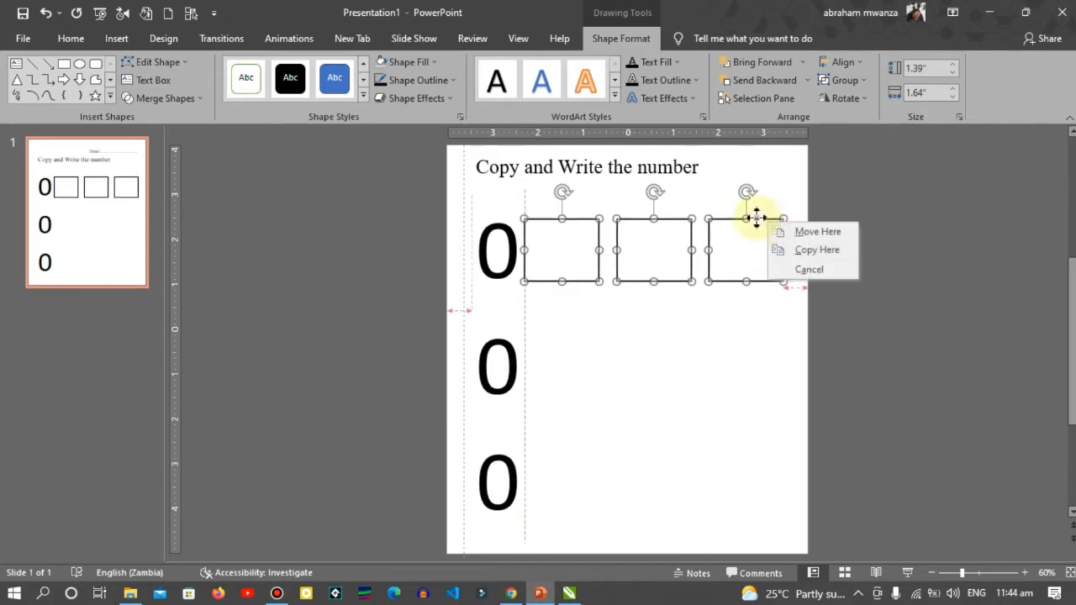
pyautogui.rightClick(756, 219)
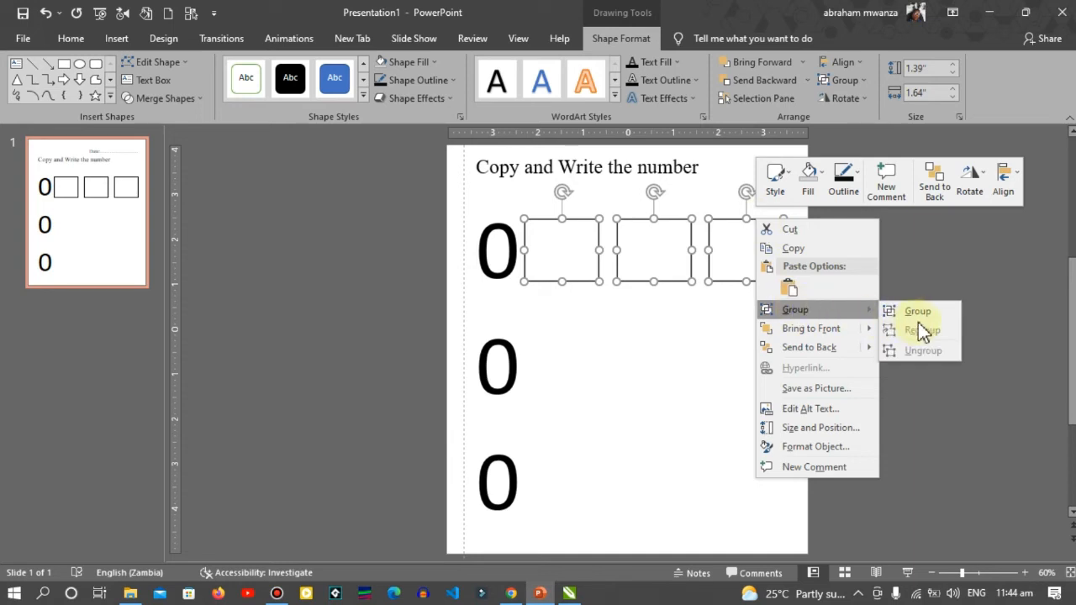
pyautogui.click(918, 310)
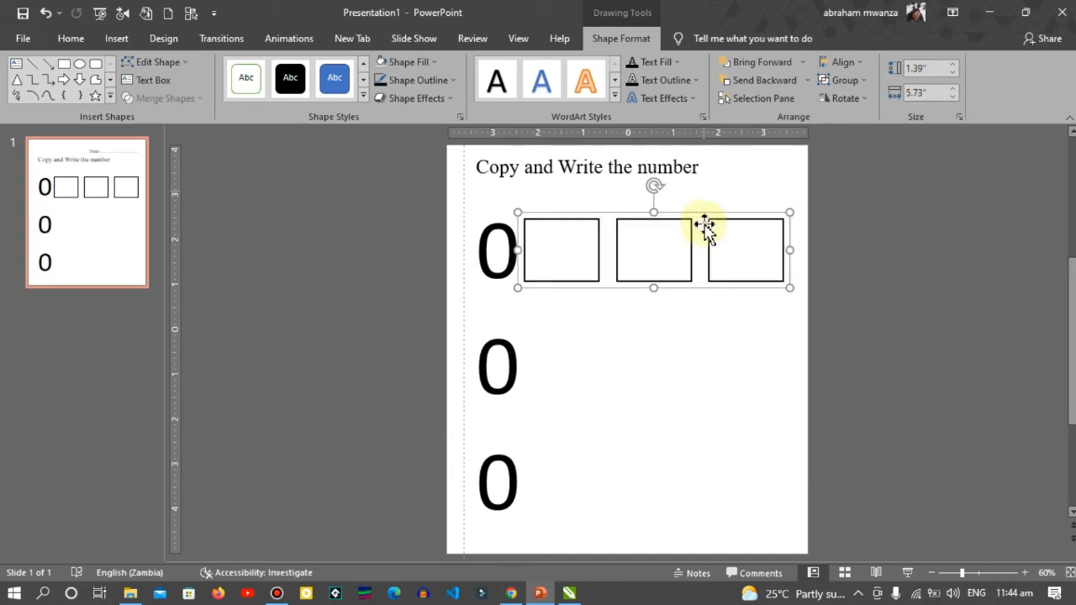
pyautogui.moveTo(711, 236)
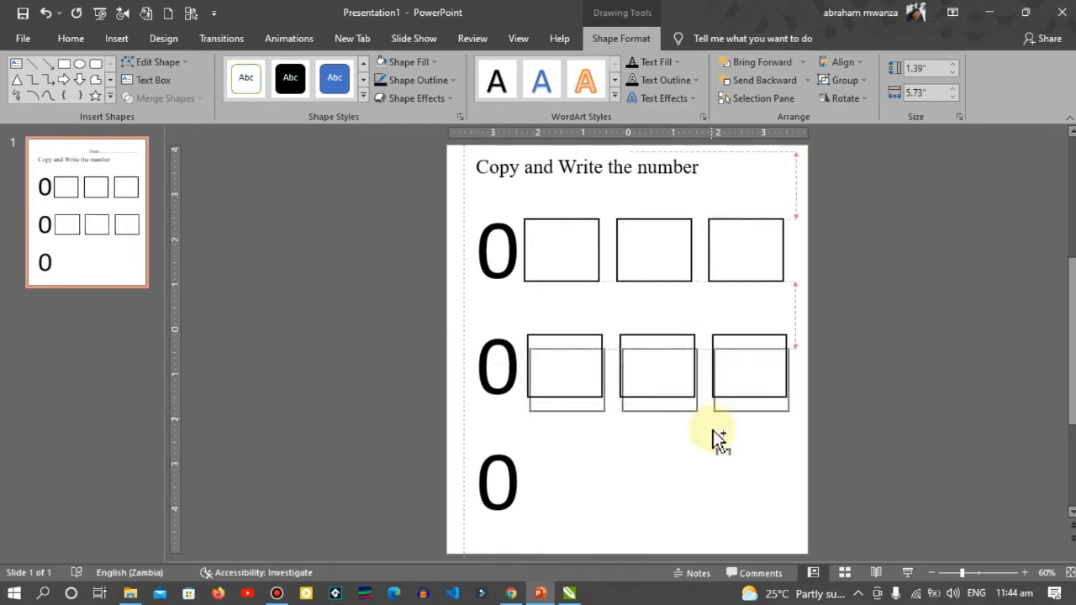
# Copy the writing-box group to the remaining 0 rows and duplicate the slide to ten.
pyautogui.moveTo(715, 438); pyautogui.dragTo(715, 517)
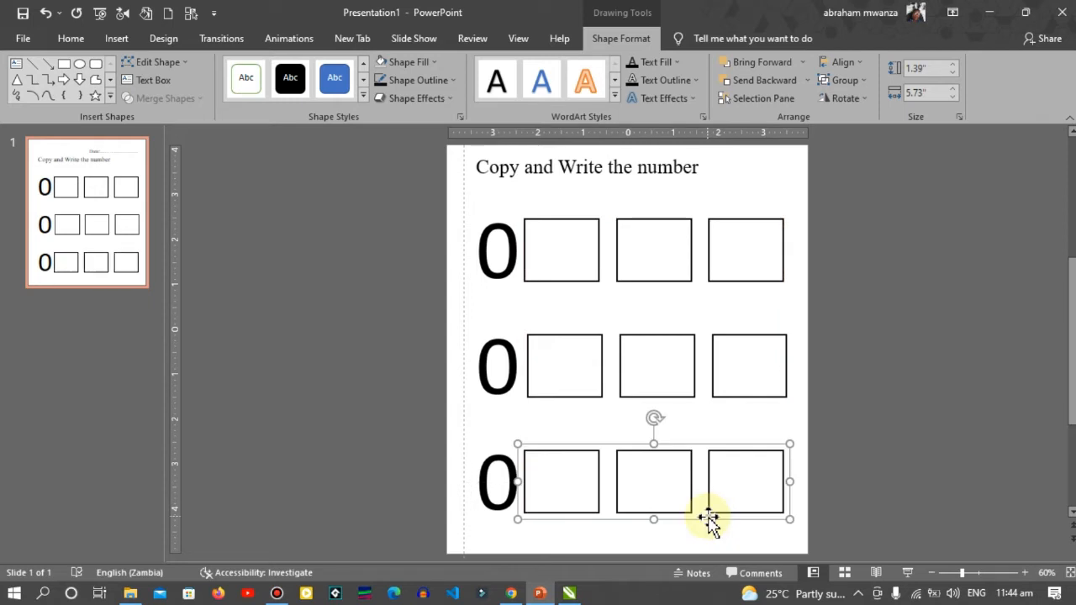
pyautogui.click(240, 357)
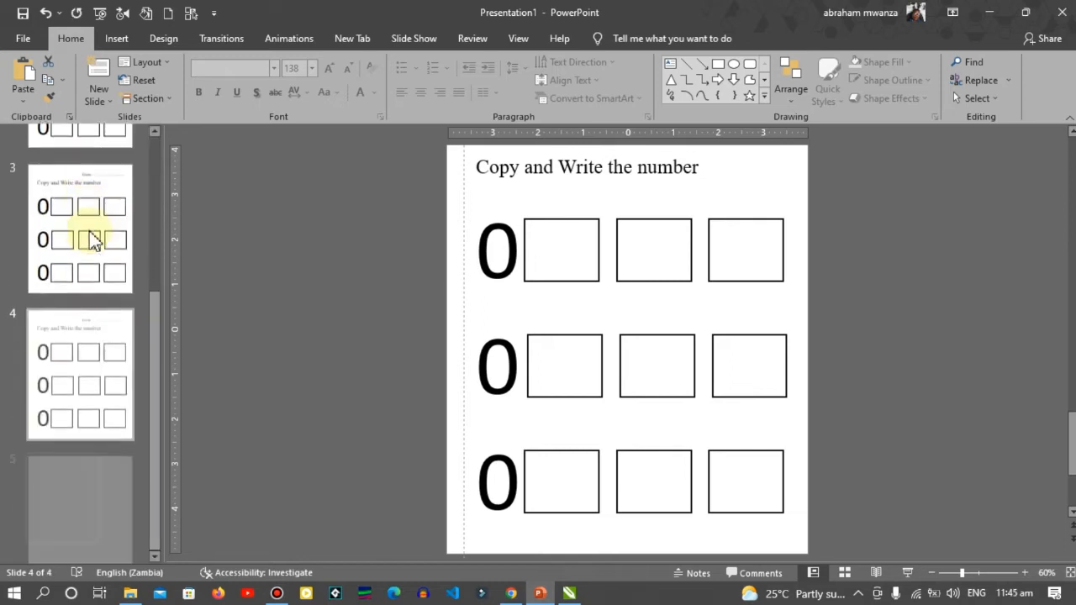
pyautogui.scroll(-3)
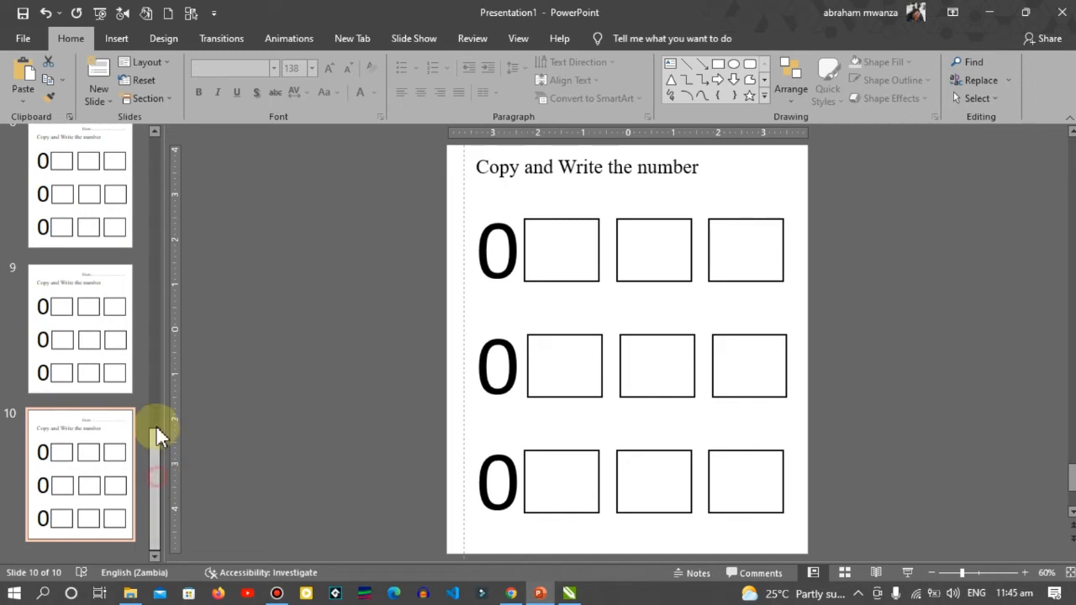
pyautogui.scroll(3)
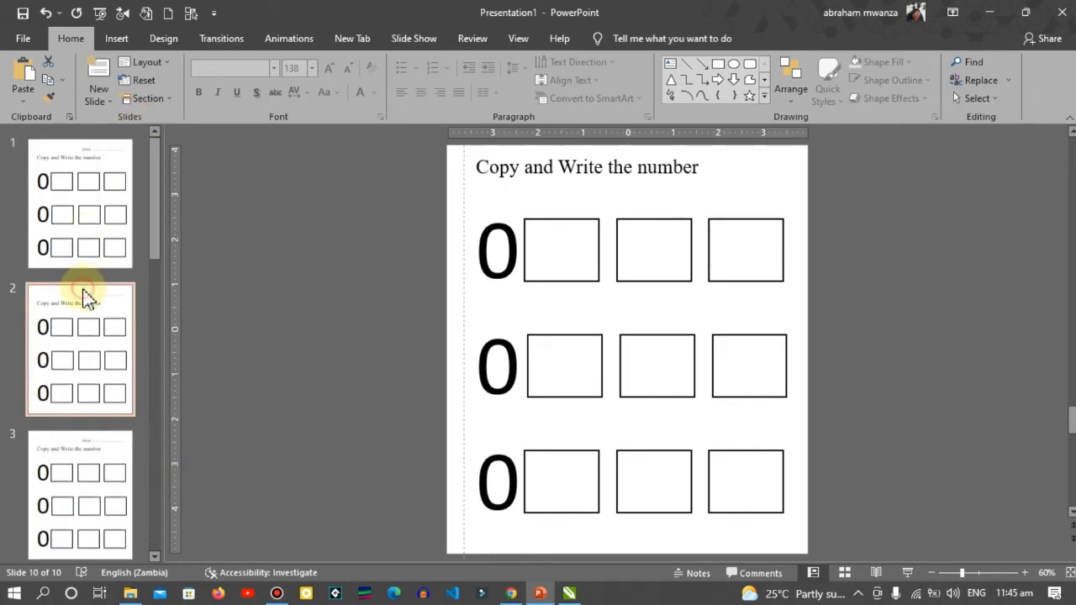
# Replace the 0 digits with 1s on slide 2 and 2s on slide 3.
pyautogui.click(80, 349)
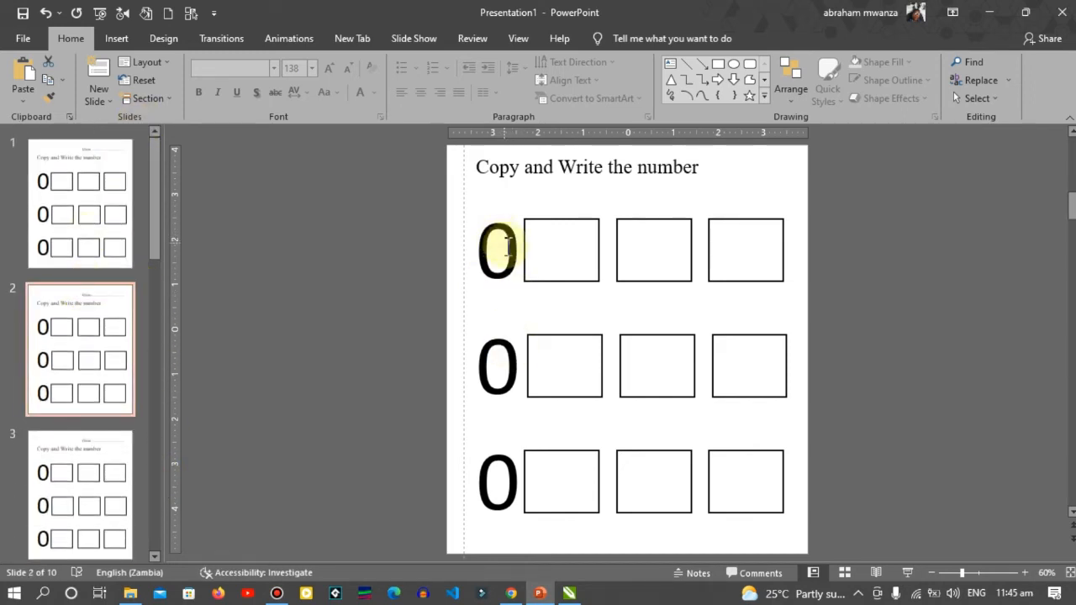
pyautogui.click(497, 249)
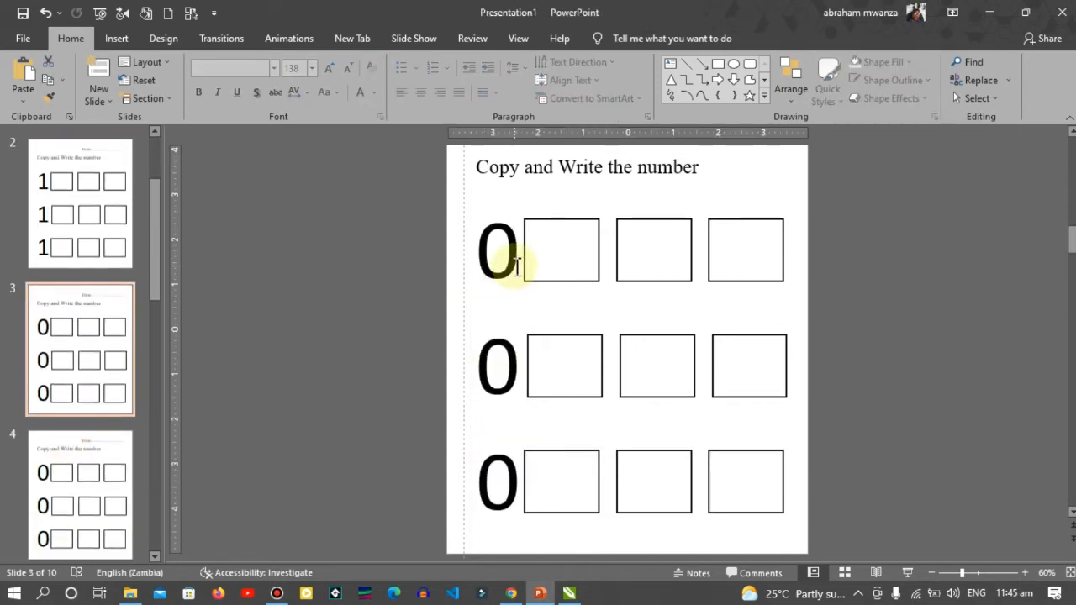
pyautogui.click(497, 250)
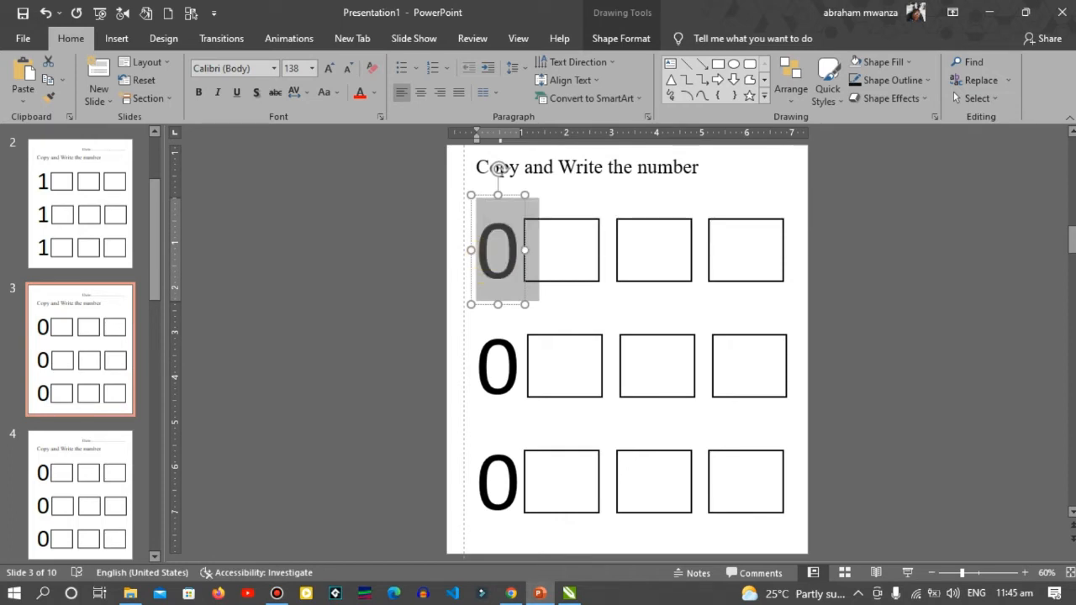
pyautogui.write('3')
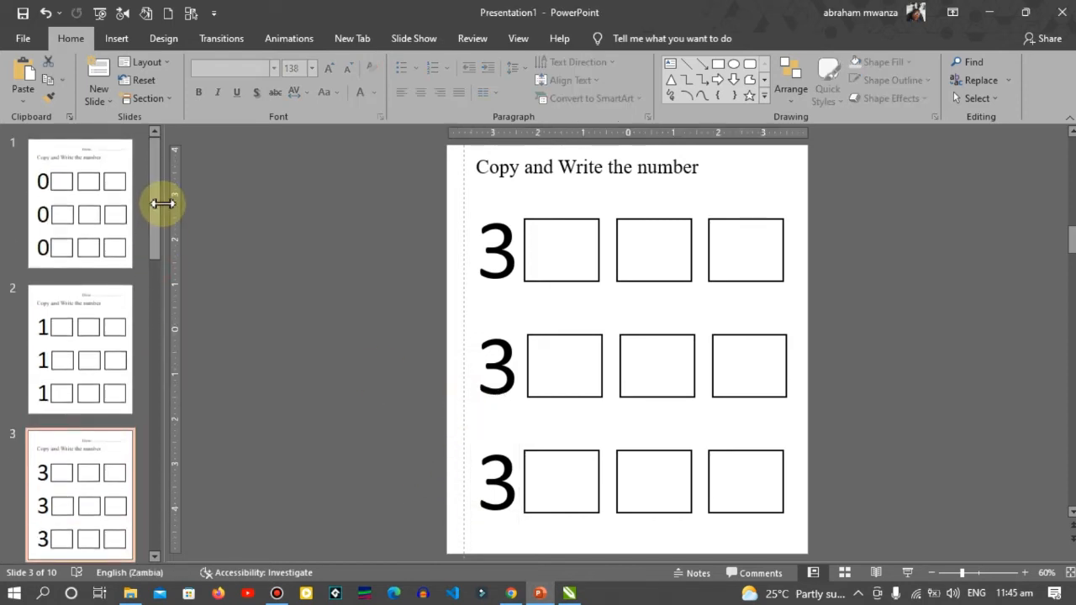
pyautogui.scroll(-3)
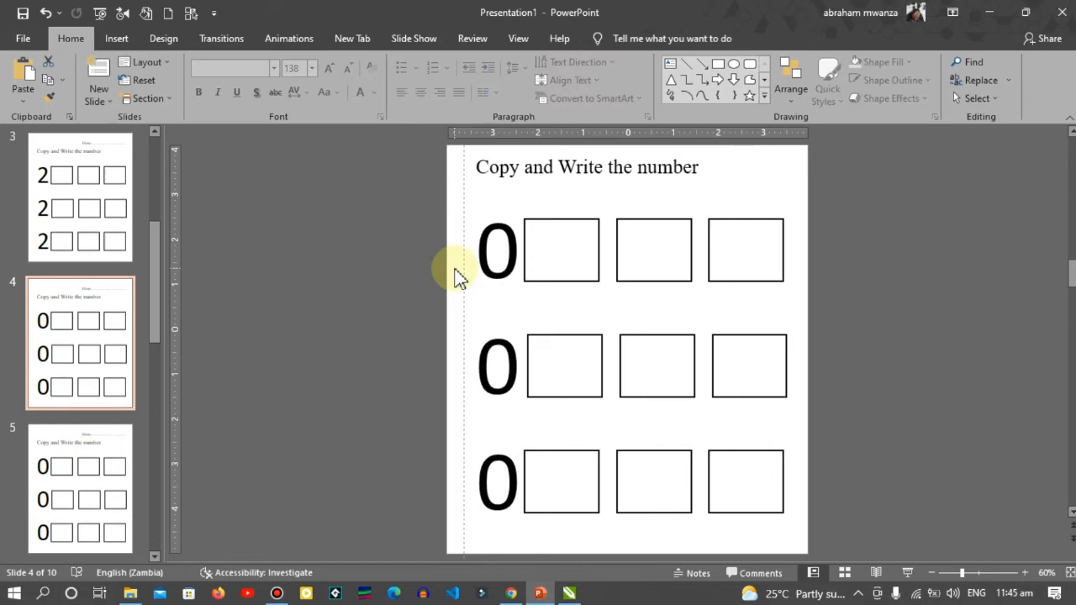
# Replace slide 4's zeros with 3s, then move to slide 5 for its 4s.
pyautogui.click(496, 250)
pyautogui.write('3')
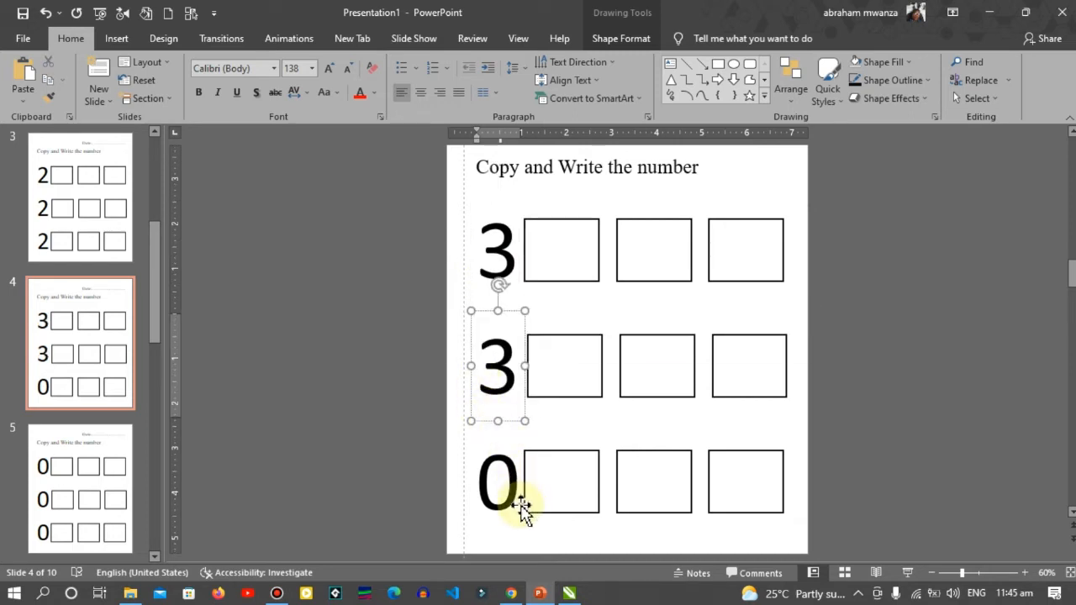
pyautogui.doubleClick(496, 484)
pyautogui.write('3')
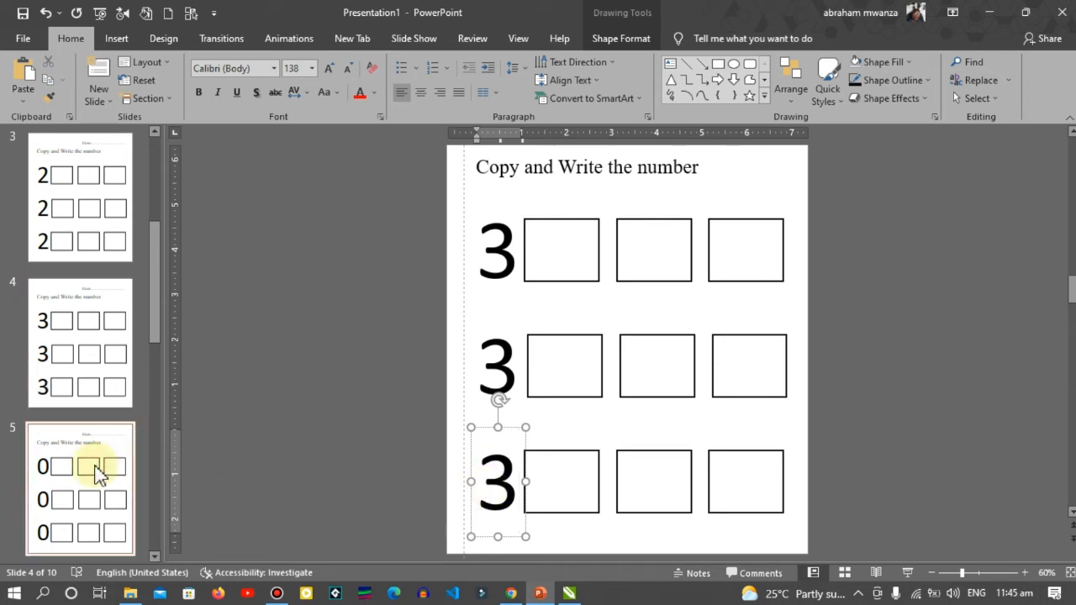
pyautogui.click(80, 487)
pyautogui.write('4')
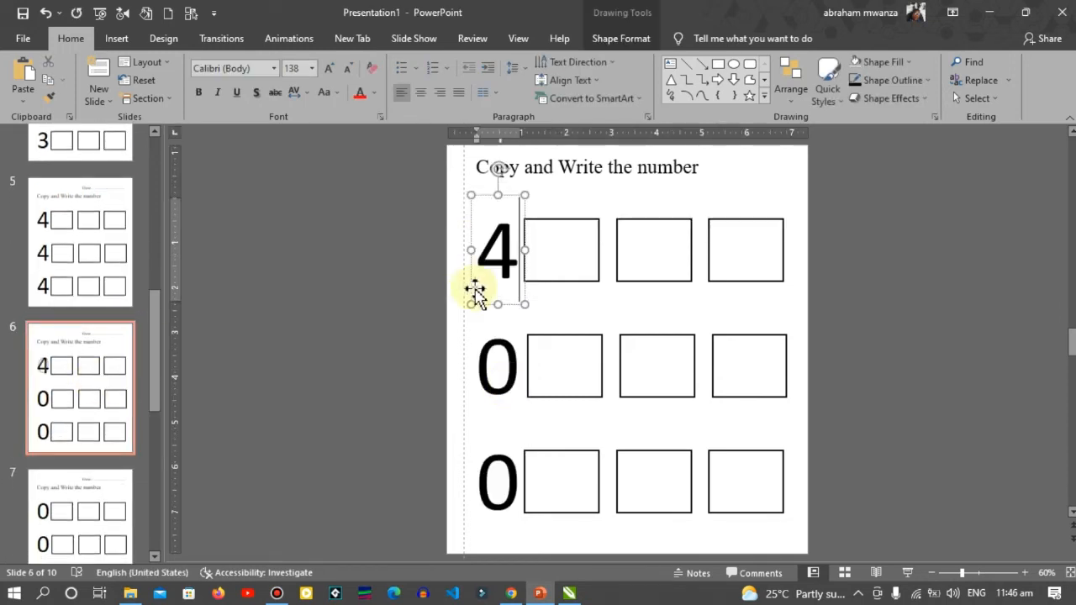
# Type 5, 6 and 7 over the zeros on slides 6, 7 and 8.
pyautogui.write('5')
pyautogui.write('6')
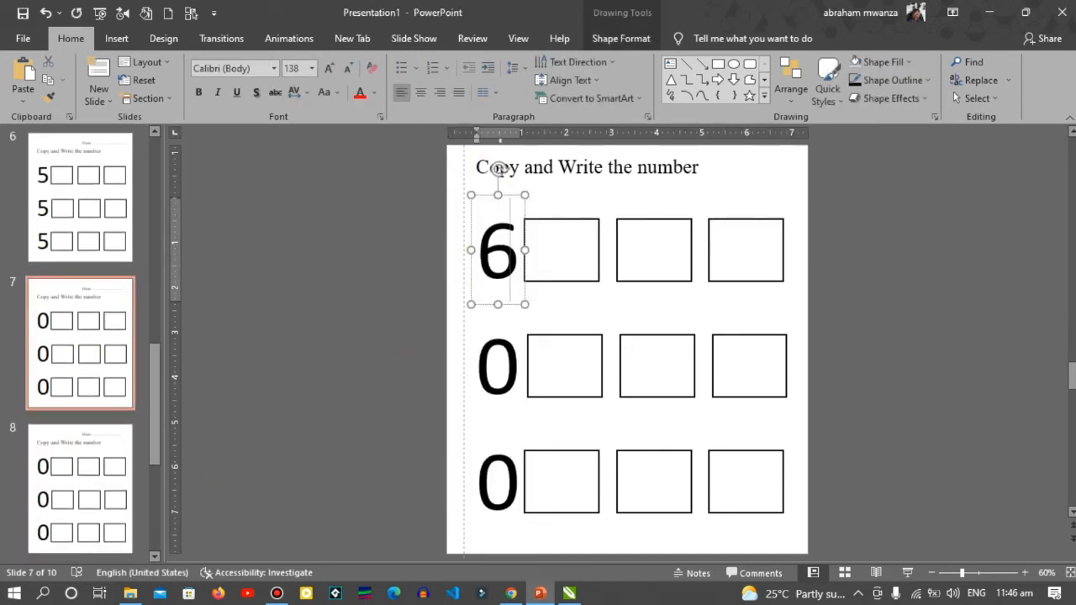
pyautogui.click(496, 365)
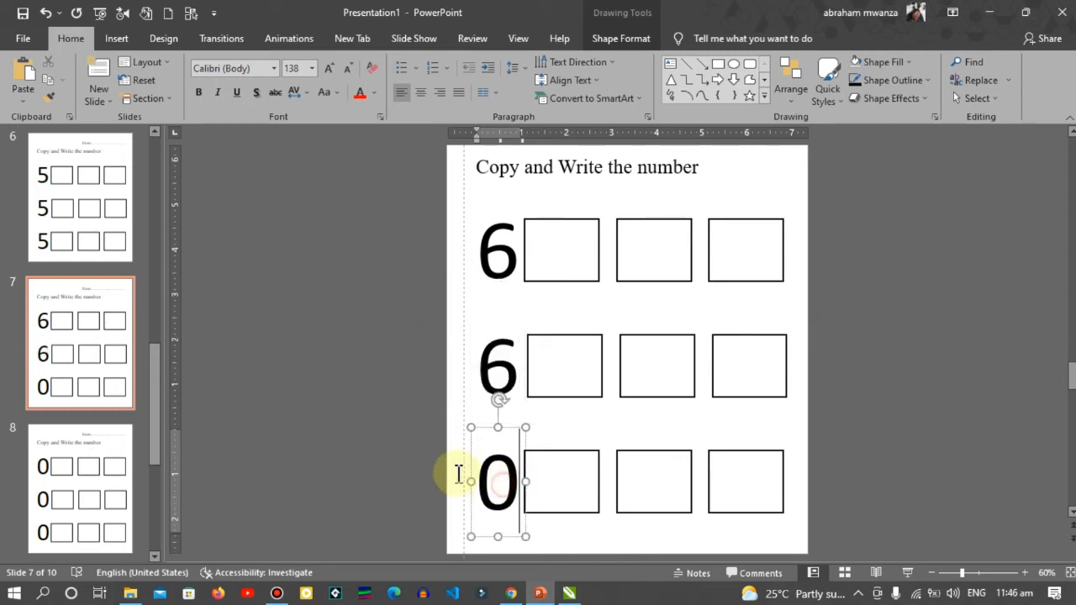
pyautogui.write('6')
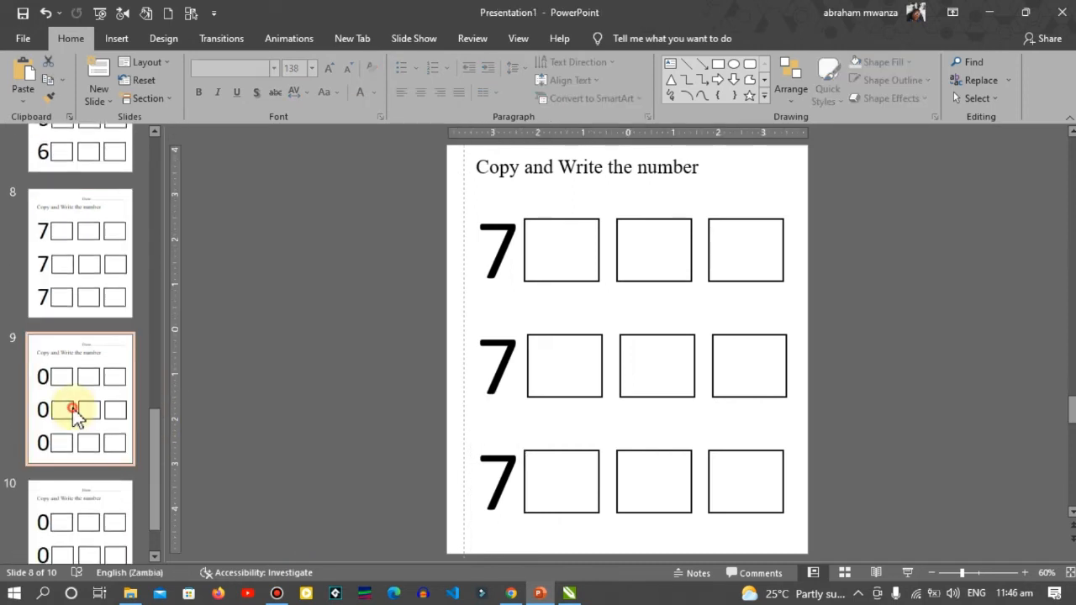
# Turn slide 9's digits into 8s and select the first 0 on slide 10.
pyautogui.click(75, 410)
pyautogui.write('8')
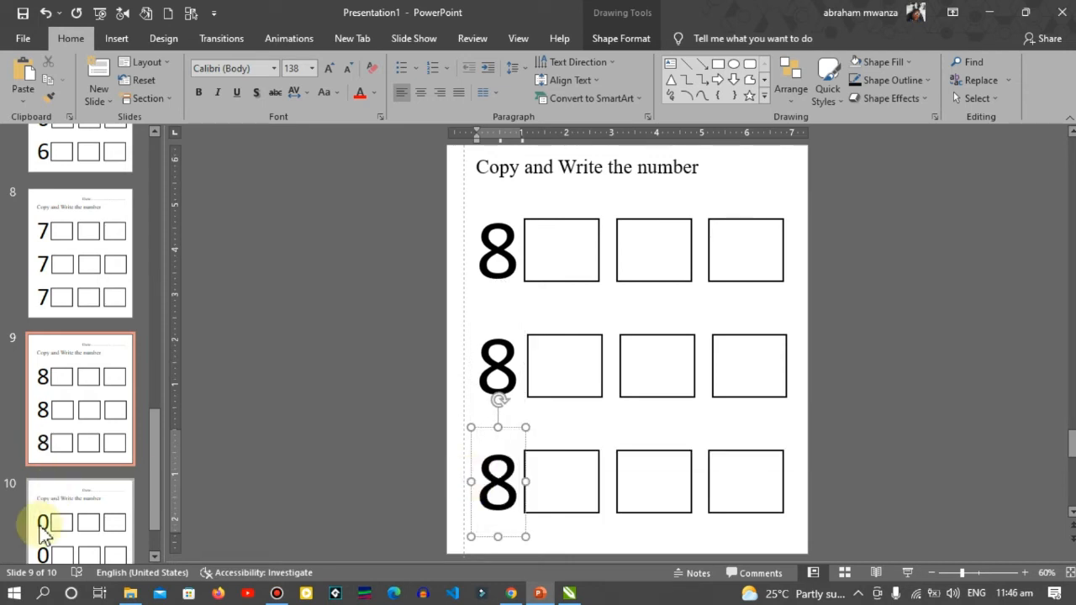
pyautogui.click(80, 522)
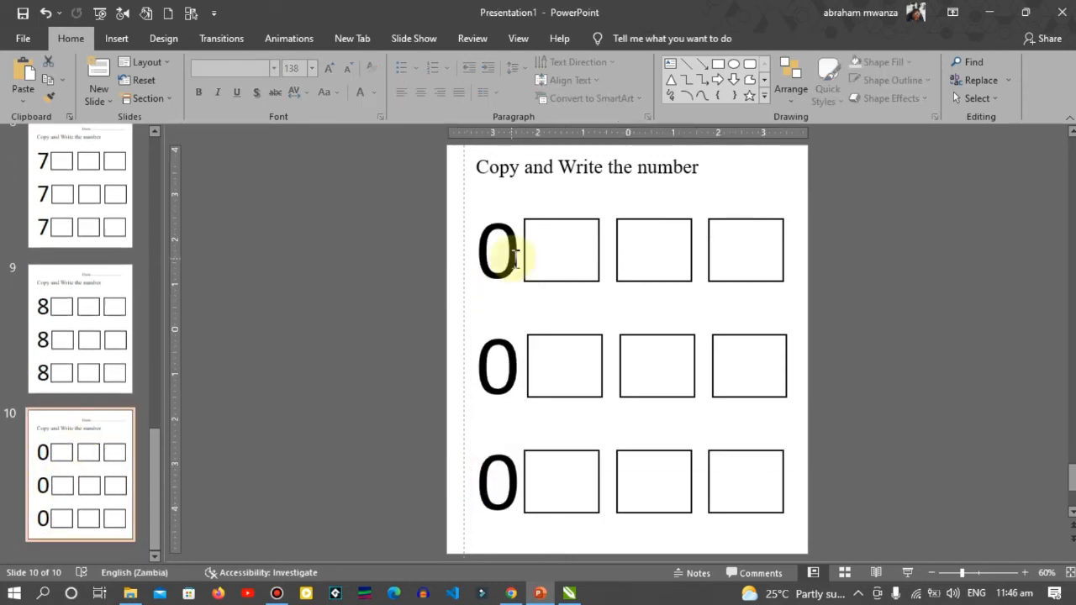
pyautogui.click(497, 250)
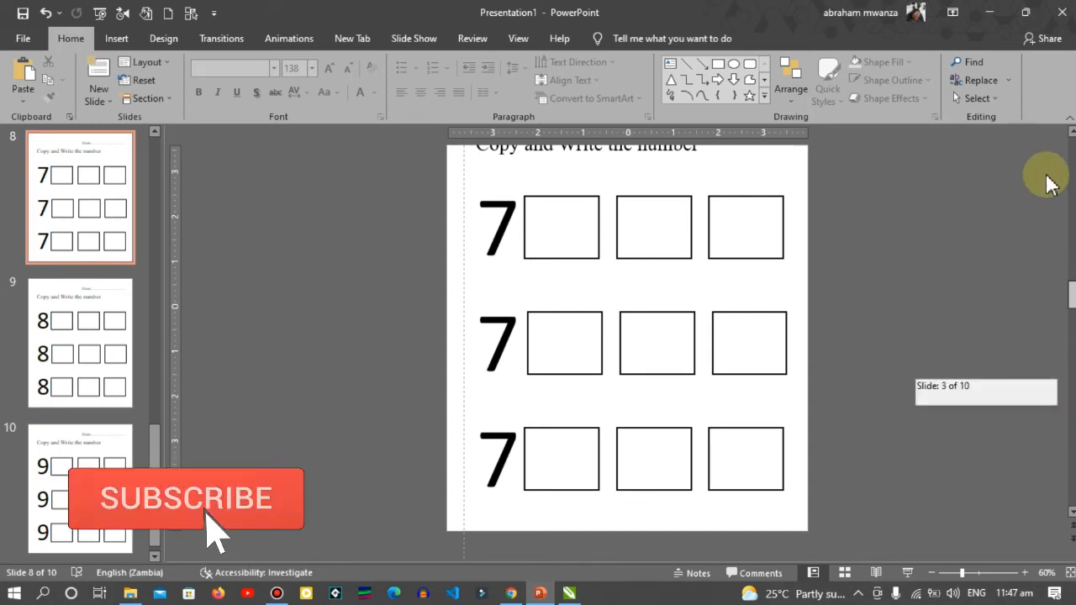
# Scroll the thumbnail pane back up to the first slide.
pyautogui.scroll(3)
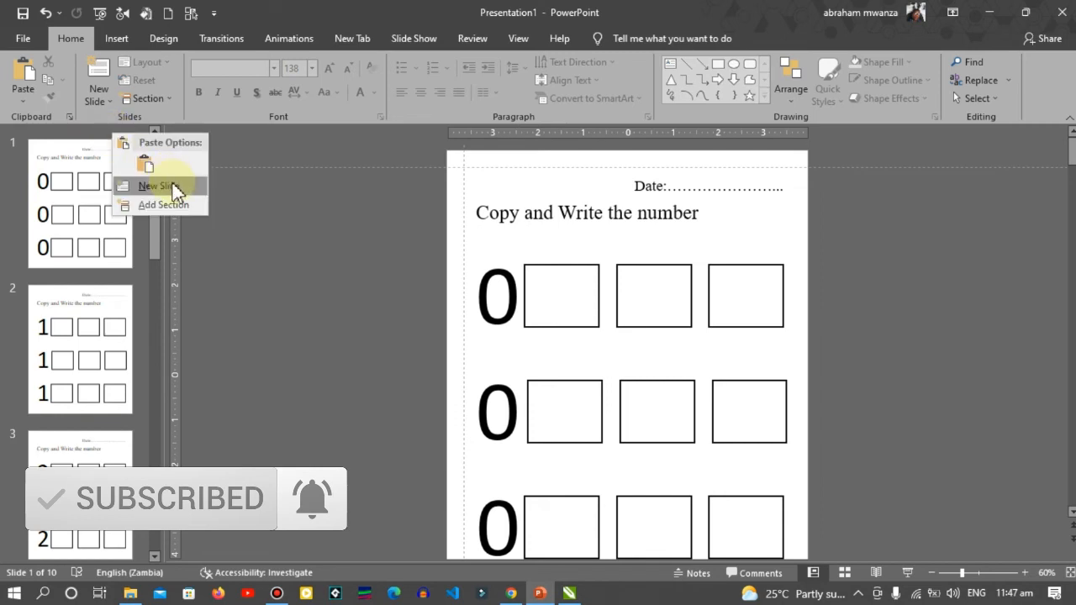
# Insert a new slide before the first worksheet and delete its subtitle placeholder.
pyautogui.click(172, 183)
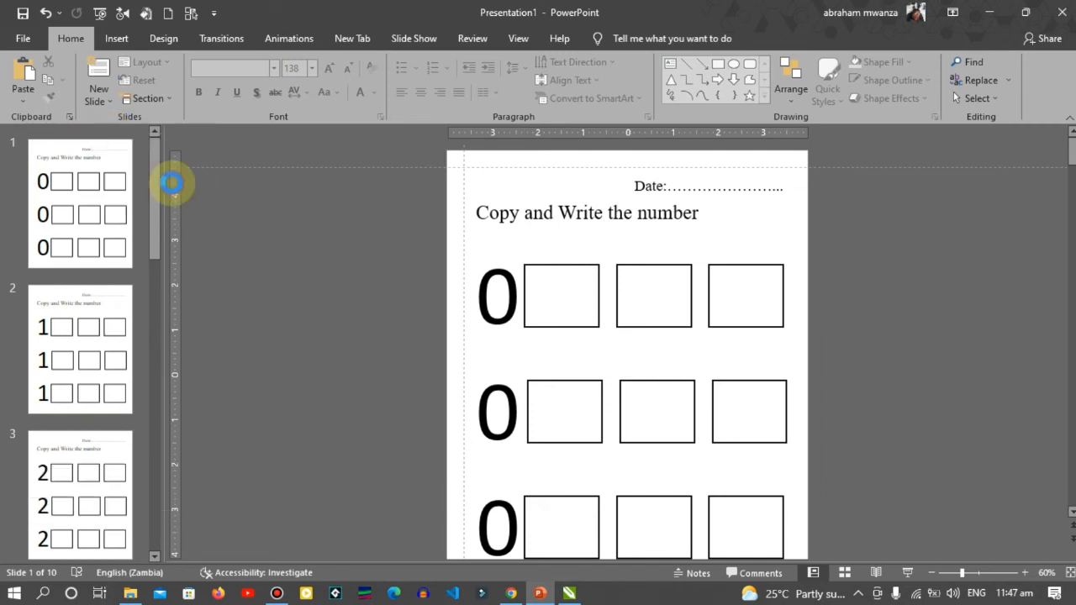
pyautogui.click(98, 80)
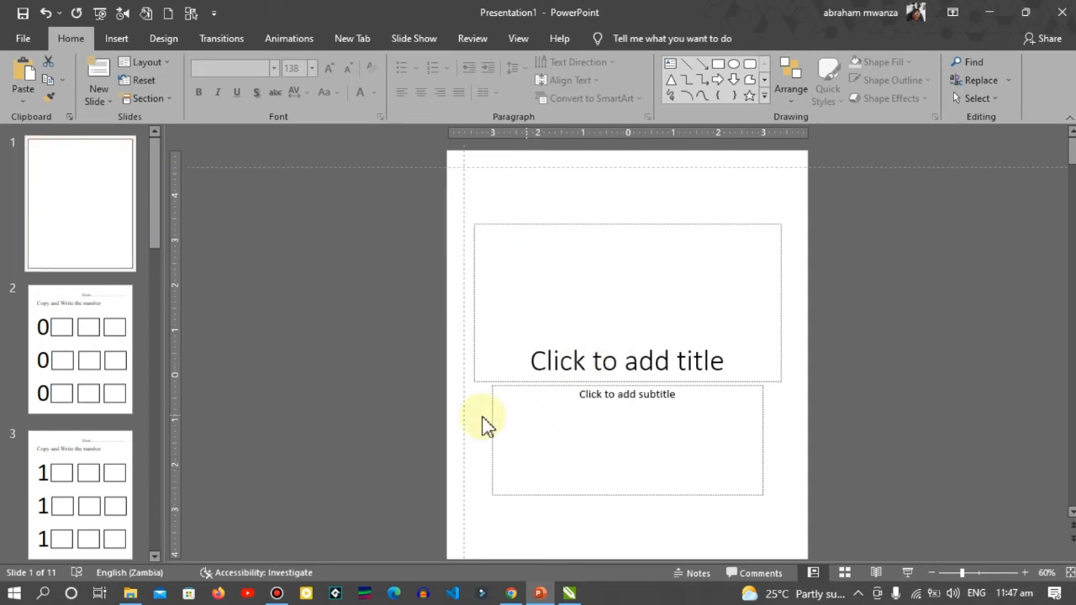
pyautogui.click(492, 417)
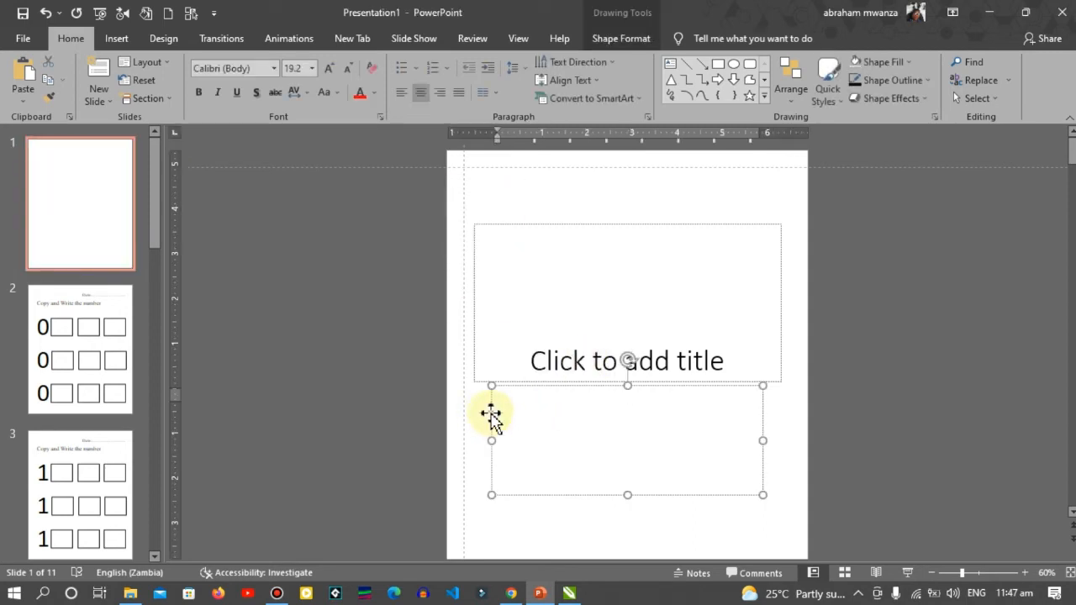
pyautogui.click(492, 417)
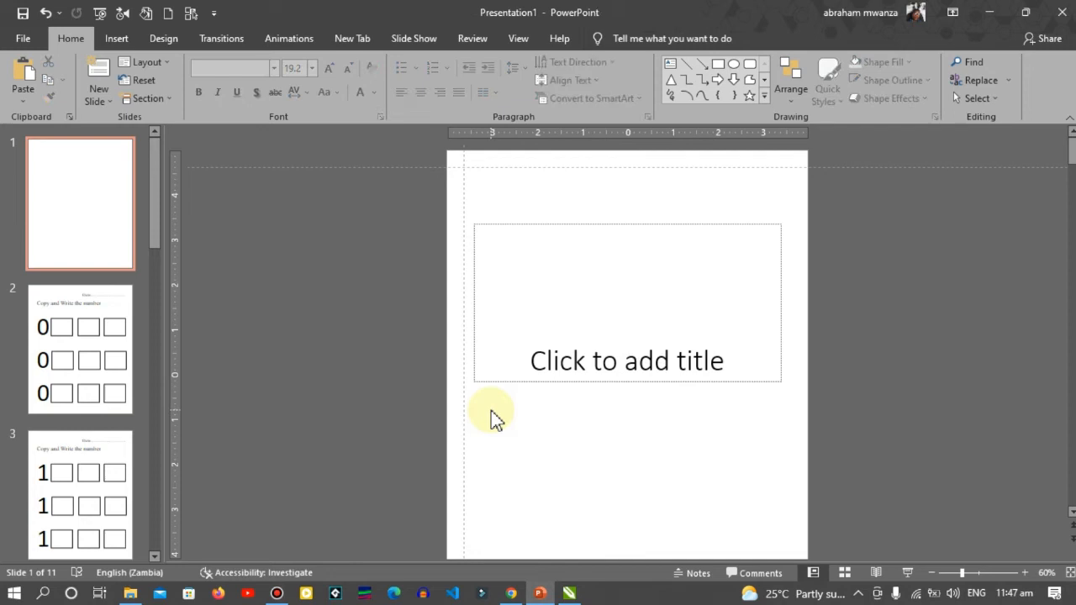
# Type 'This book belongs to' into the cover title placeholder.
pyautogui.click(626, 361)
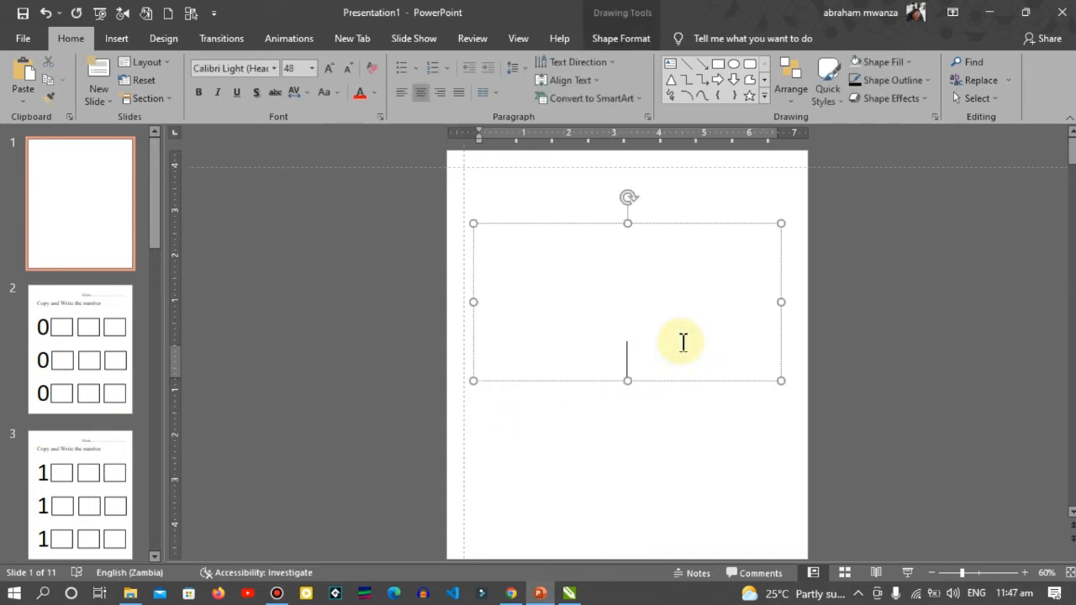
pyautogui.write('This')
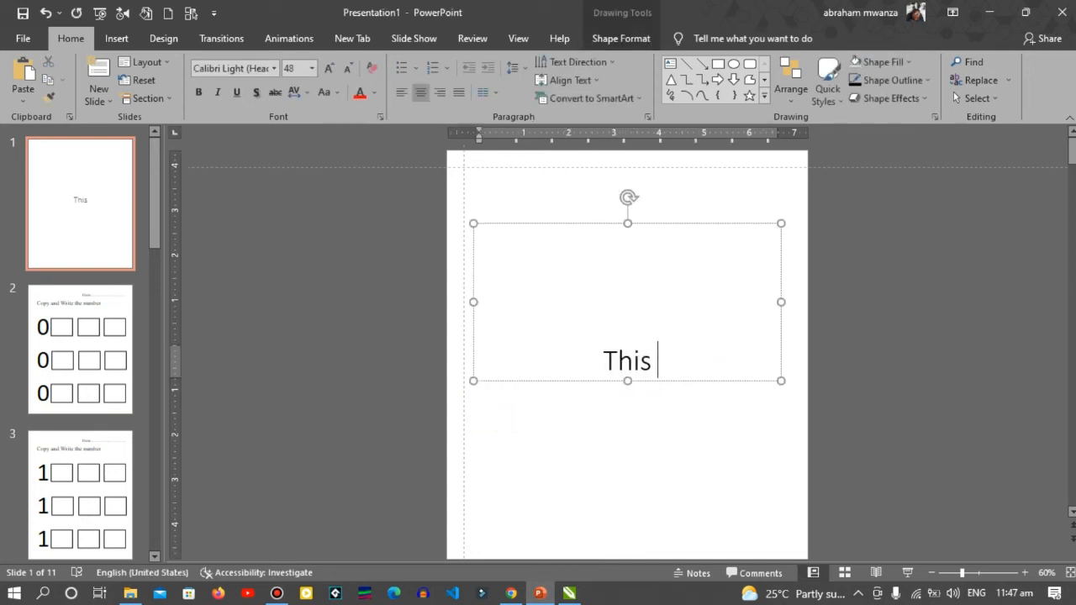
pyautogui.write('book')
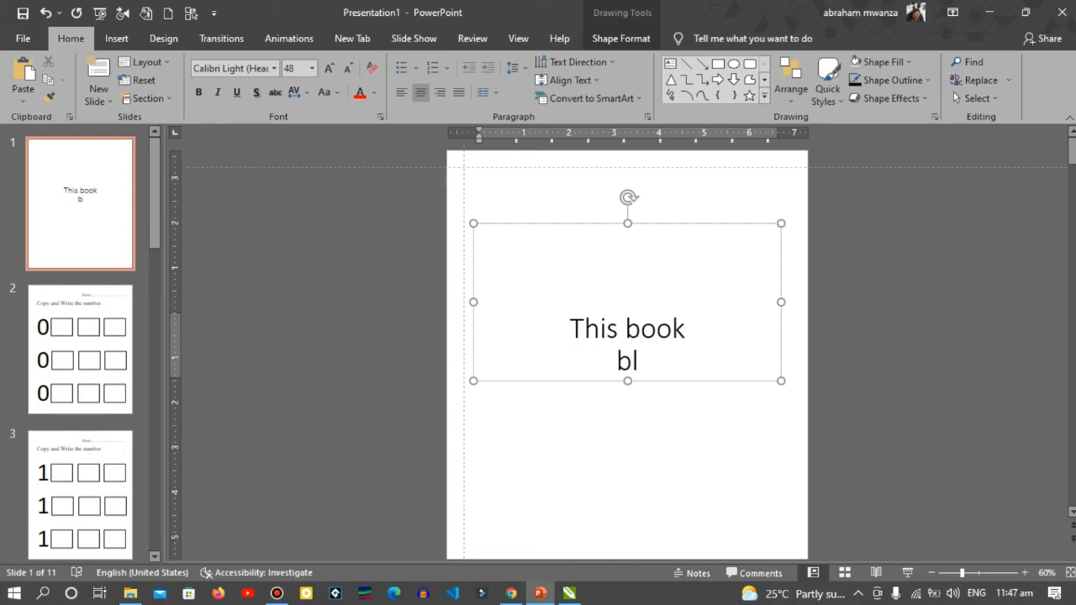
pyautogui.write('elong')
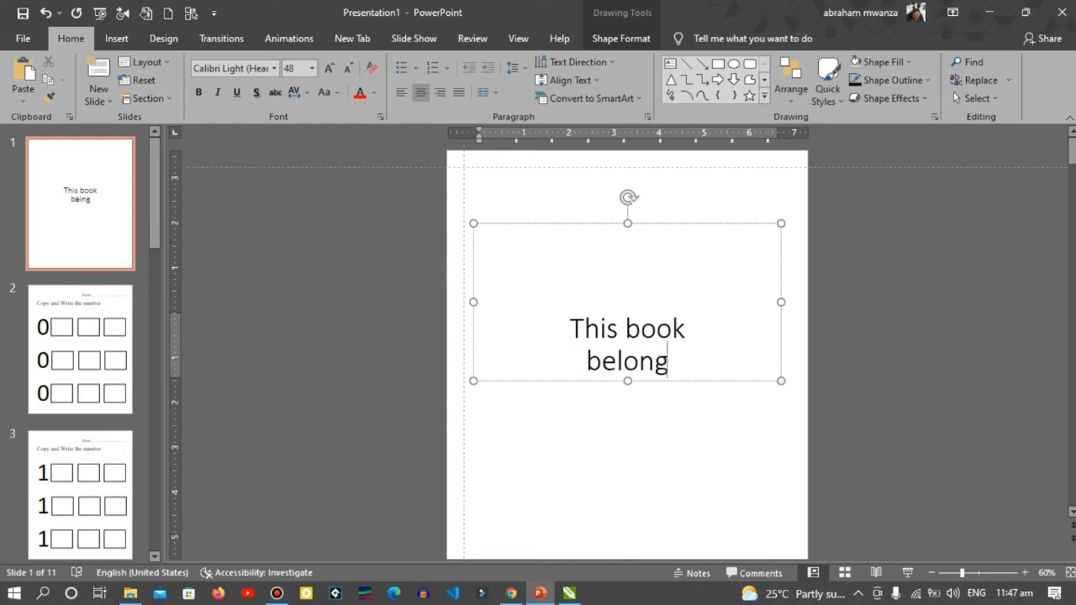
pyautogui.write('s to ................................')
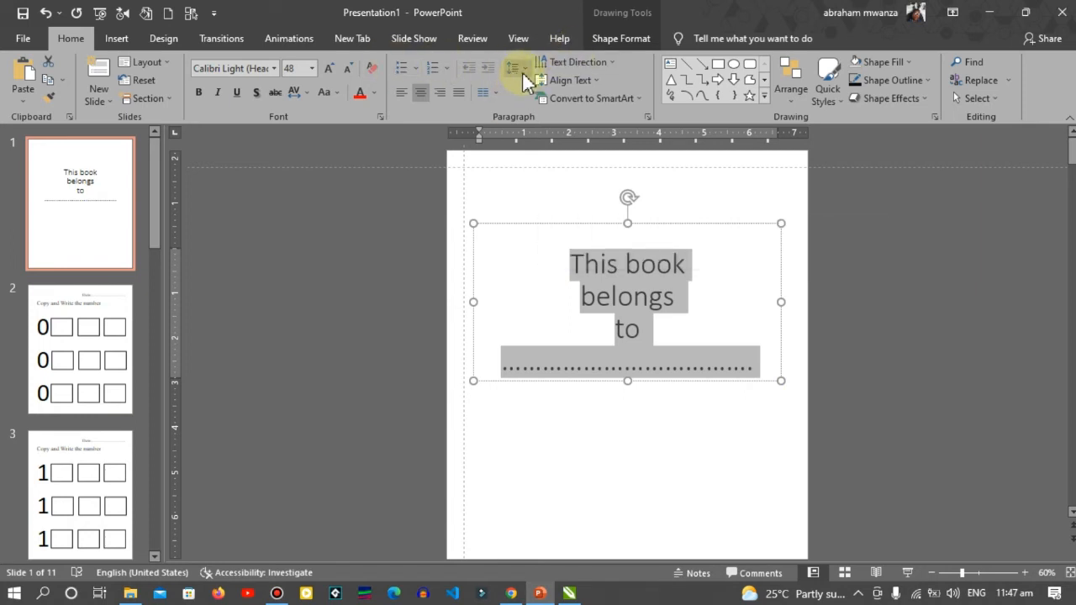
# Give the cover text 1.5 line spacing and enlarge its font size to 54.
pyautogui.click(513, 67)
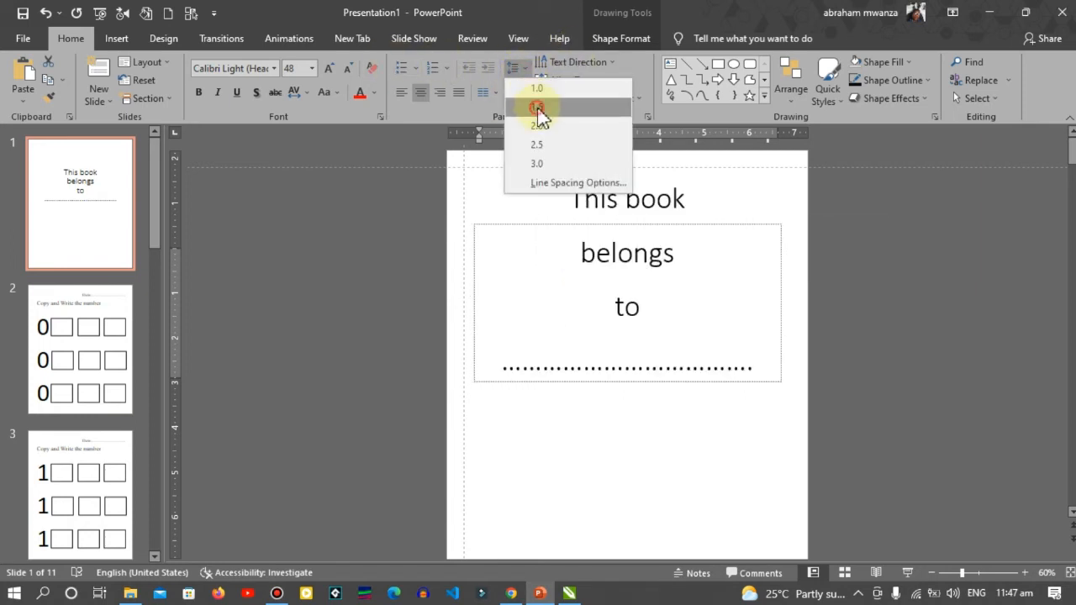
pyautogui.click(537, 108)
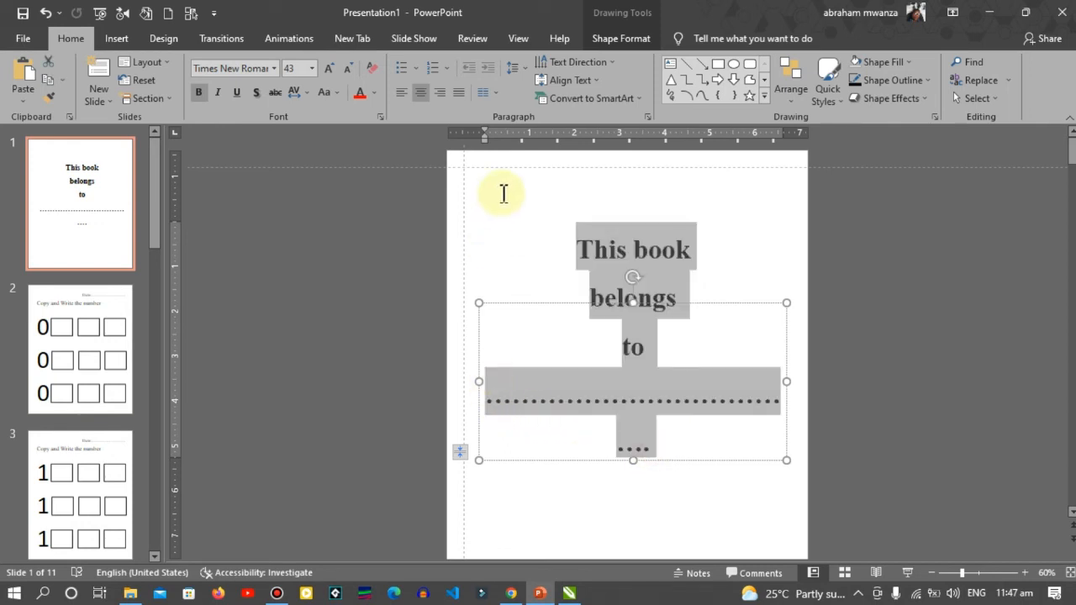
pyautogui.click(329, 68)
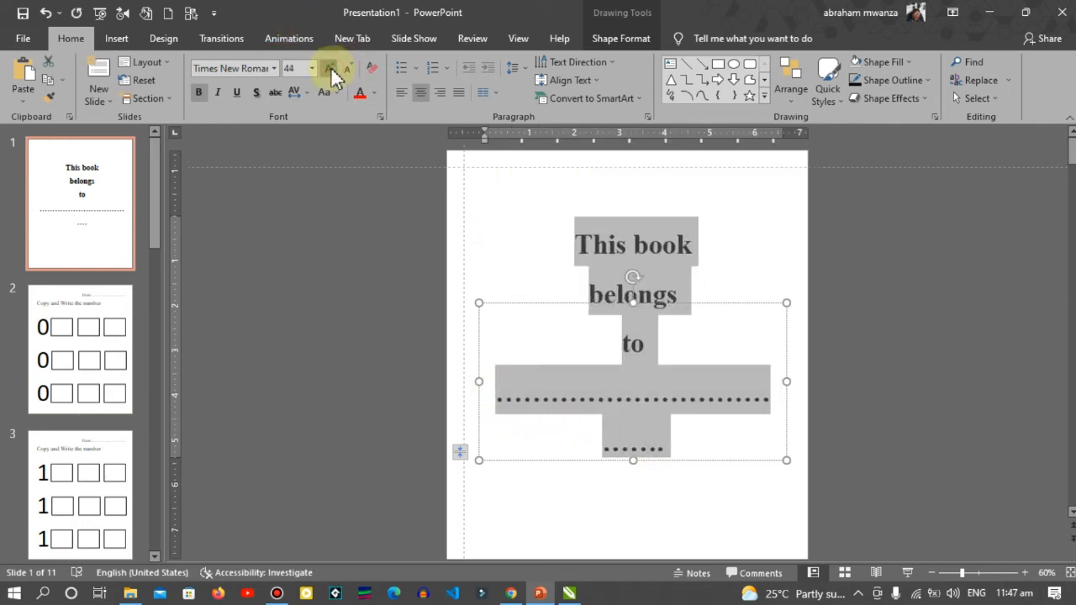
pyautogui.click(329, 68)
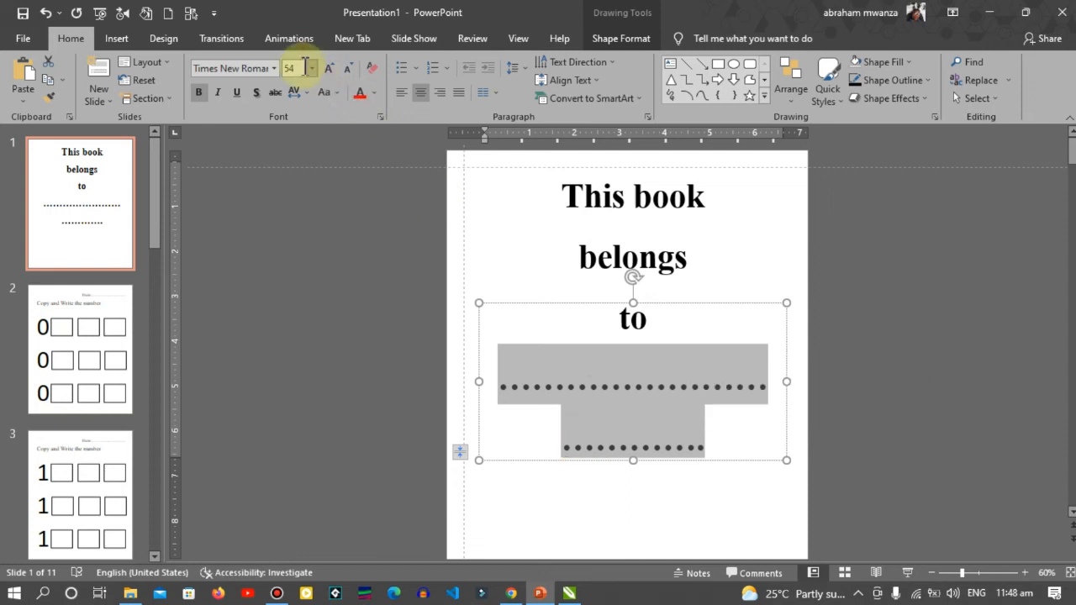
pyautogui.click(348, 68)
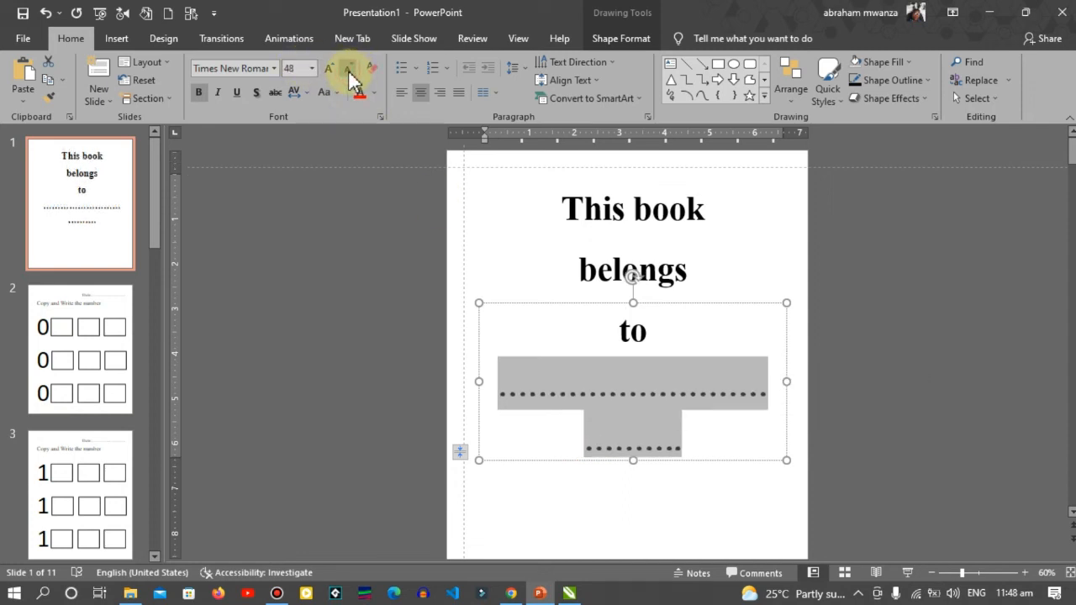
pyautogui.click(330, 67)
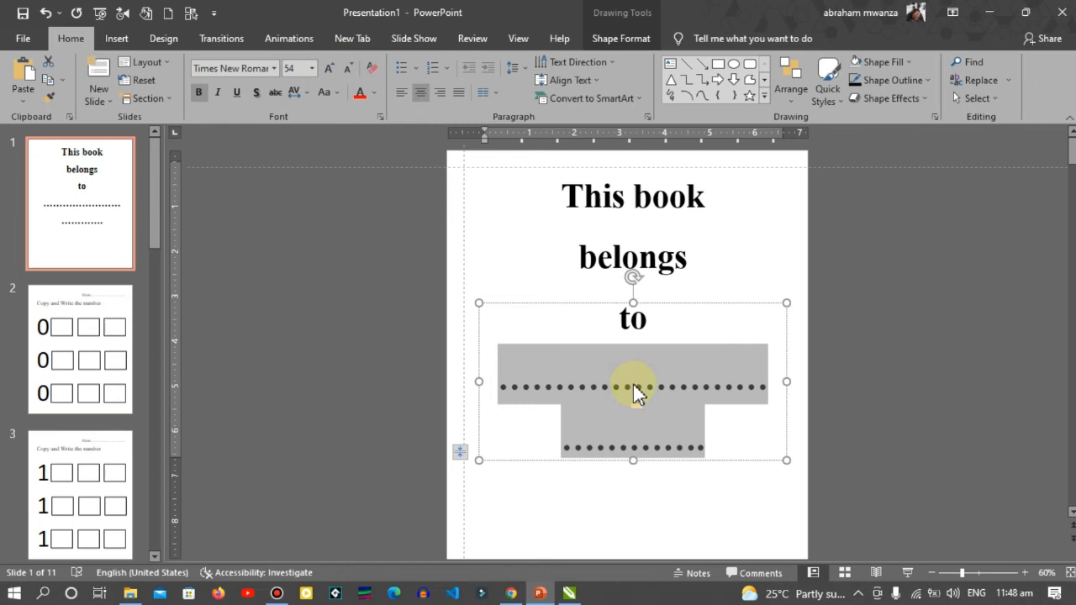
pyautogui.moveTo(677, 454)
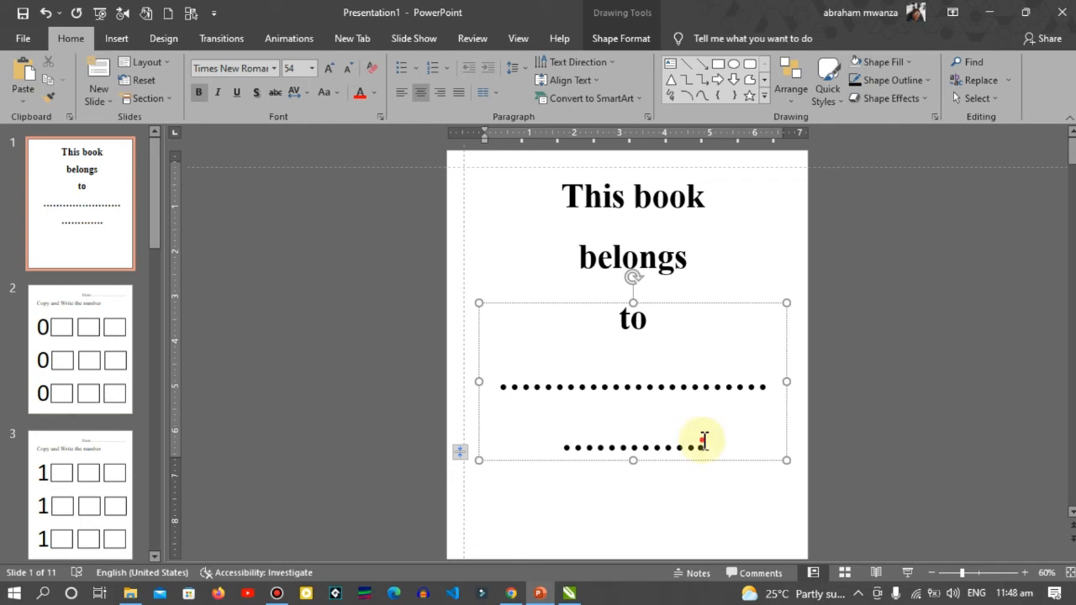
pyautogui.moveTo(695, 395)
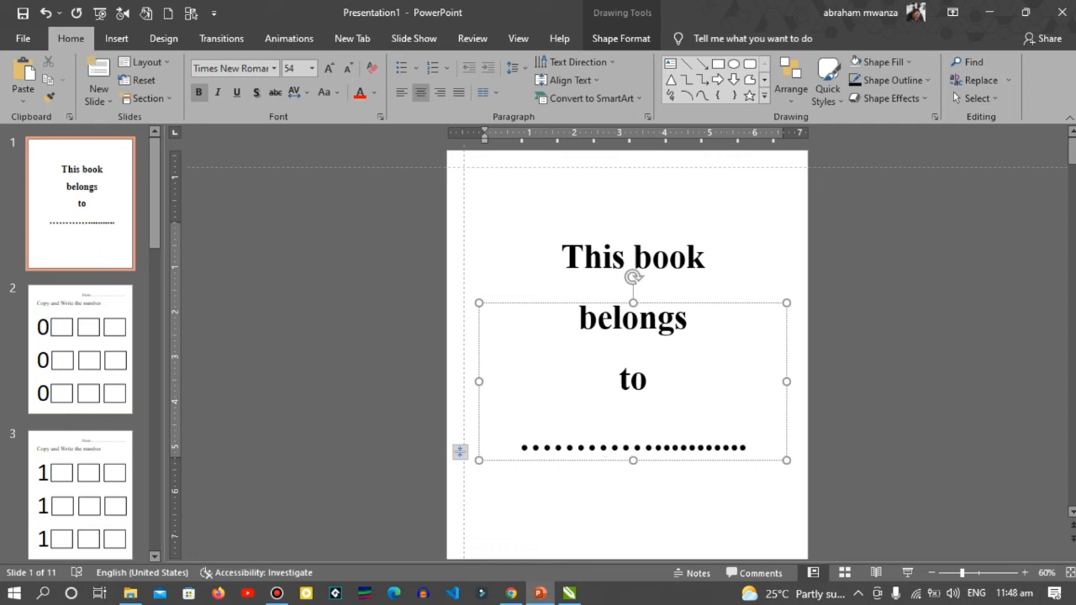
pyautogui.moveTo(761, 497)
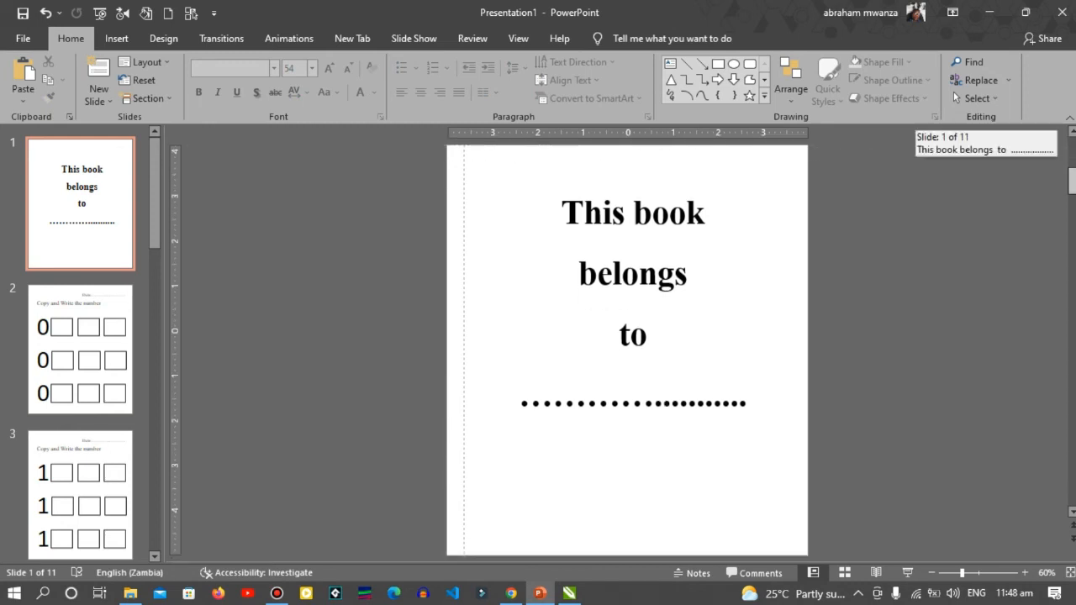
# Go to slide 2 and scroll down through the digit worksheet slides.
pyautogui.click(80, 348)
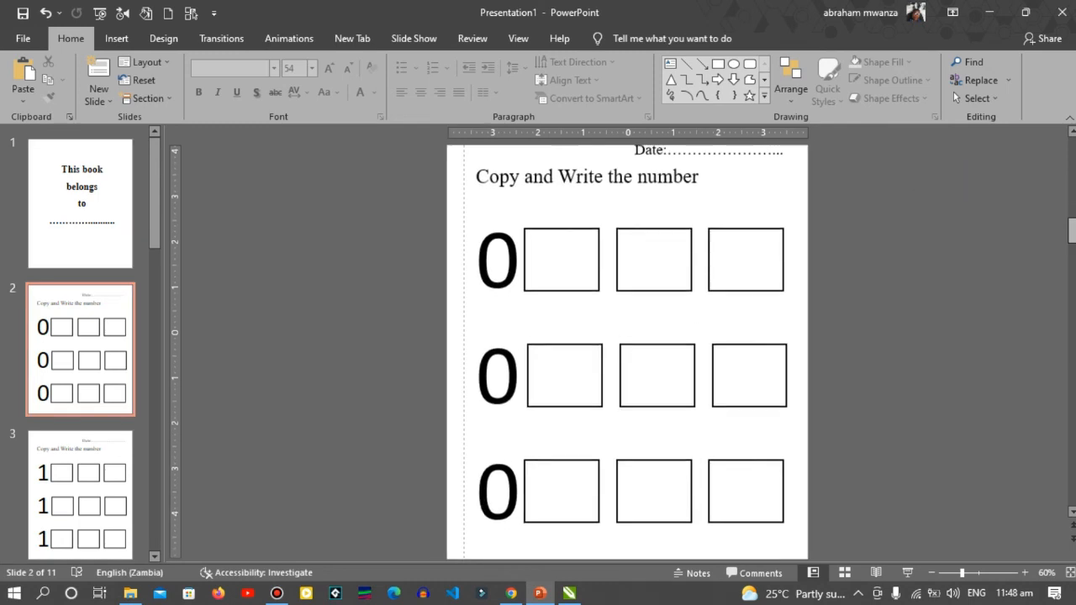
pyautogui.scroll(-3)
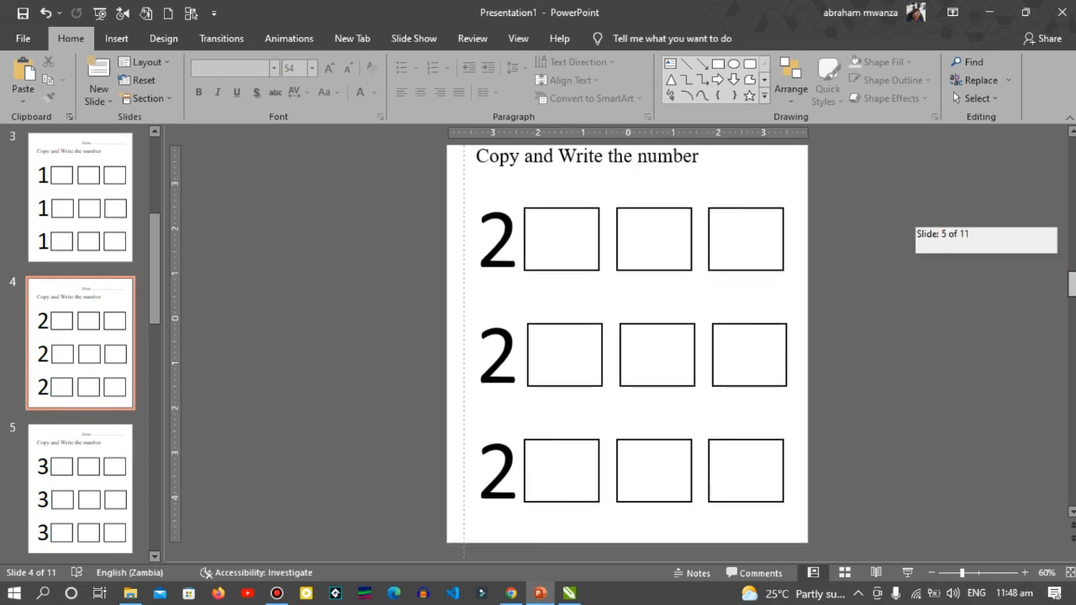
pyautogui.scroll(-3)
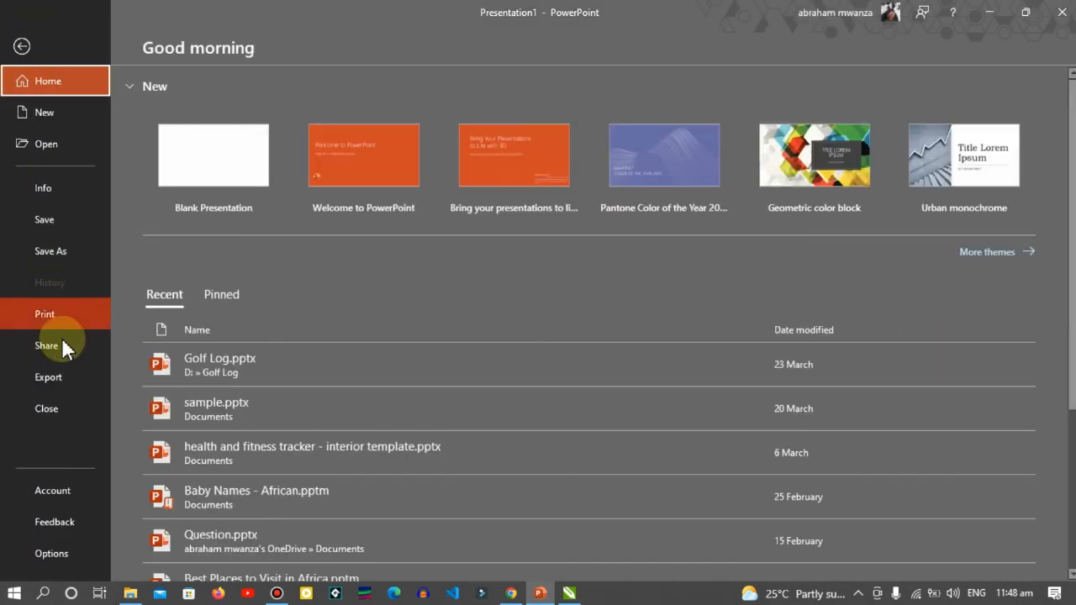
# Export the deck as a PDF named 'kinder garten mathematics' and publish it.
pyautogui.click(48, 377)
pyautogui.write('kinde')
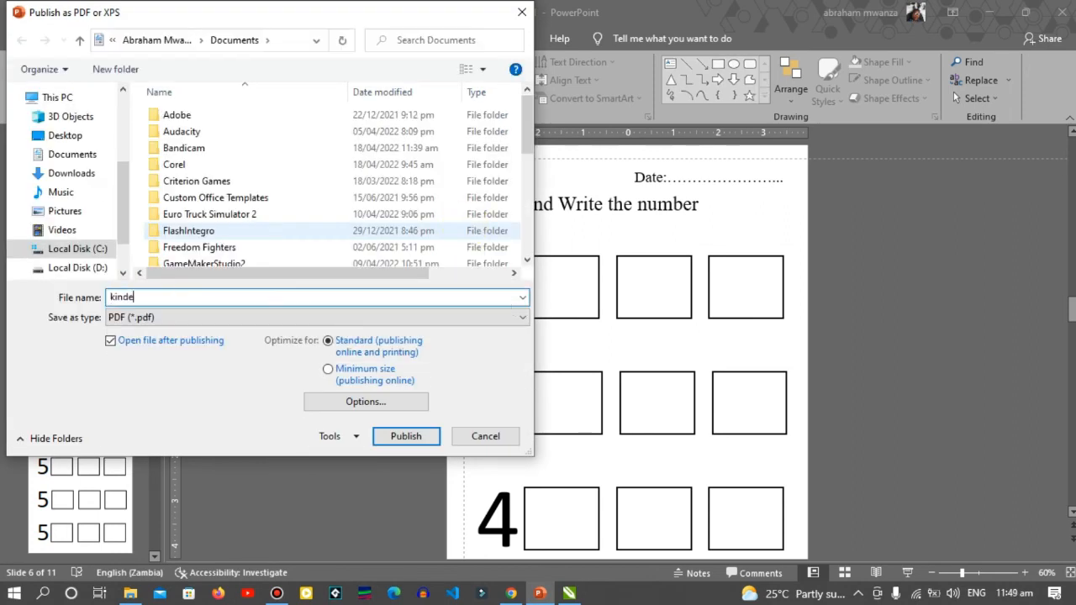
pyautogui.write('r')
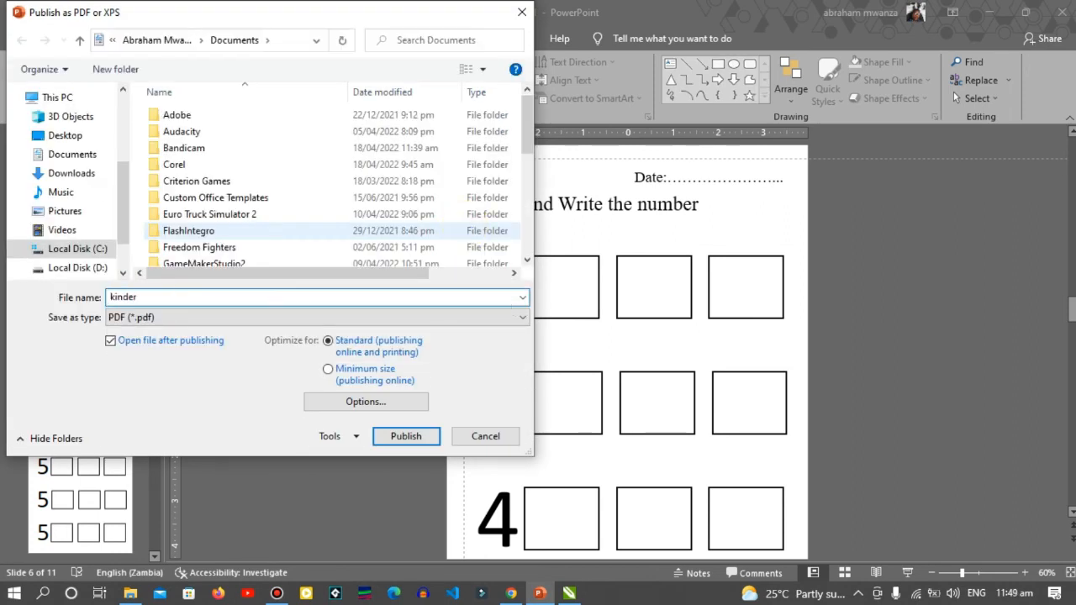
pyautogui.write('garten math')
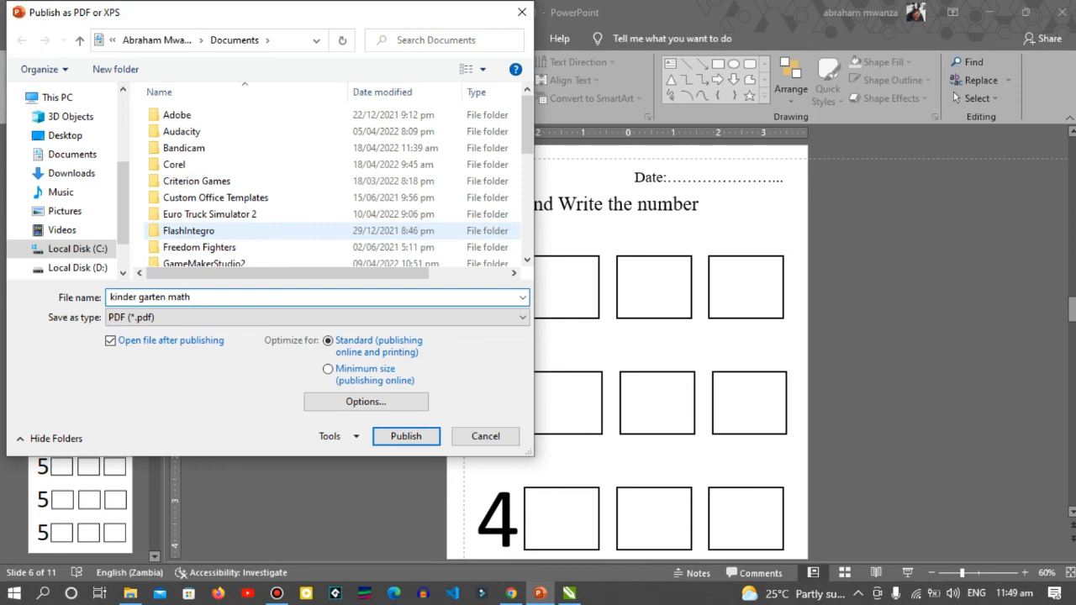
pyautogui.write('ematics')
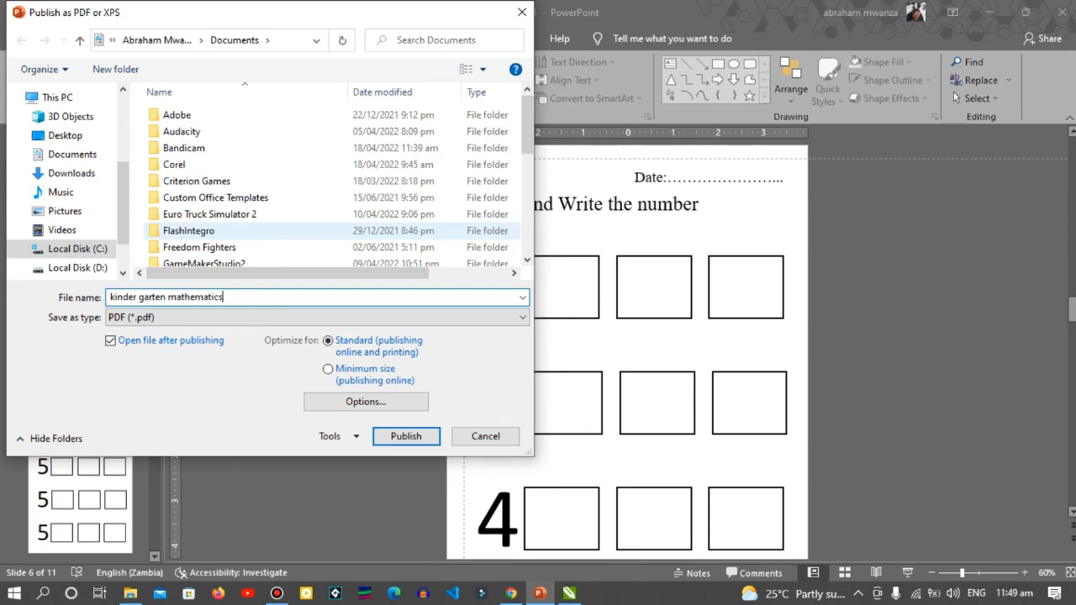
pyautogui.click(405, 436)
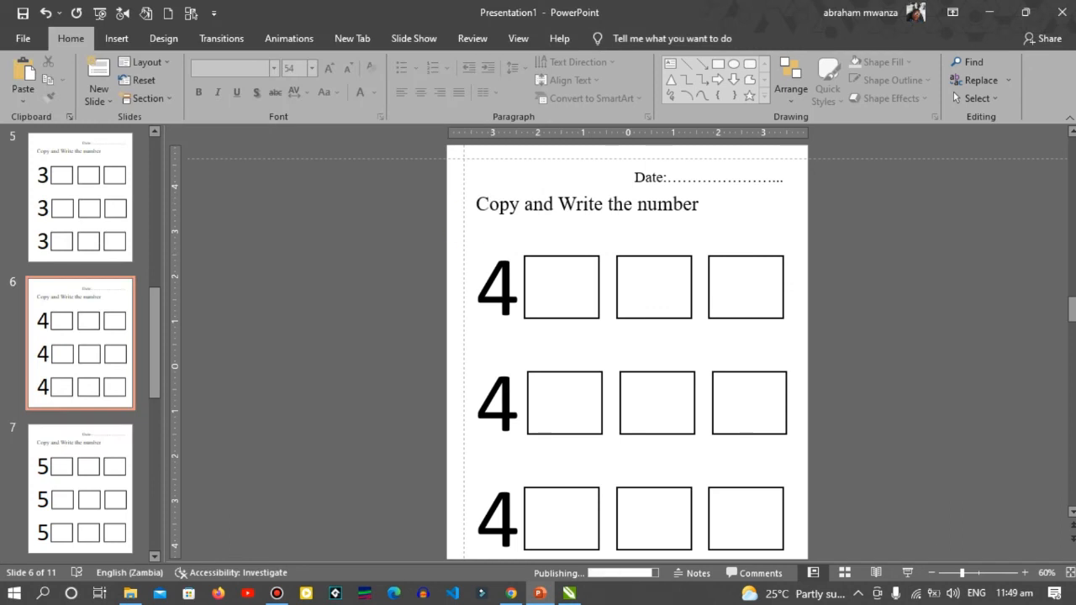
pyautogui.moveTo(466, 224)
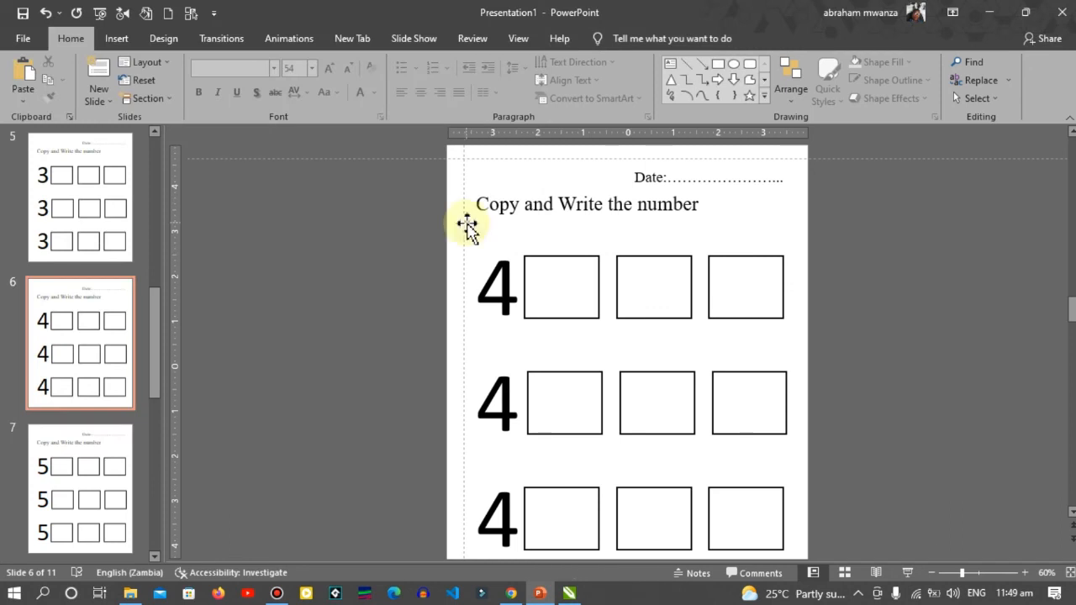
pyautogui.moveTo(470, 231)
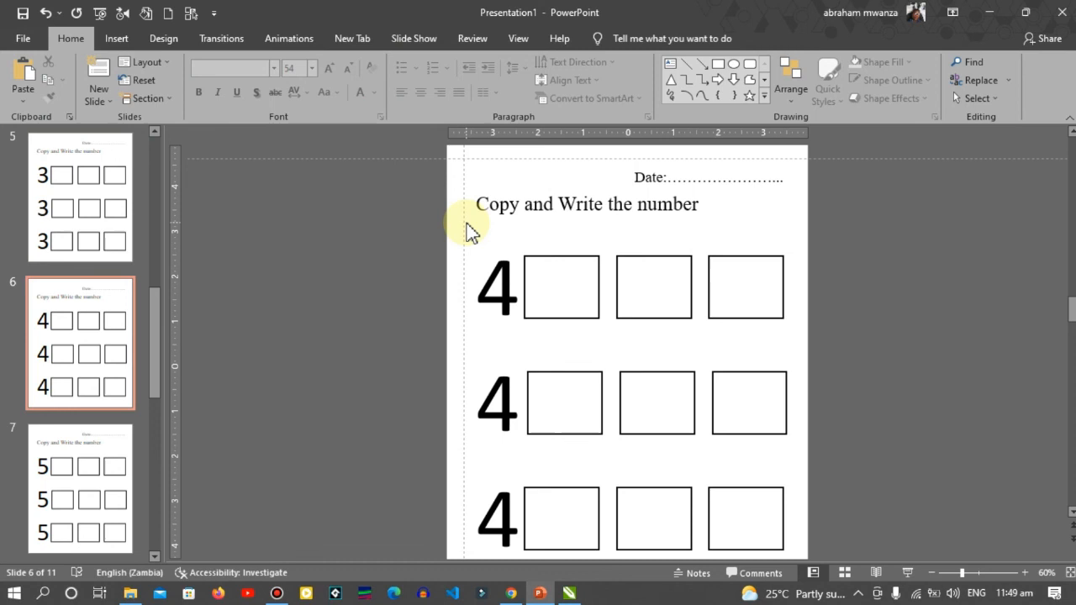
pyautogui.moveTo(467, 225)
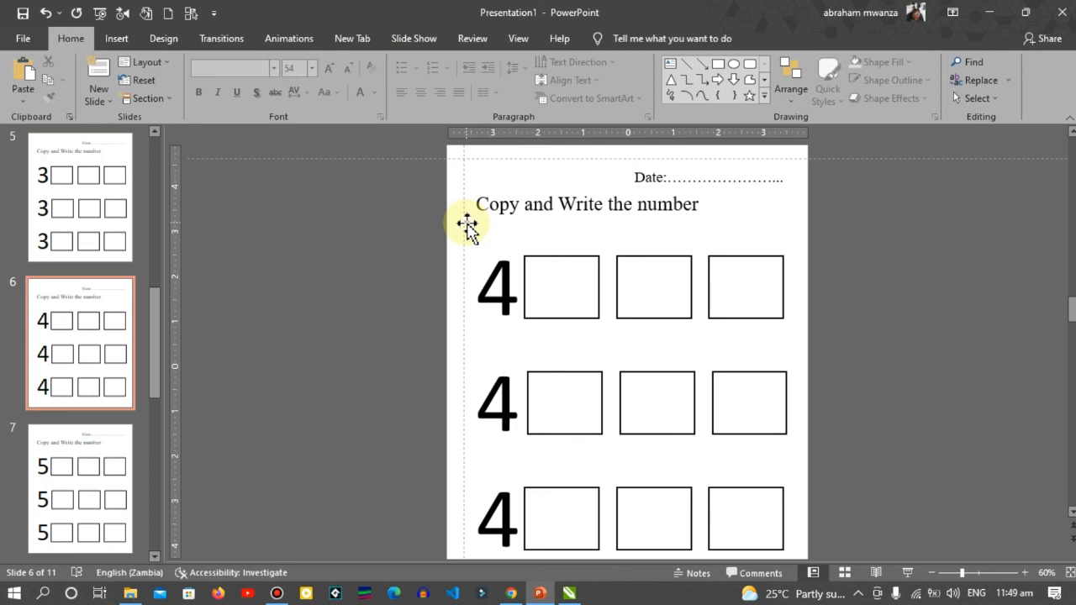
pyautogui.moveTo(583, 580)
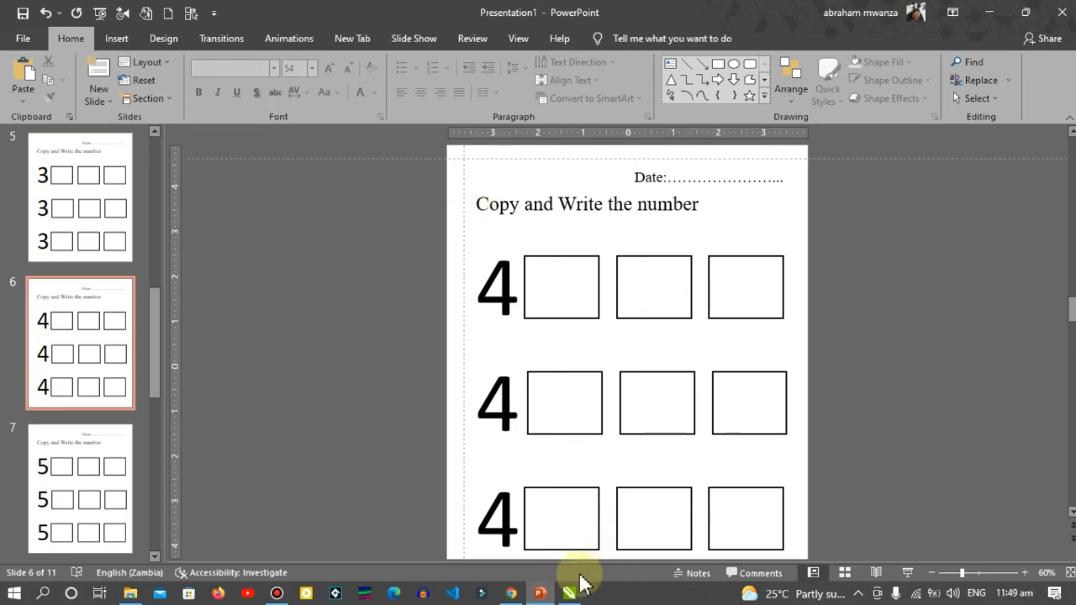
# Bring up the published PDF in Acrobat Reader, maximized and zoomed out to 75%.
pyautogui.click(598, 593)
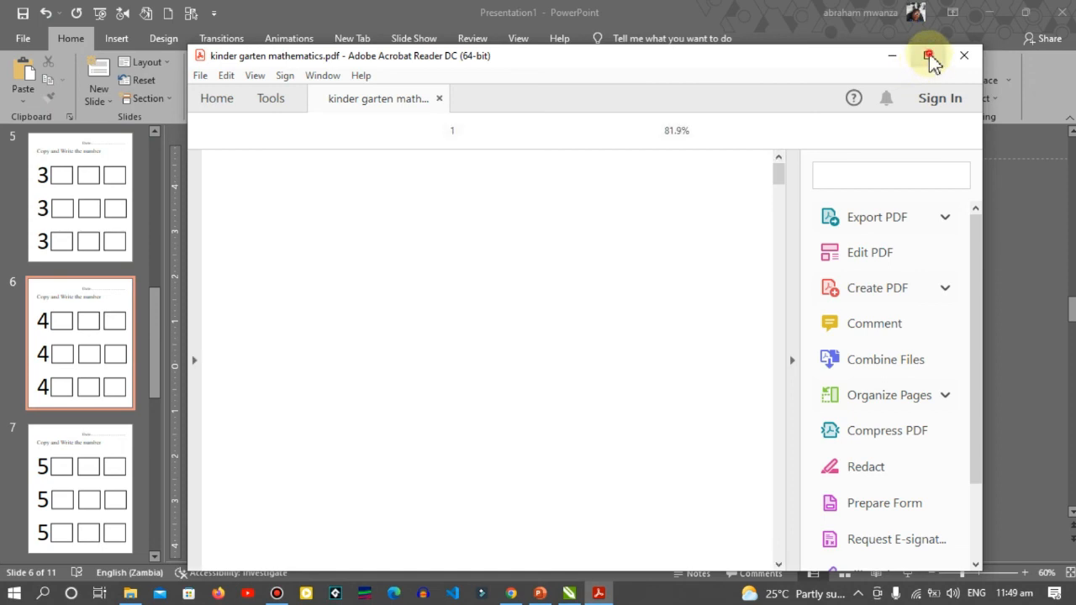
pyautogui.click(928, 55)
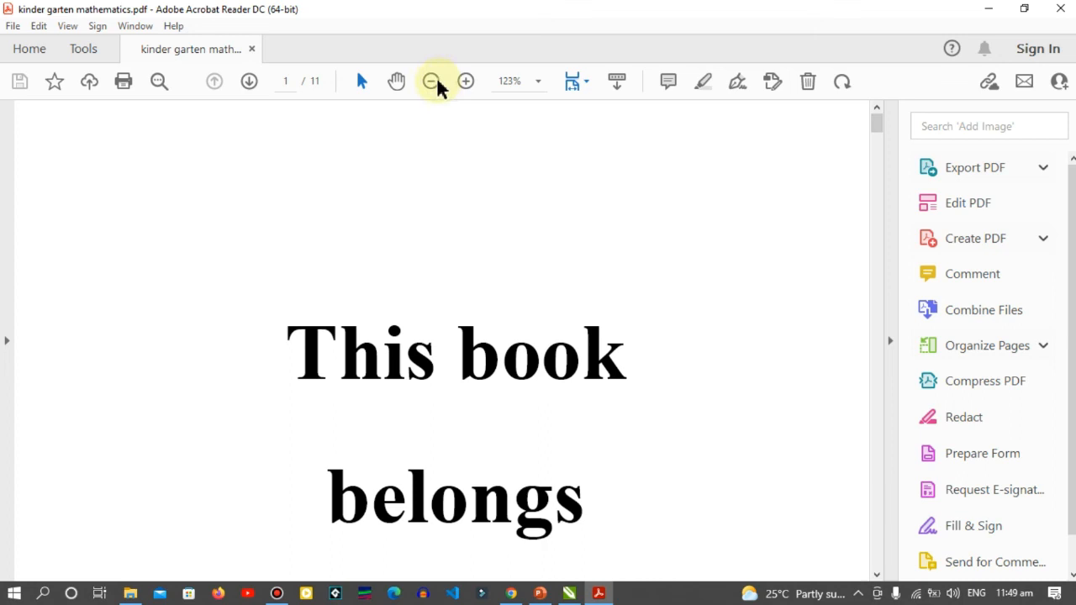
pyautogui.click(432, 80)
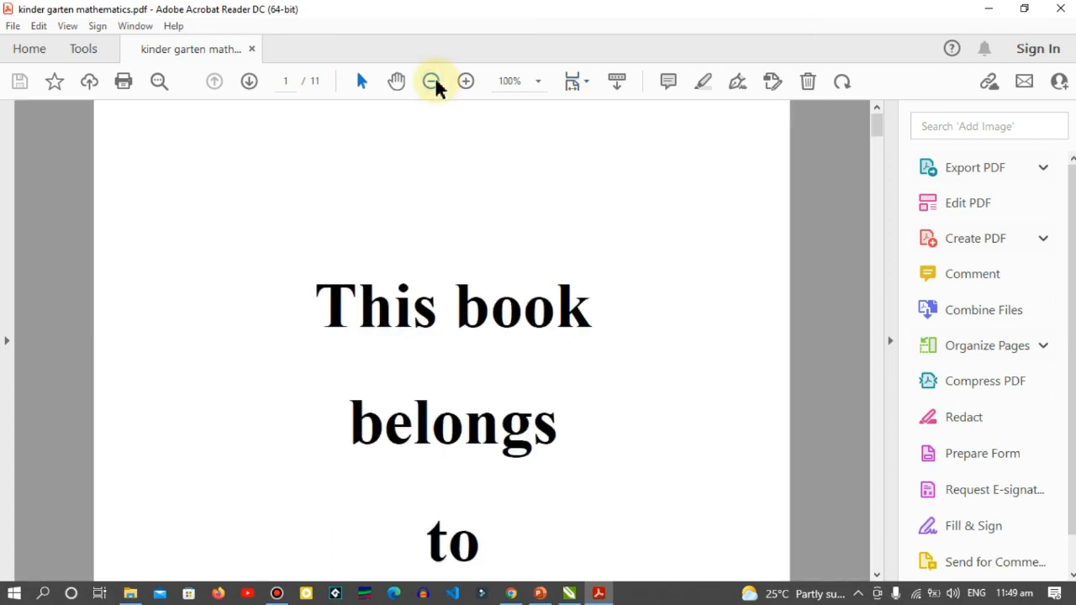
pyautogui.click(431, 80)
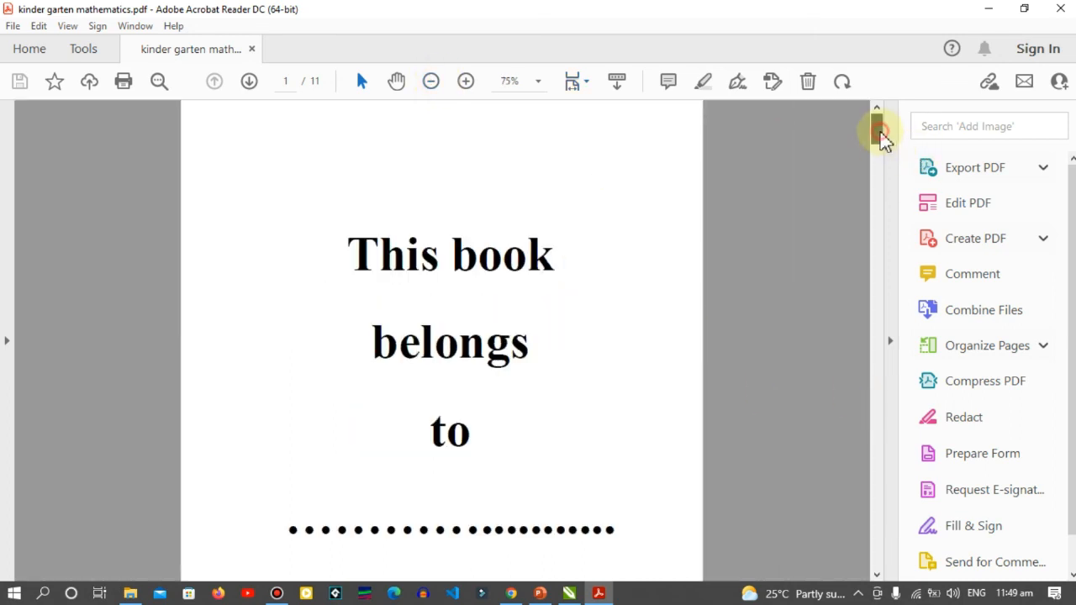
# Scroll from the 'This book belongs to' cover into the first digit worksheet pages.
pyautogui.scroll(-3)
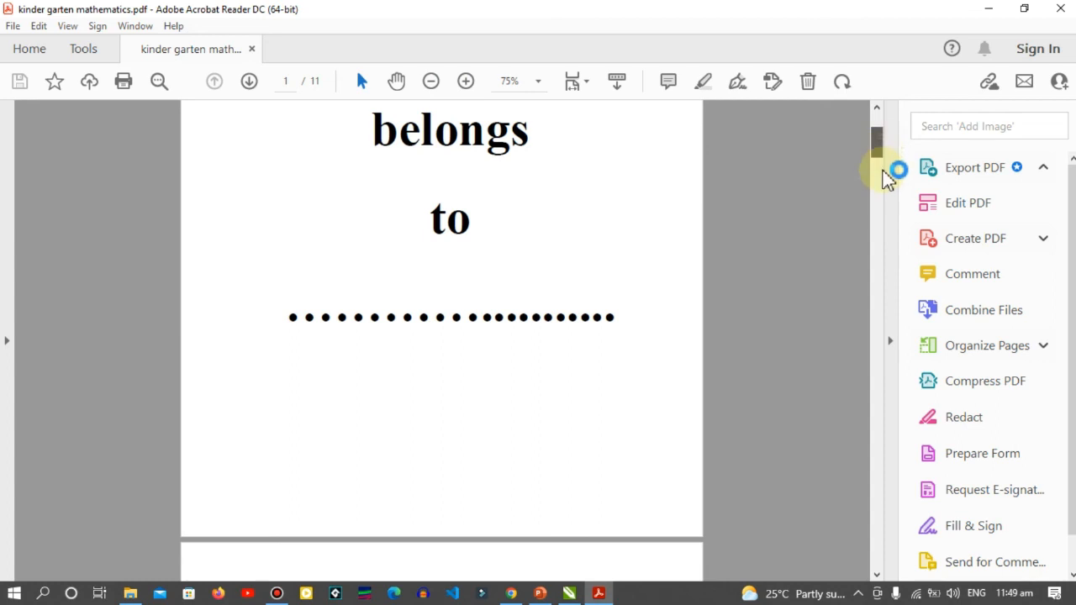
pyautogui.scroll(-3)
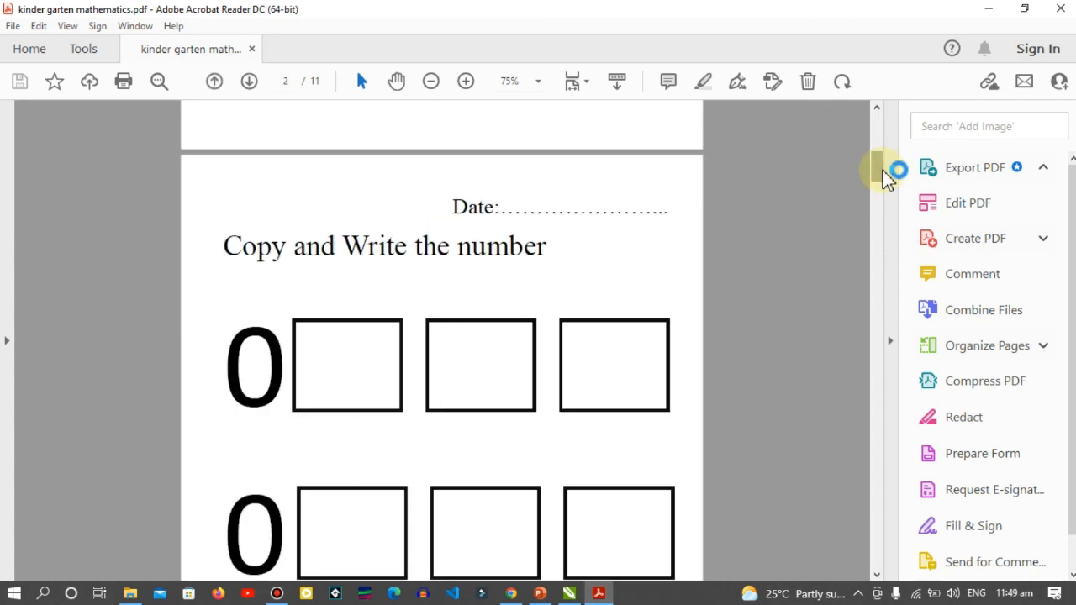
pyautogui.scroll(-3)
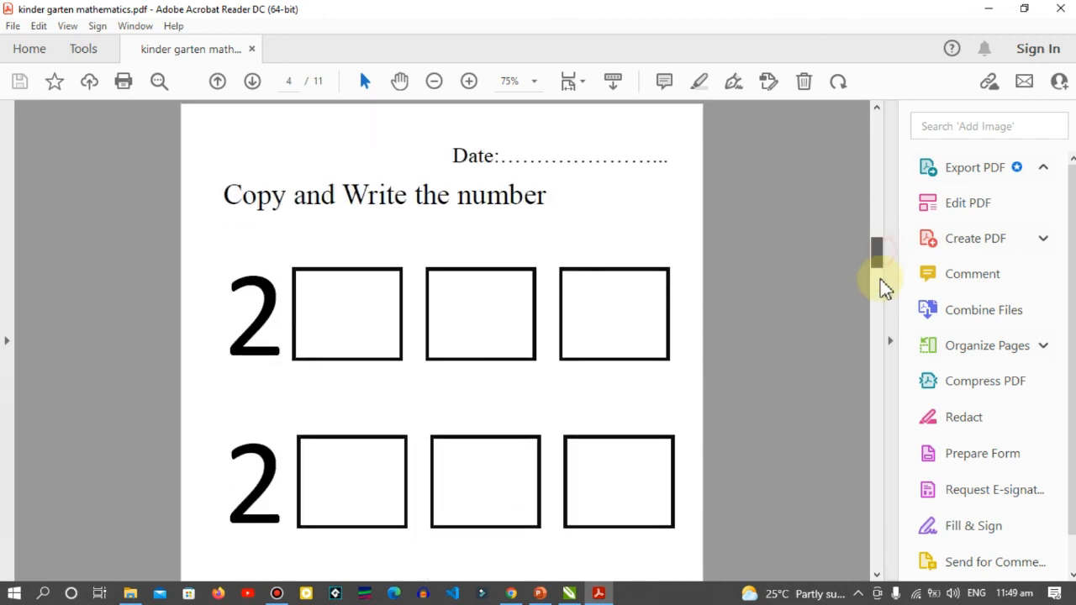
pyautogui.scroll(-3)
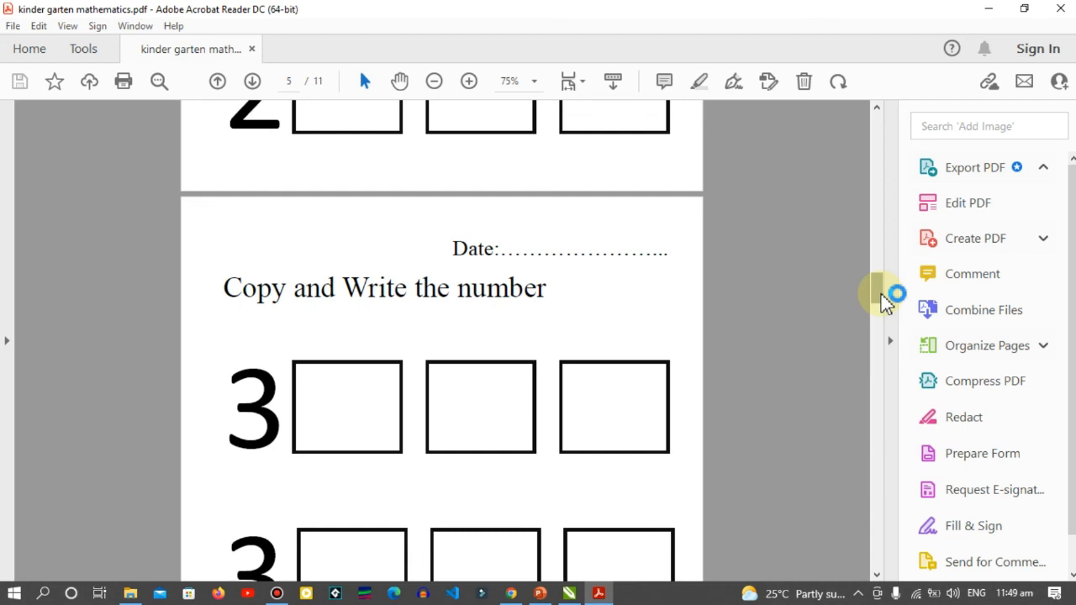